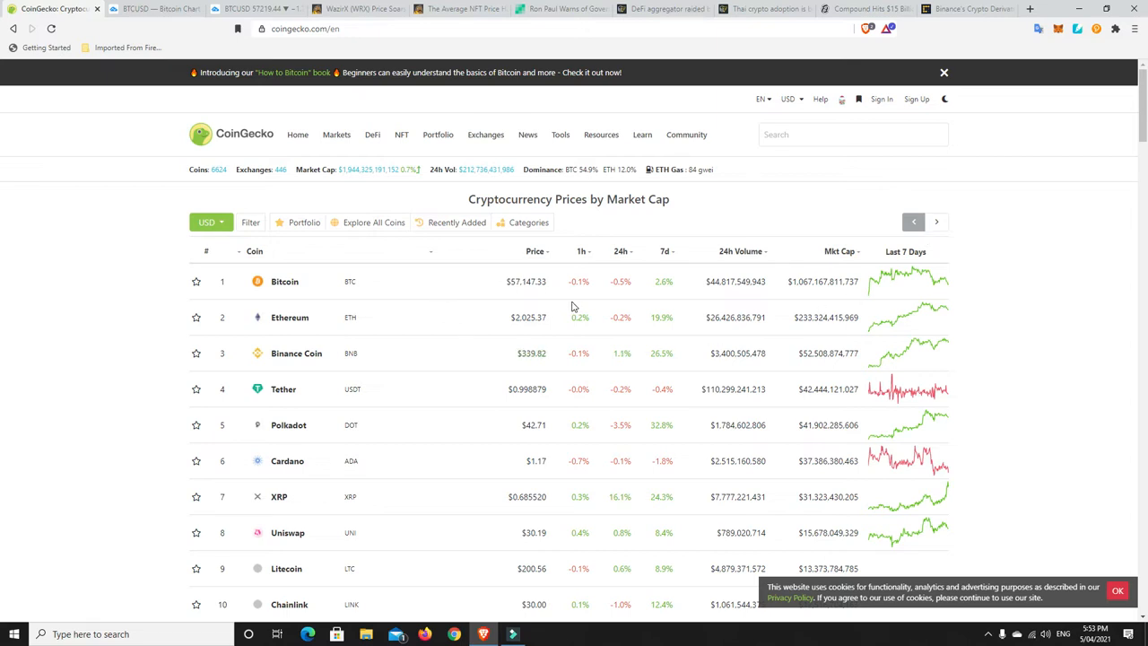
mouse_move(614, 336)
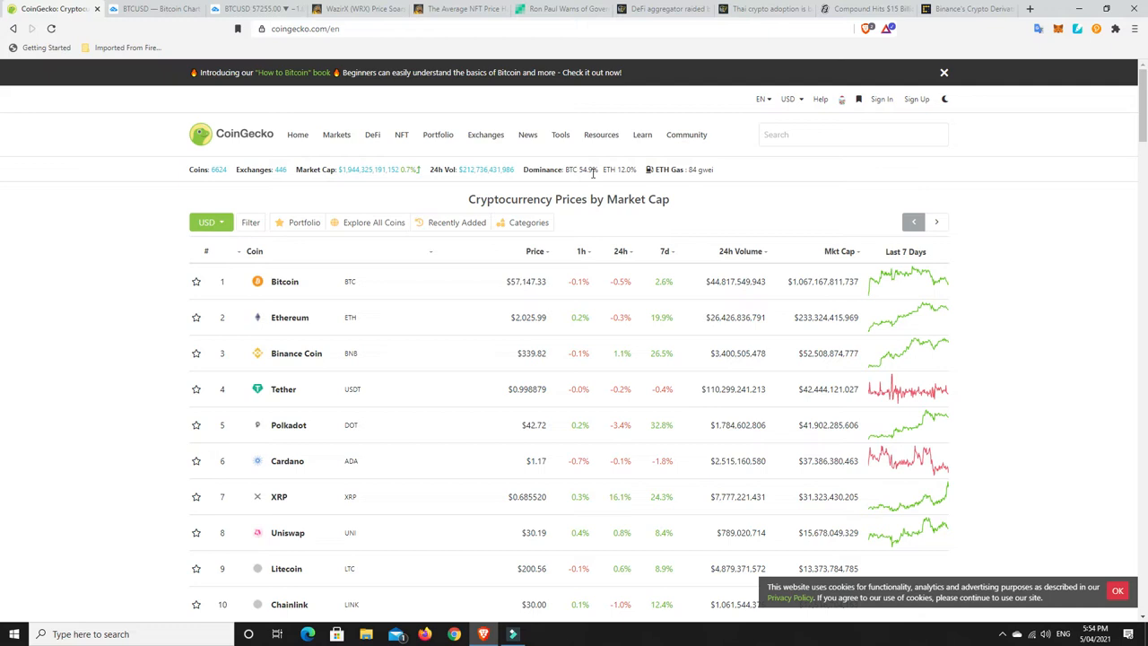
mouse_move(567, 305)
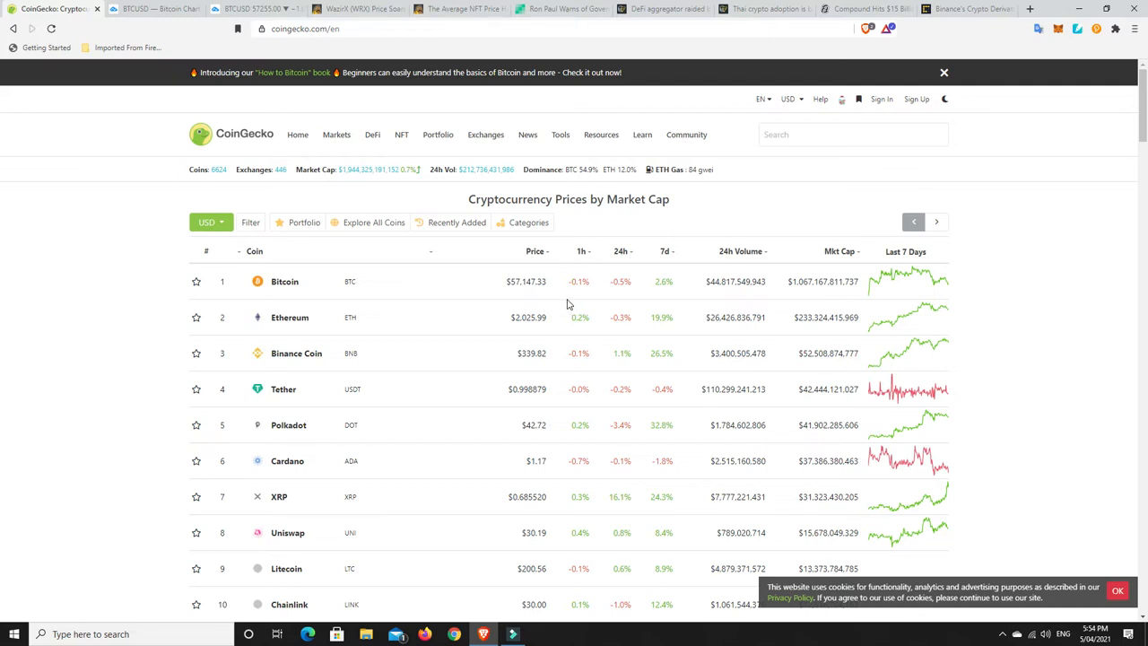
mouse_move(642, 277)
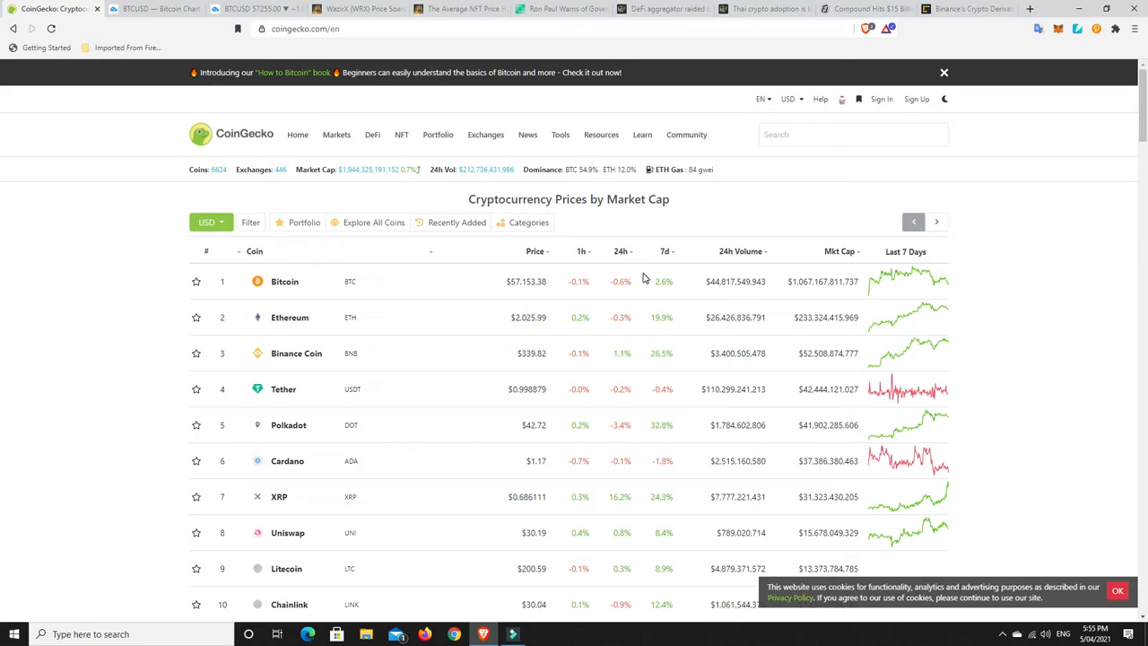
Step: Rank the coin list by biggest 24-hour price gain
left_click(485, 134)
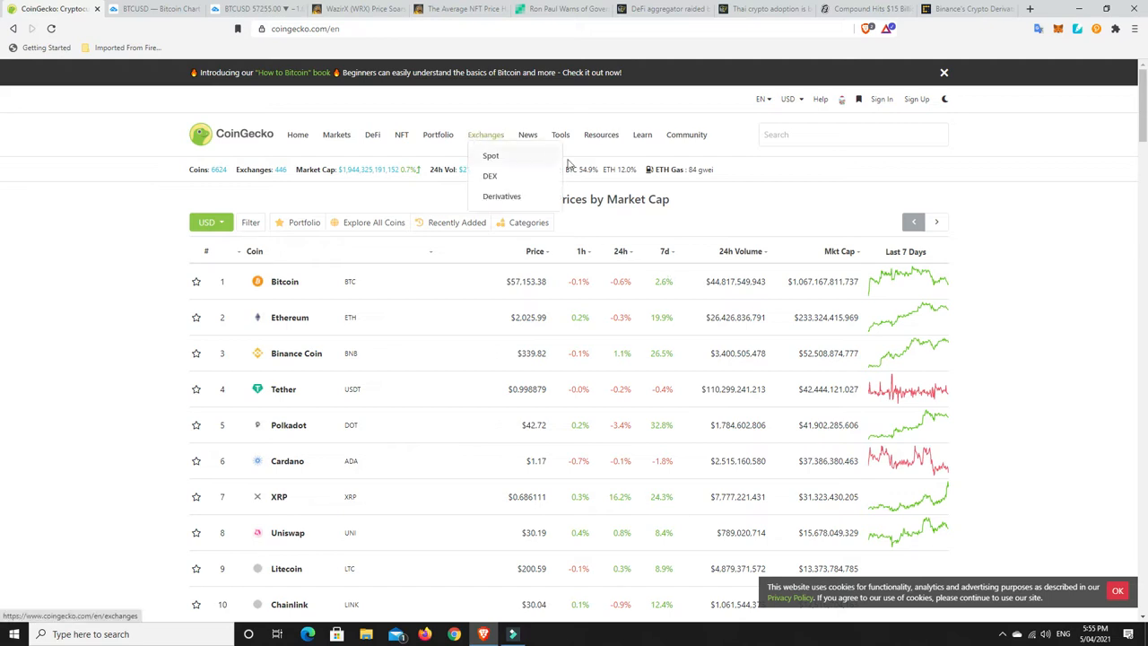
mouse_move(580, 178)
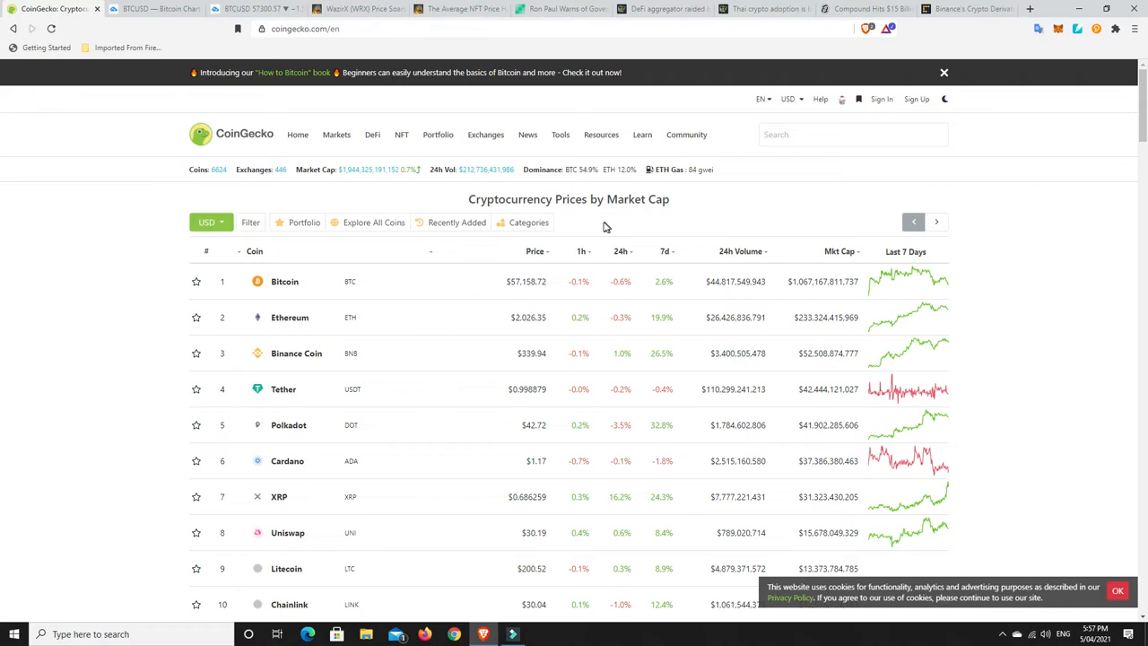
mouse_move(349, 170)
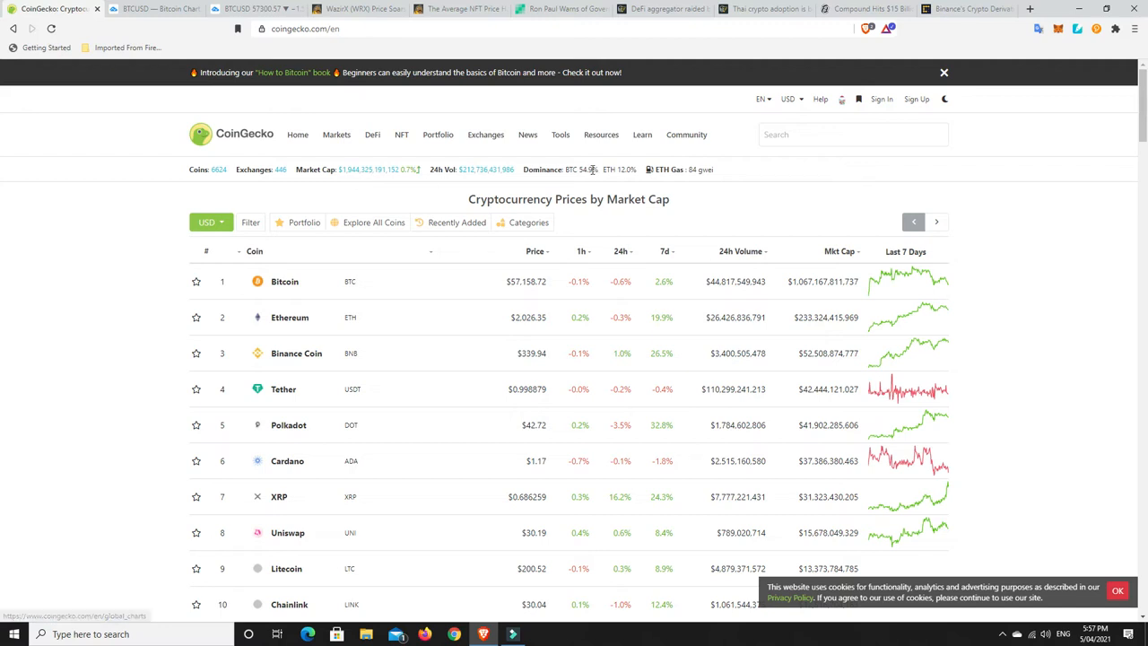
mouse_move(590, 175)
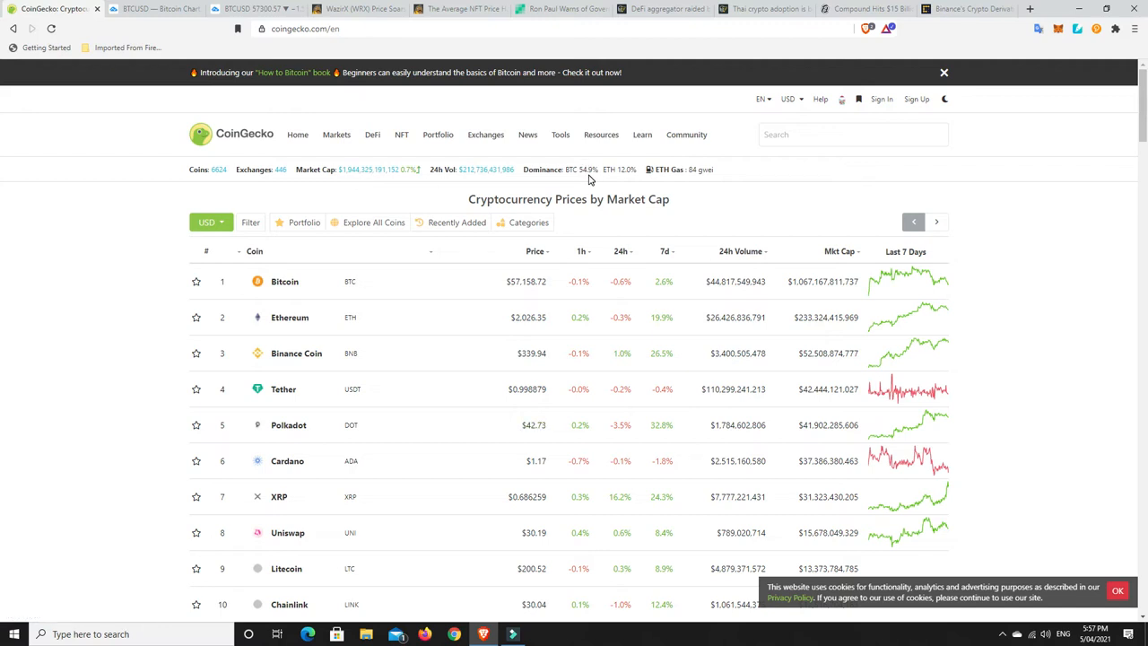
mouse_move(622, 171)
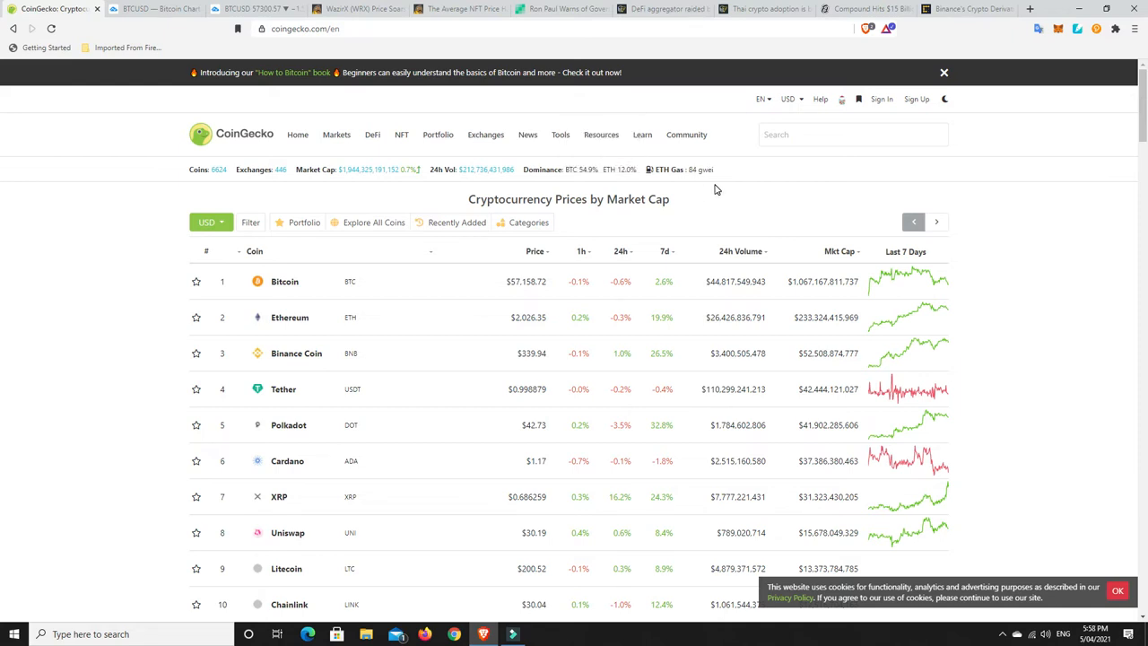
mouse_move(704, 221)
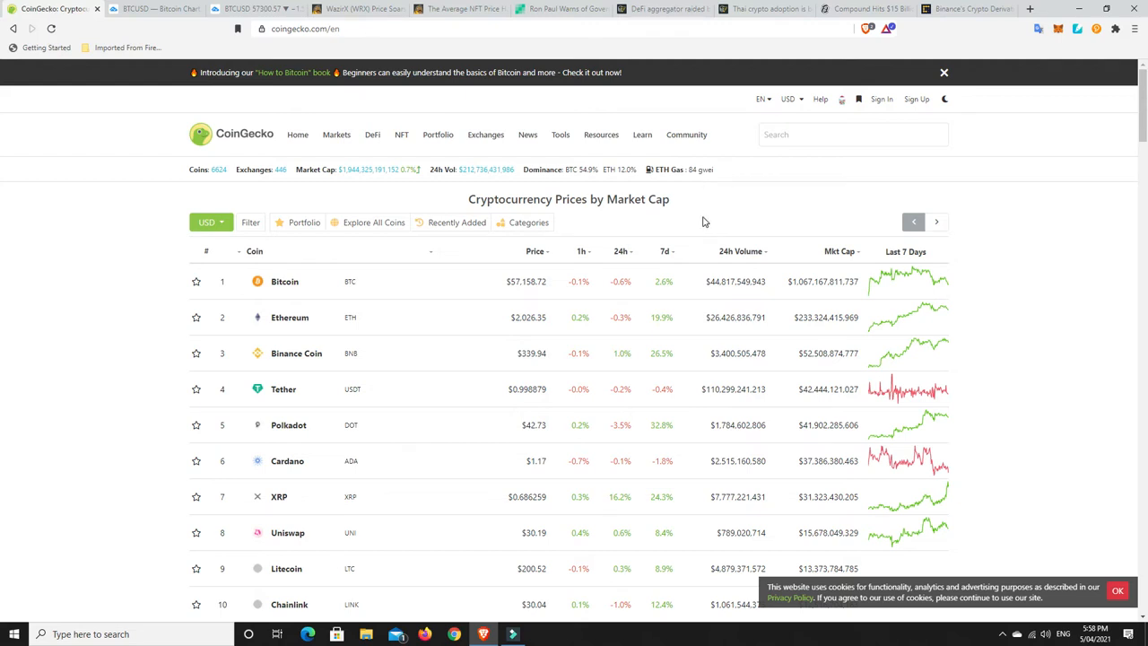
scroll("down", 3)
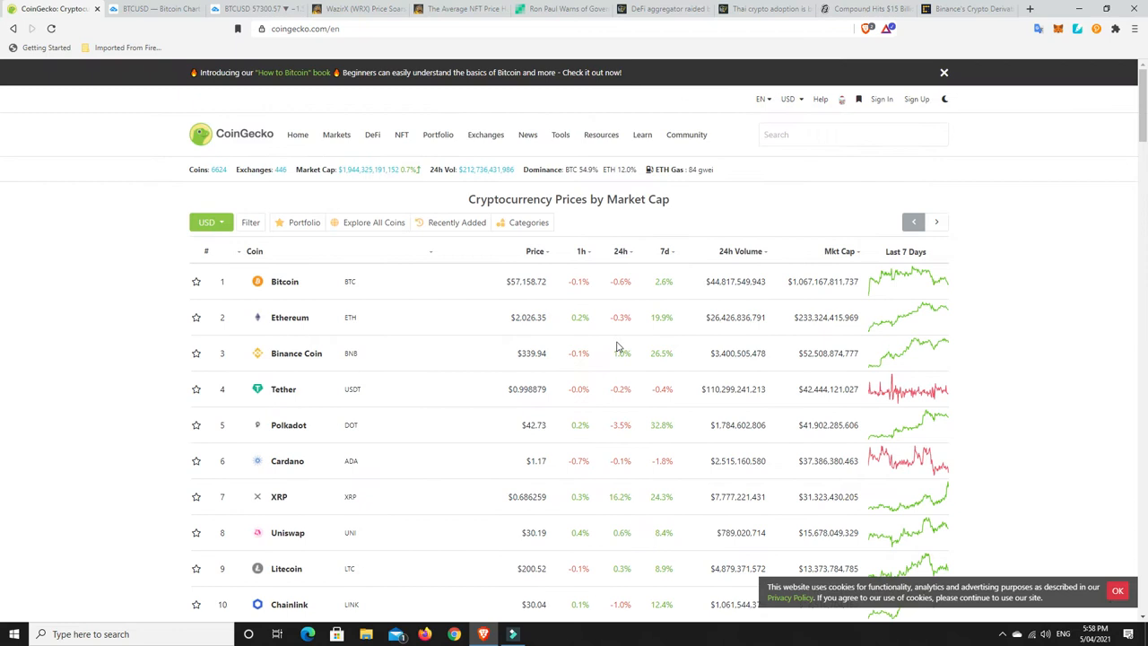
mouse_move(621, 256)
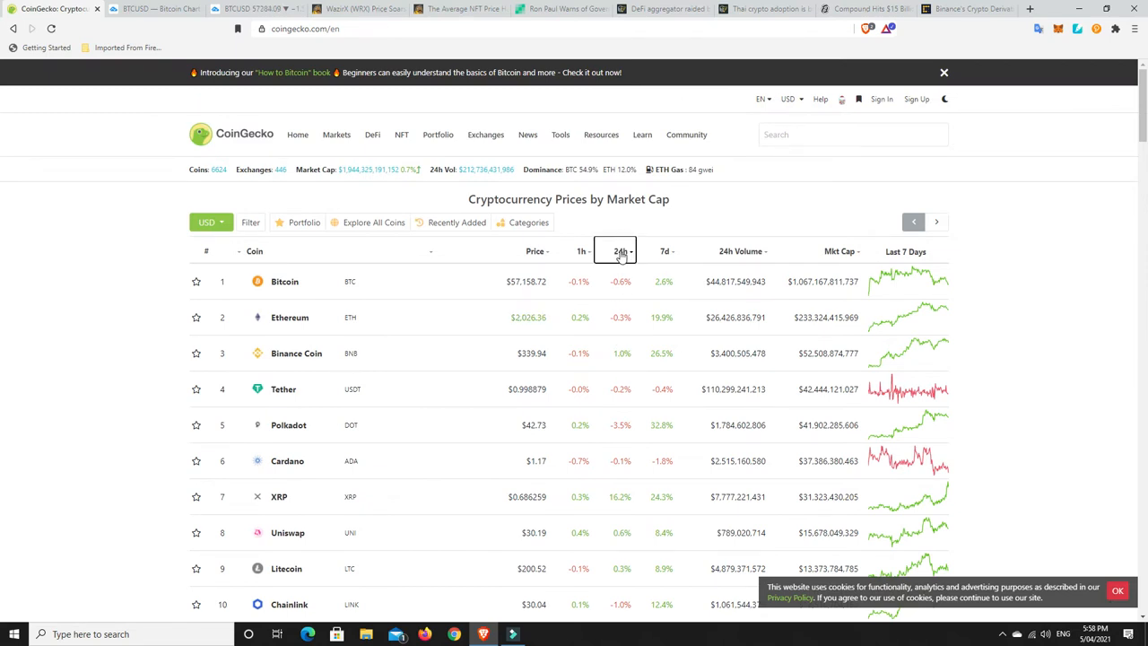
left_click(621, 252)
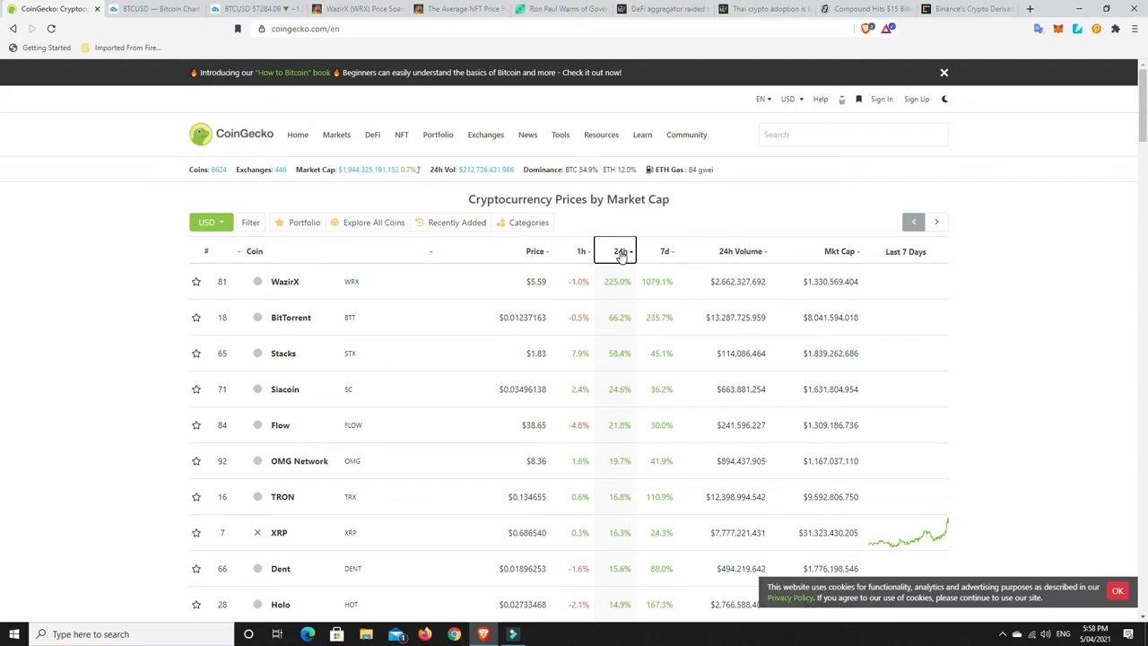
scroll("down", 3)
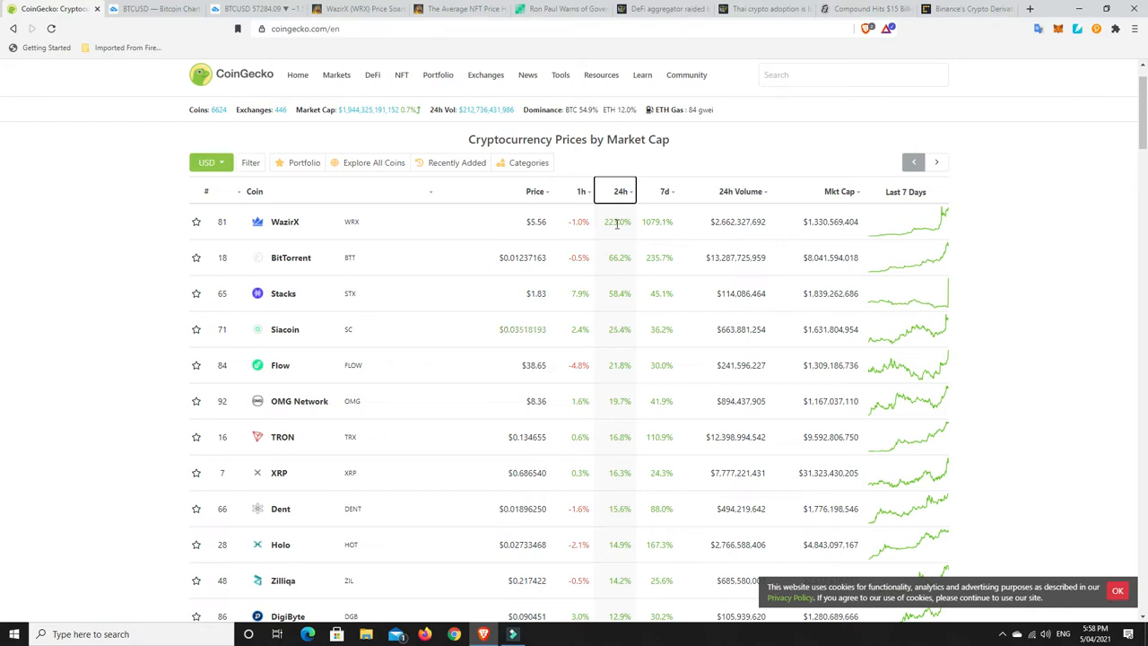
mouse_move(665, 231)
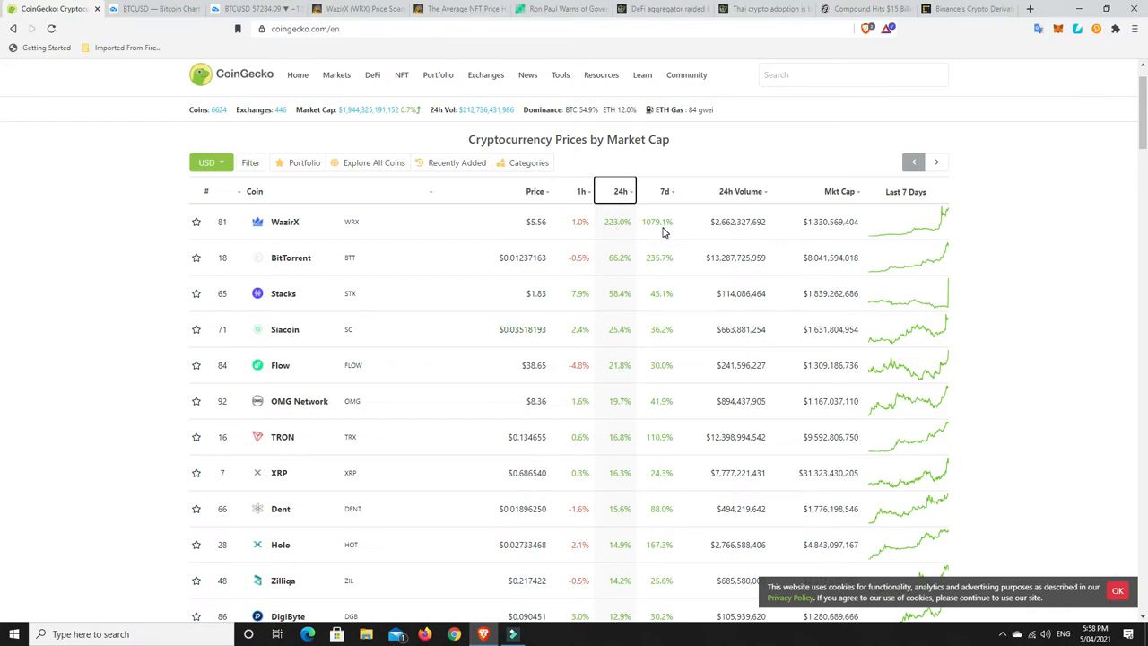
mouse_move(601, 227)
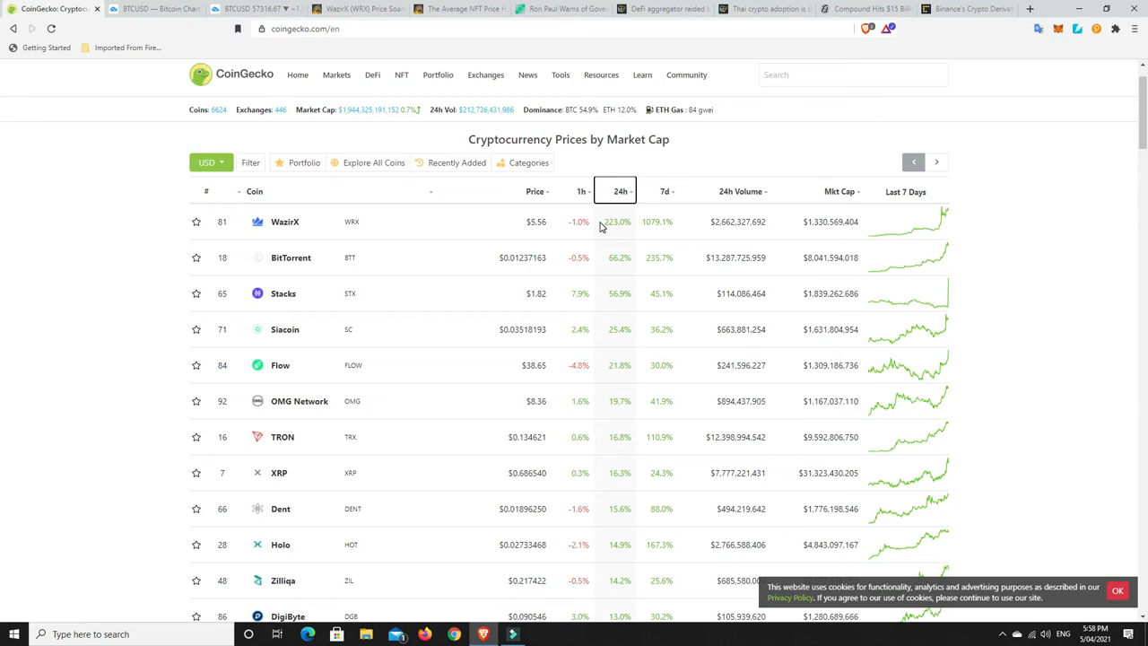
mouse_move(589, 239)
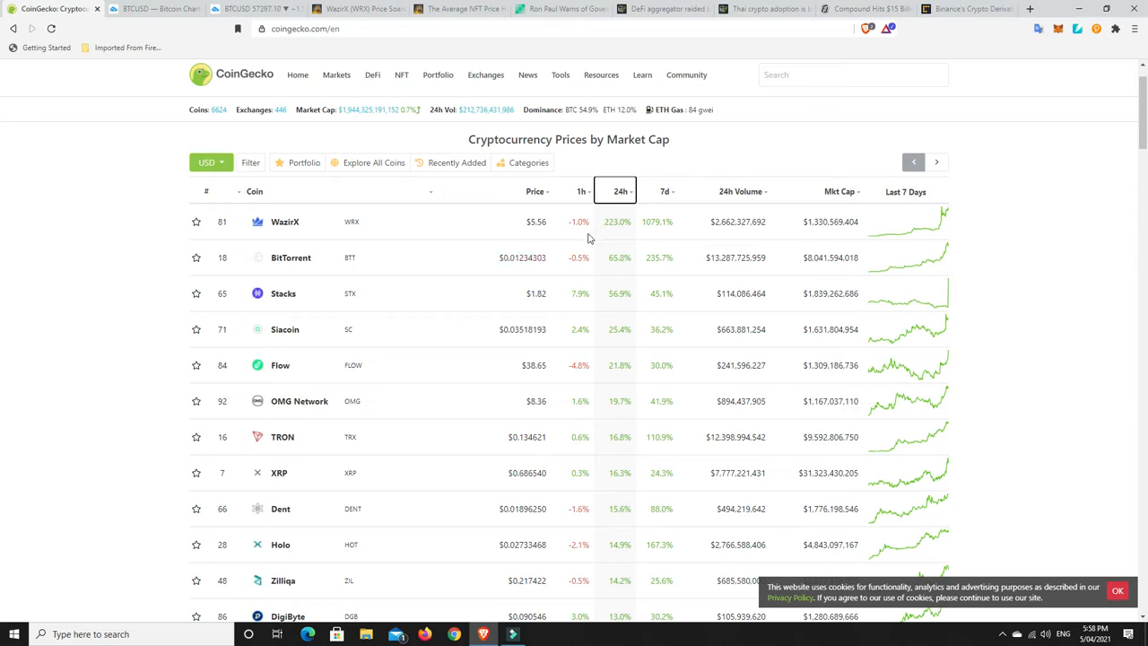
mouse_move(541, 223)
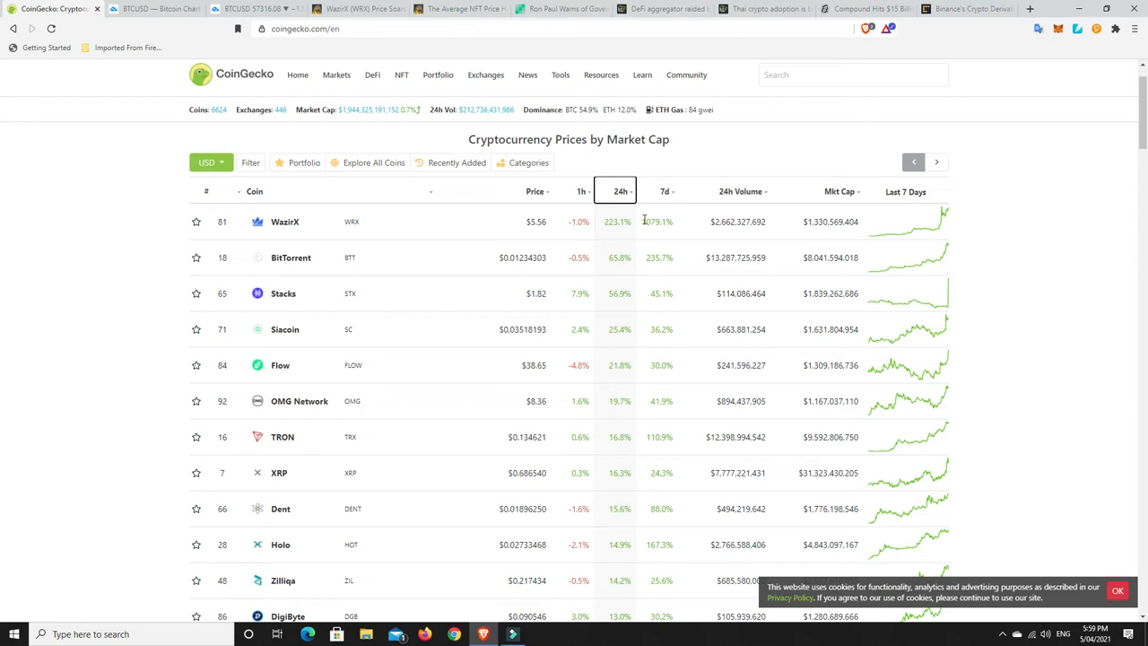
mouse_move(586, 260)
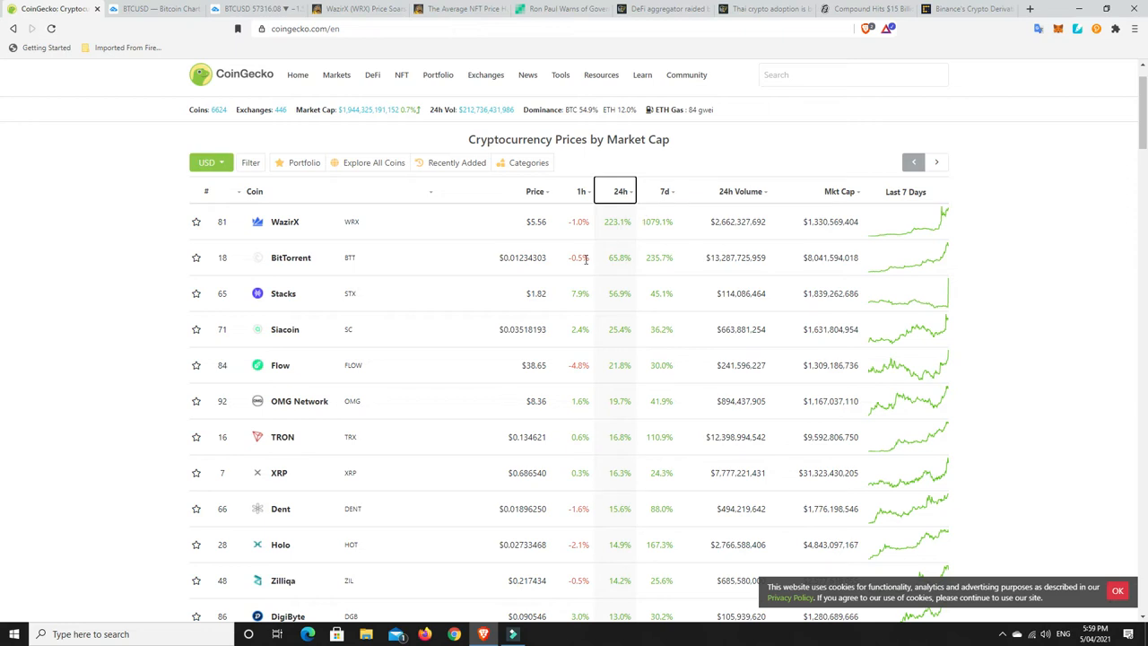
mouse_move(592, 269)
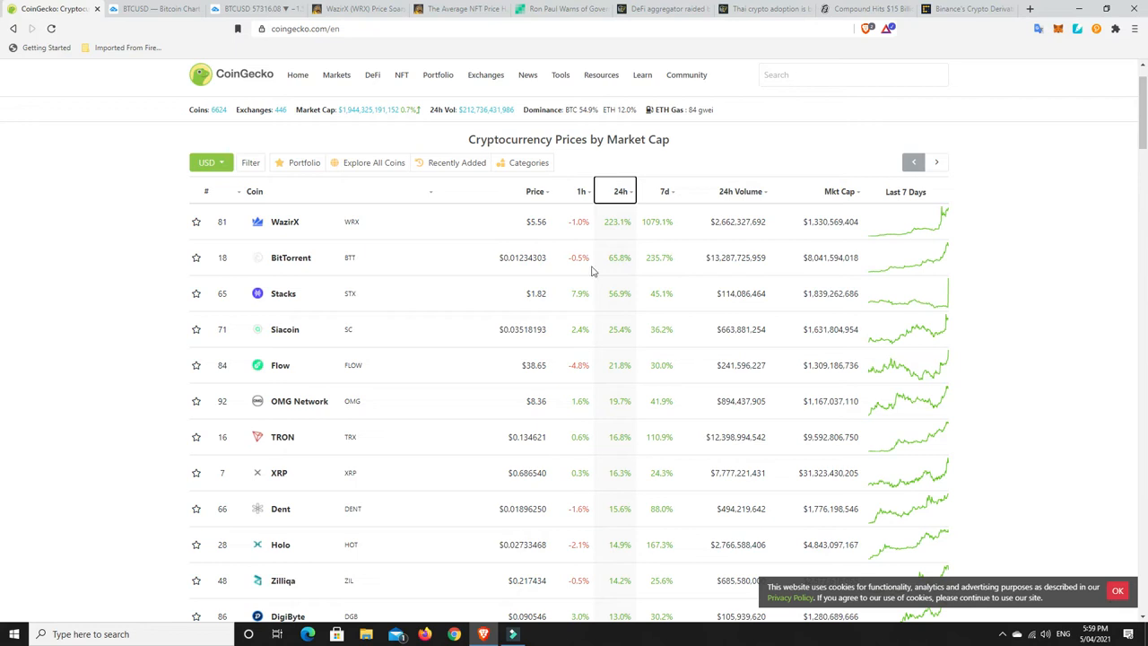
mouse_move(303, 276)
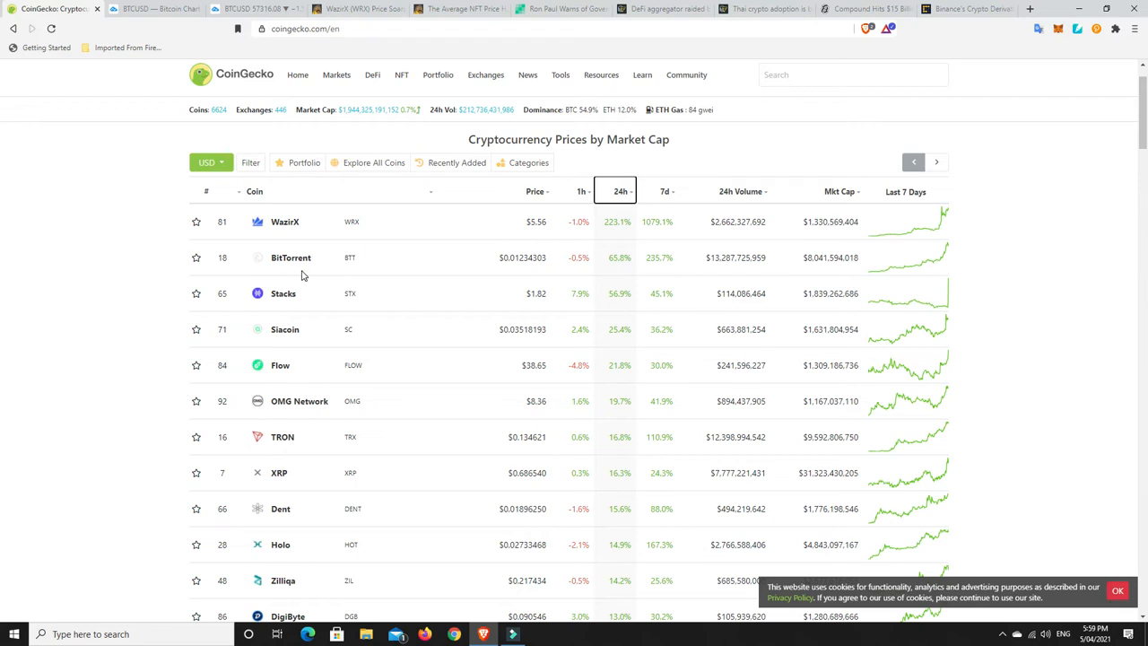
mouse_move(291, 257)
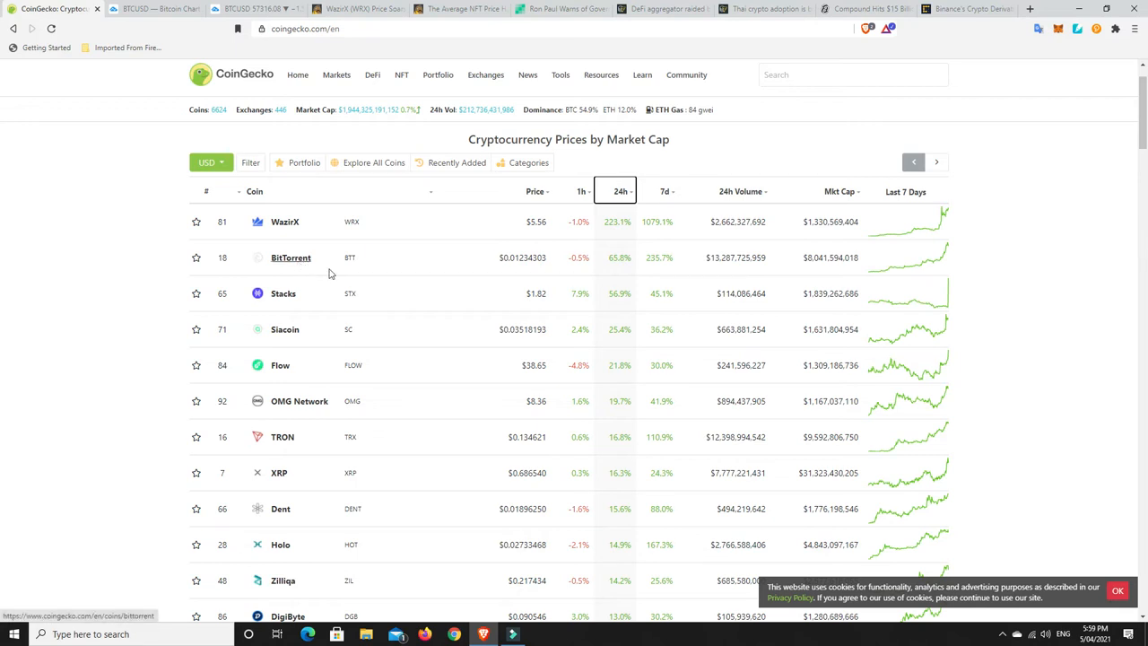
mouse_move(590, 278)
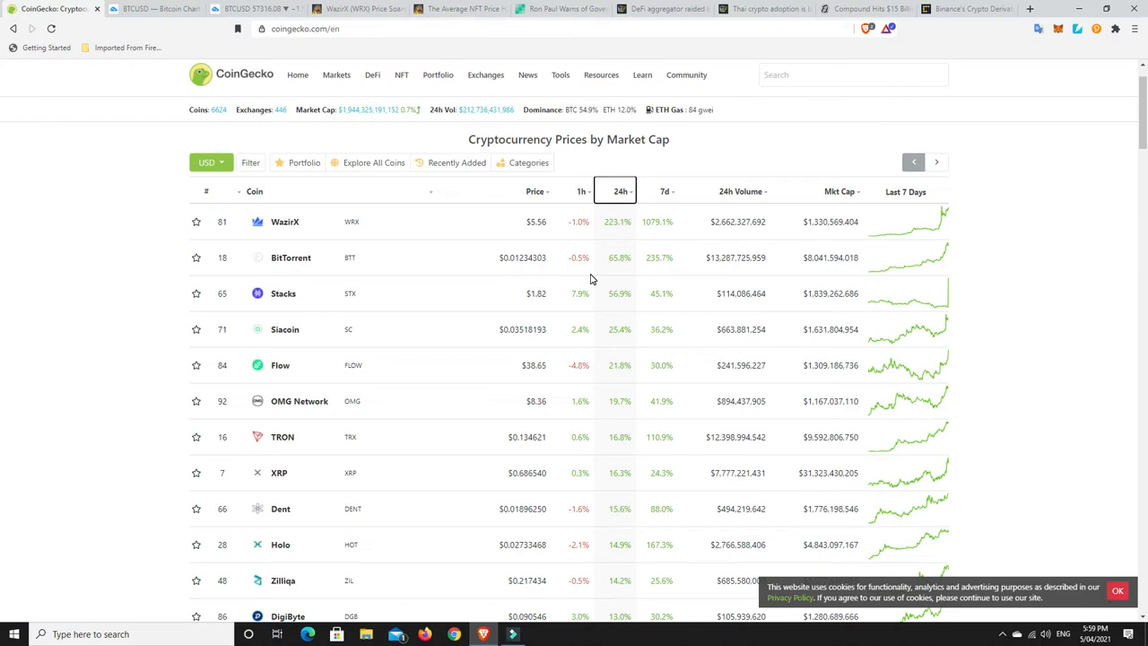
mouse_move(643, 275)
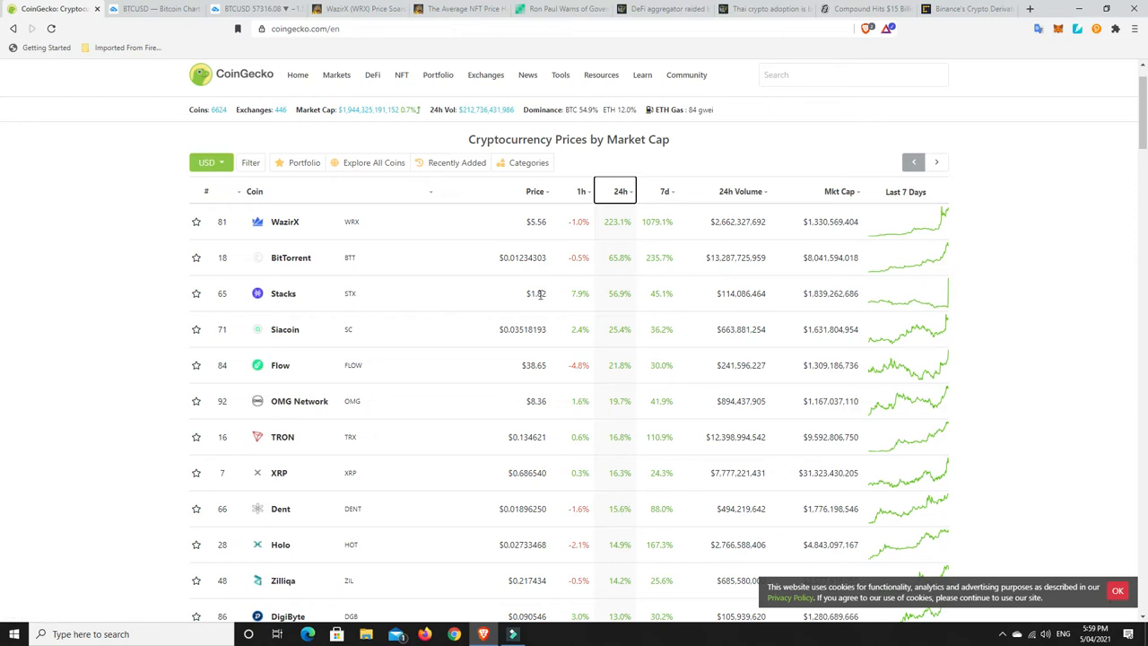
mouse_move(646, 302)
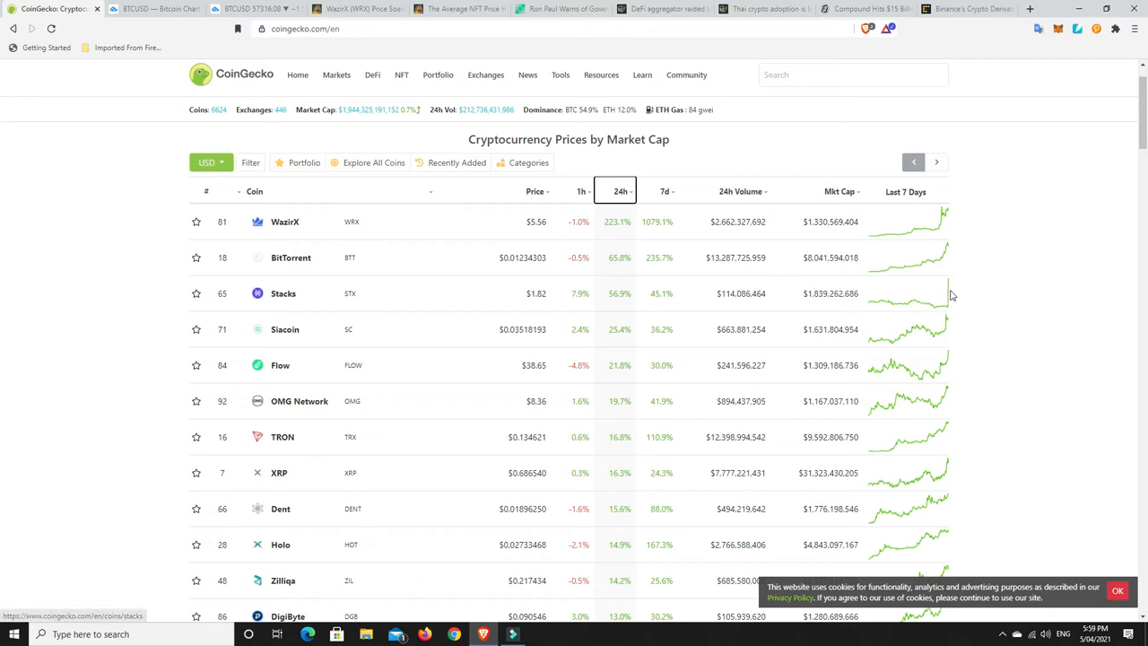
mouse_move(956, 307)
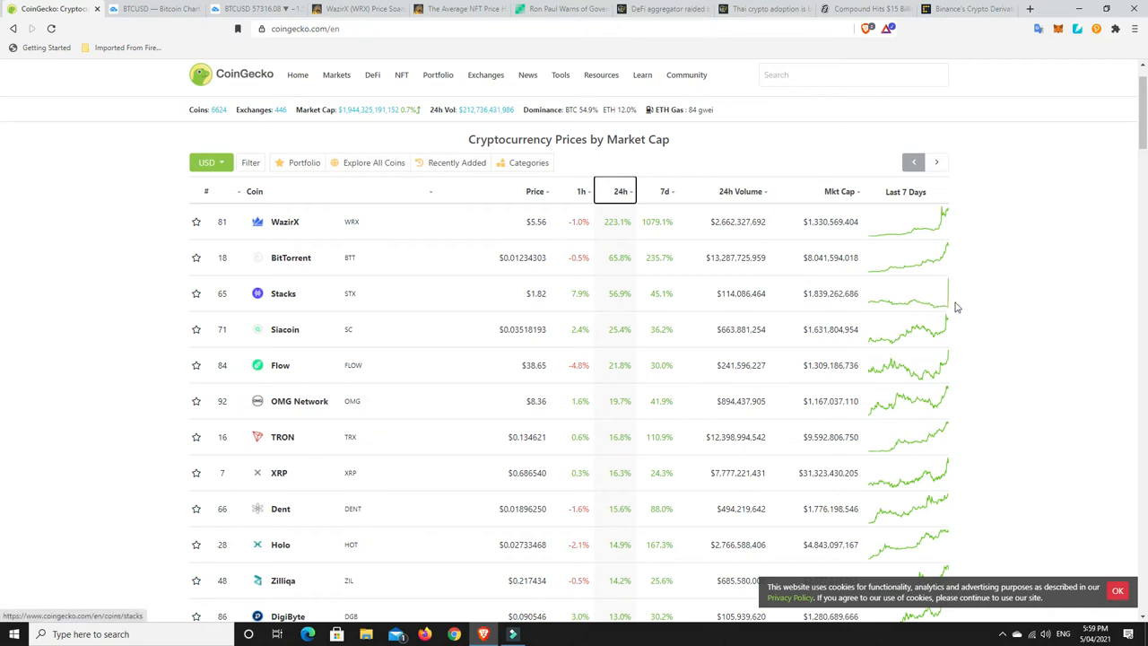
mouse_move(952, 404)
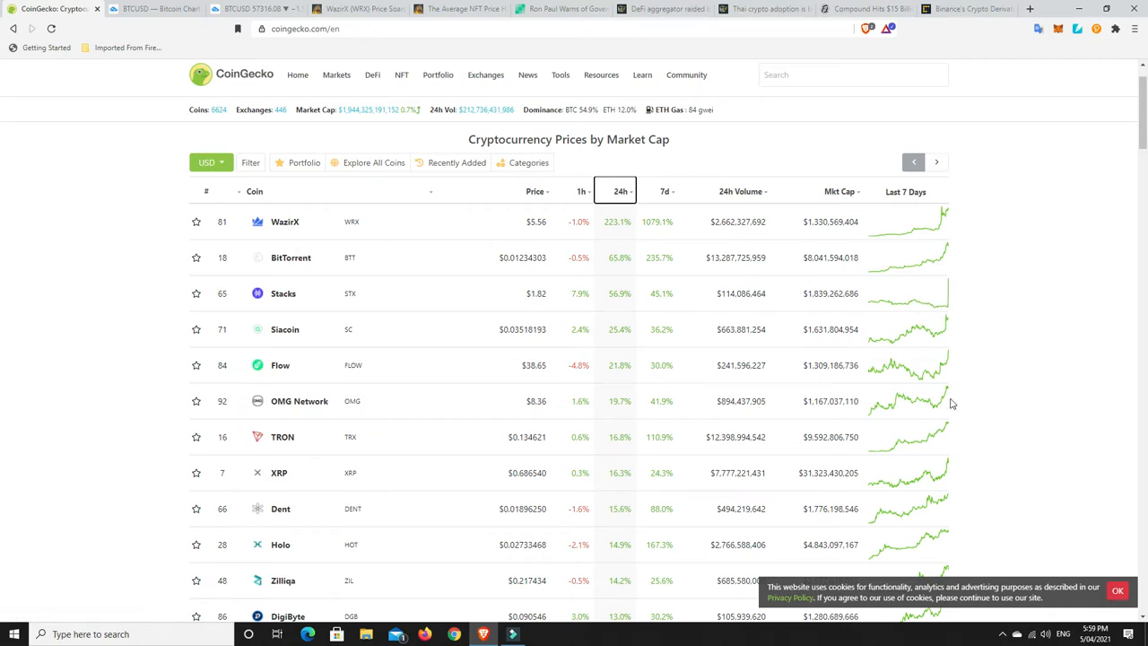
mouse_move(947, 325)
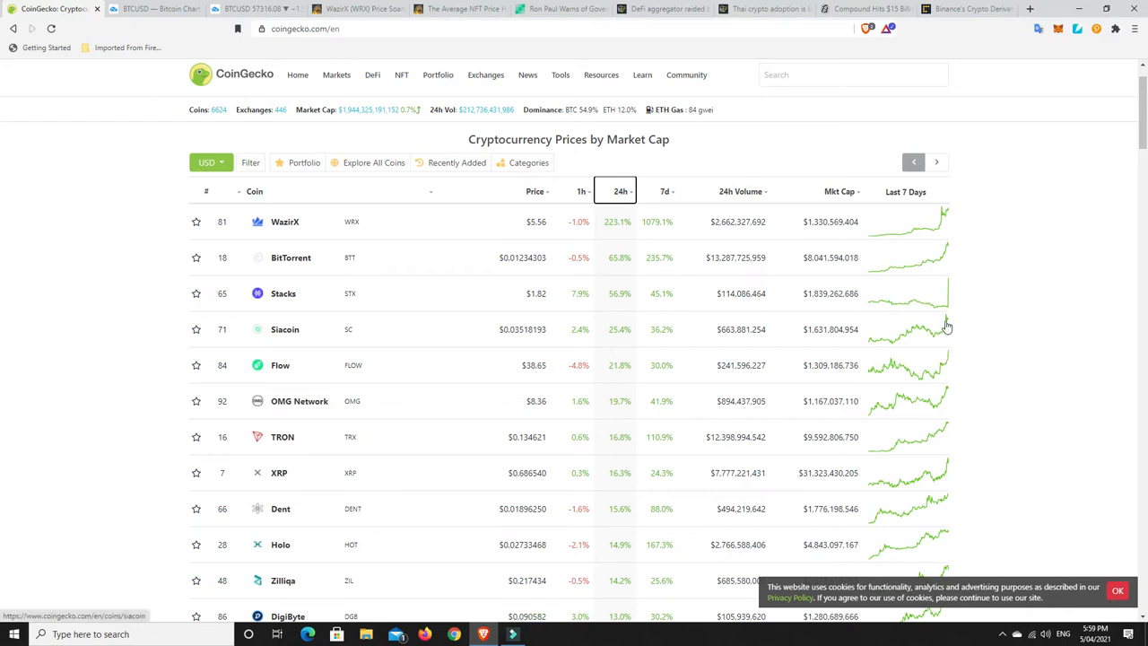
mouse_move(948, 330)
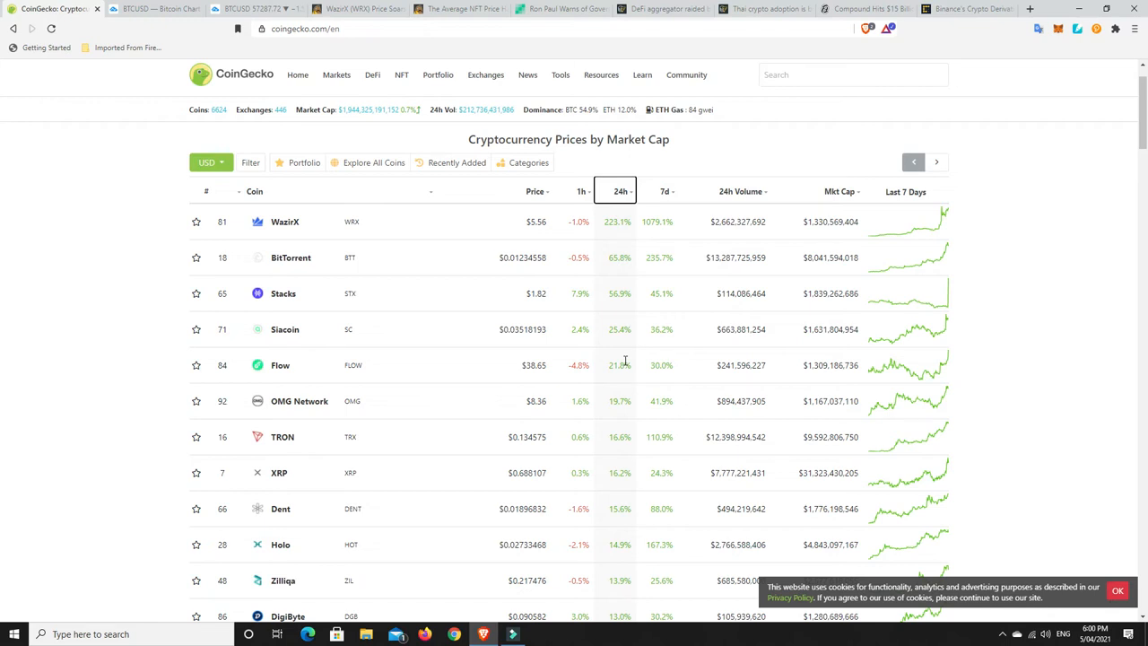
mouse_move(551, 393)
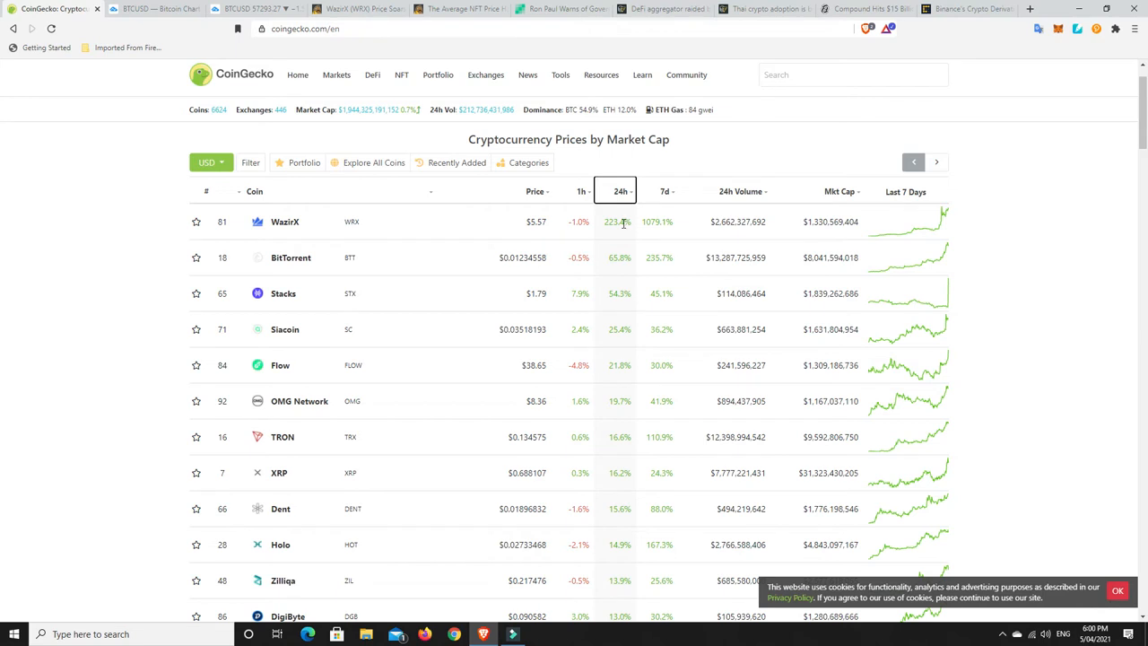
mouse_move(622, 262)
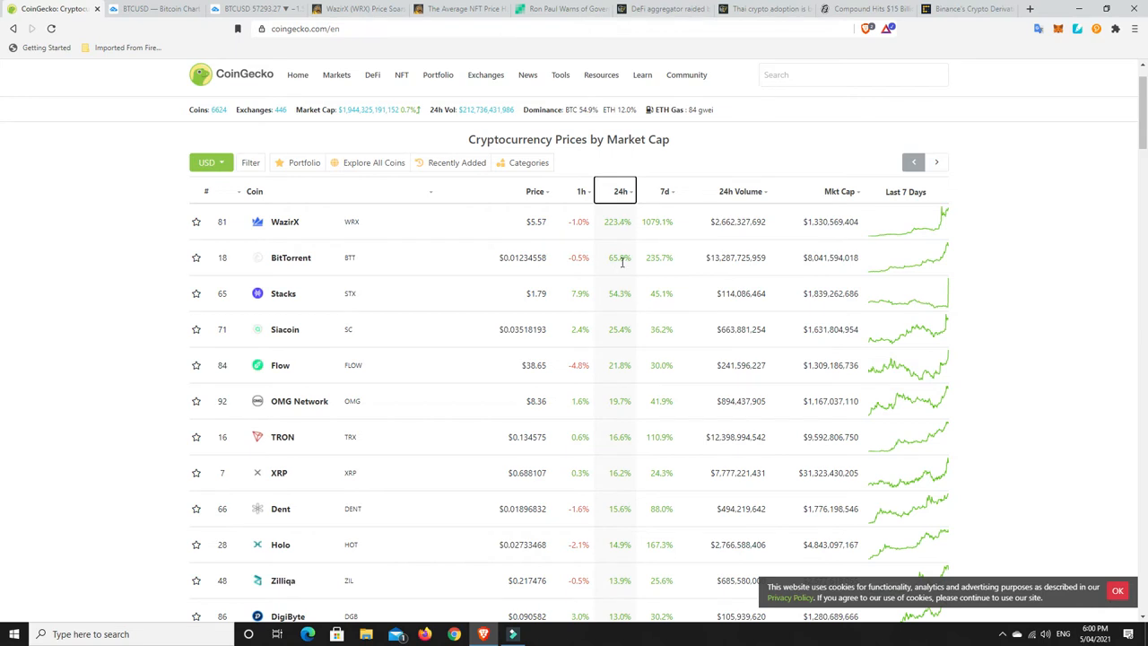
mouse_move(626, 297)
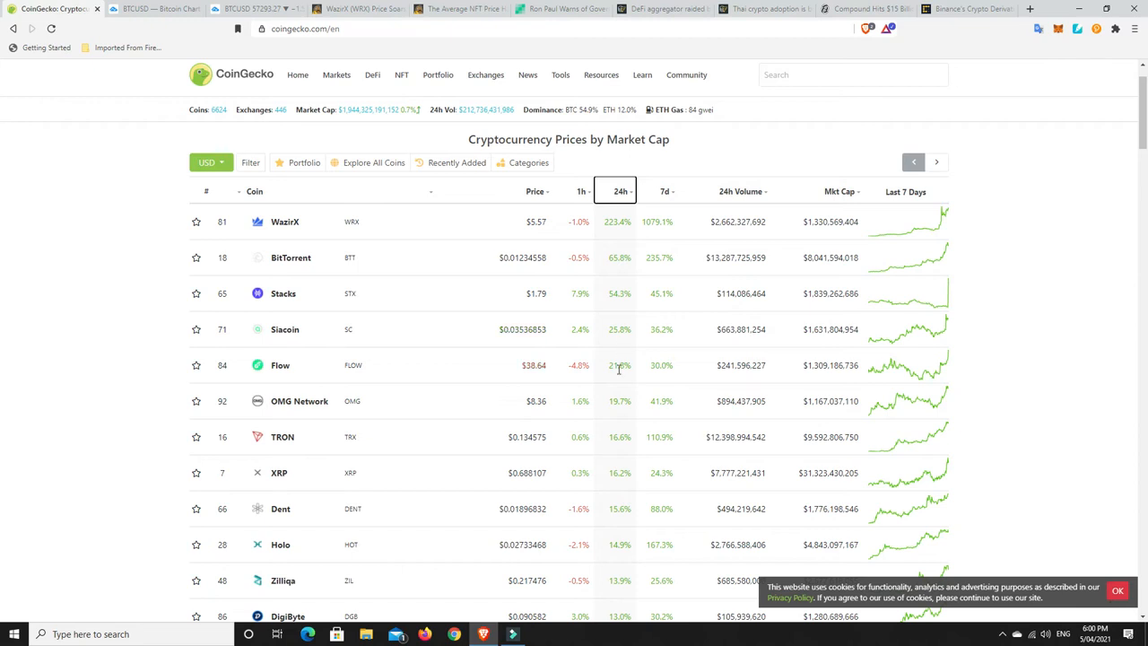
mouse_move(624, 450)
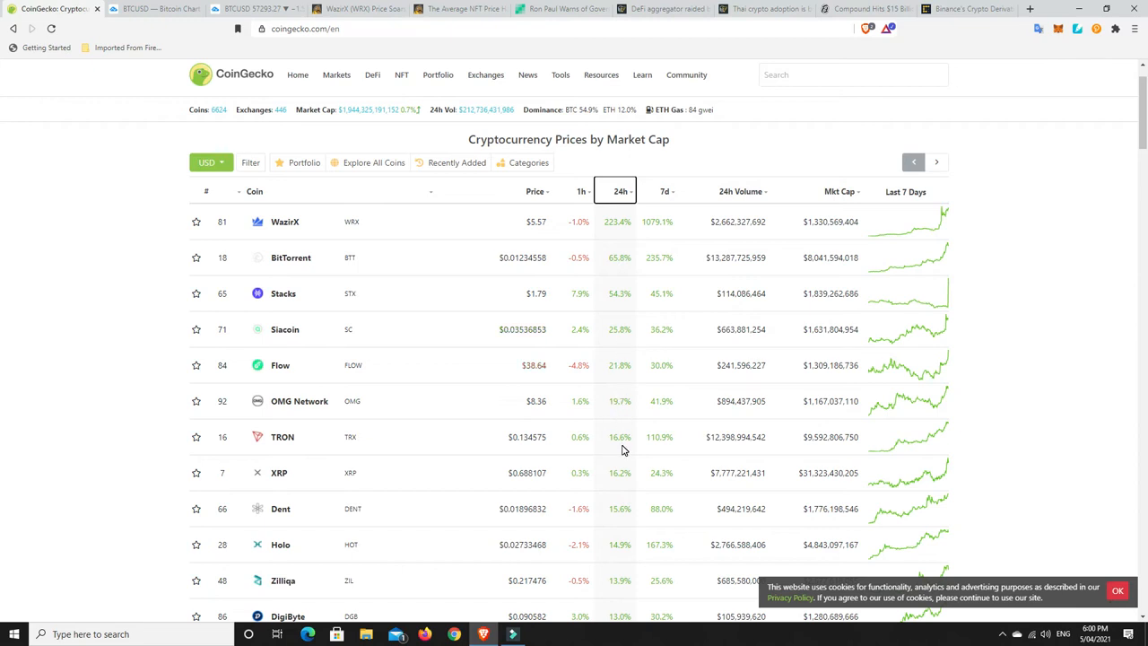
mouse_move(635, 549)
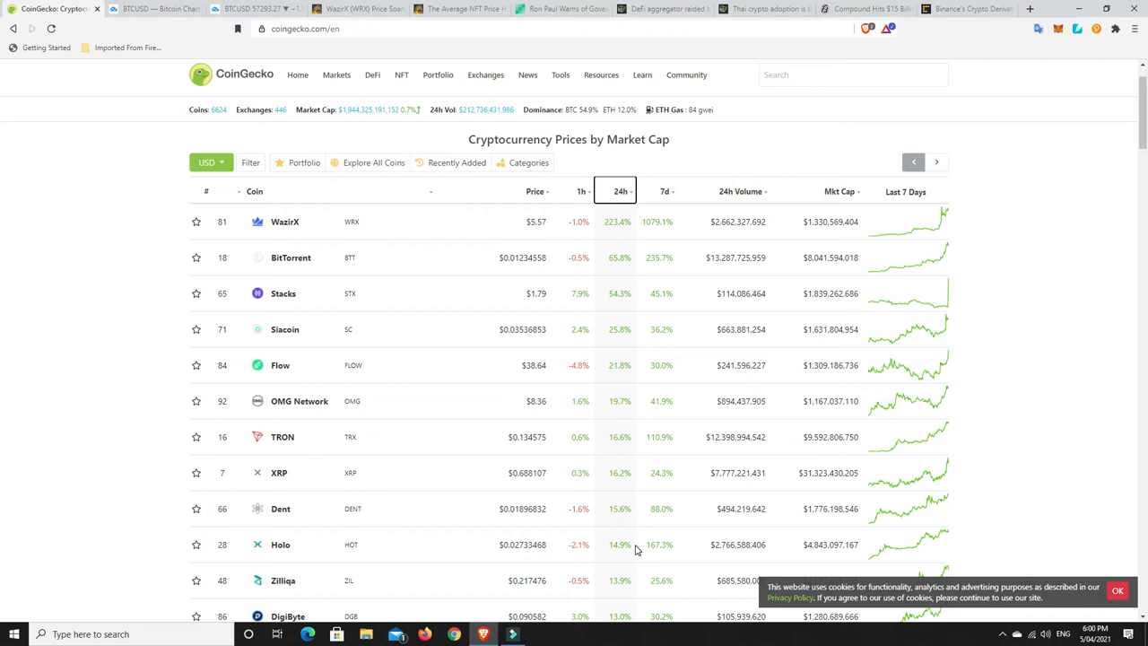
mouse_move(610, 470)
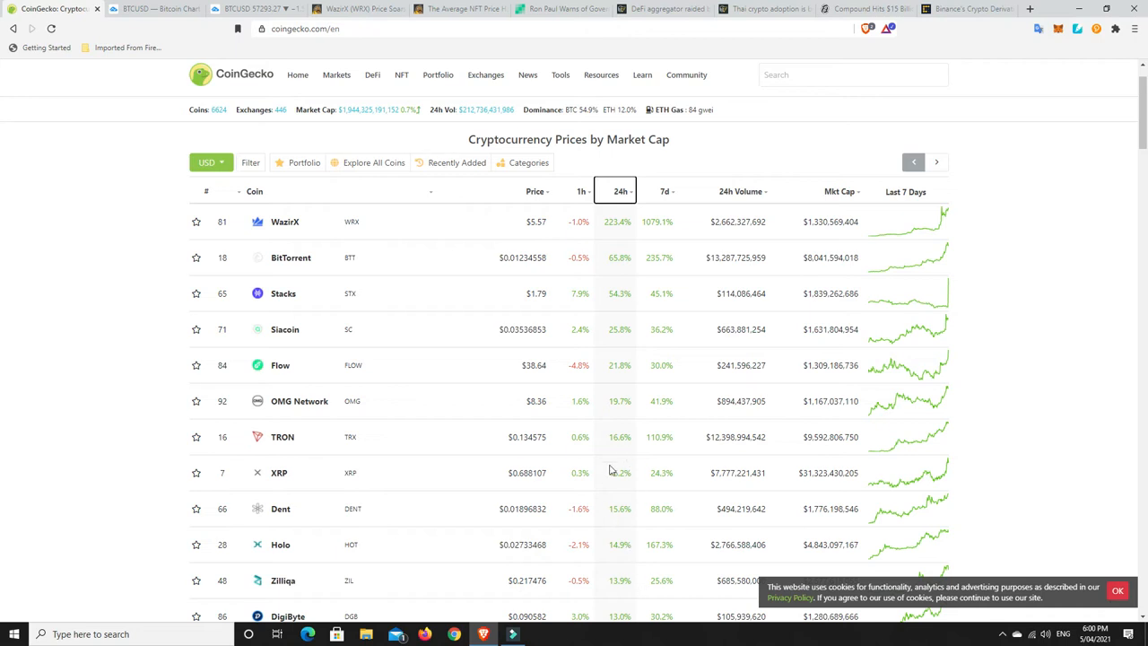
mouse_move(578, 162)
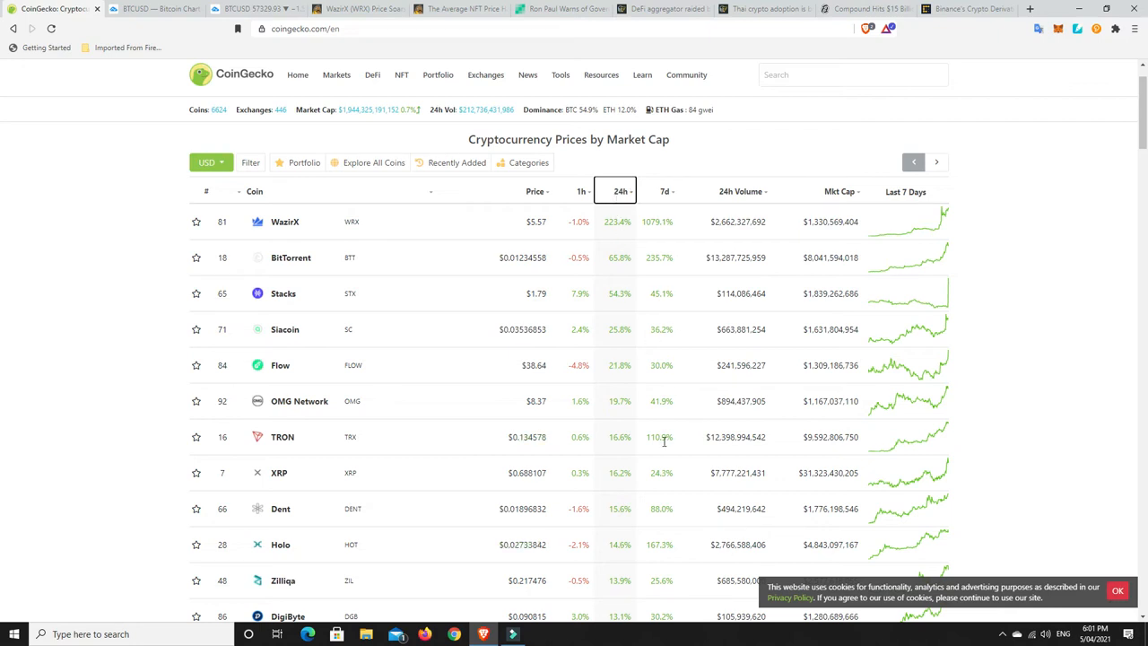
mouse_move(664, 291)
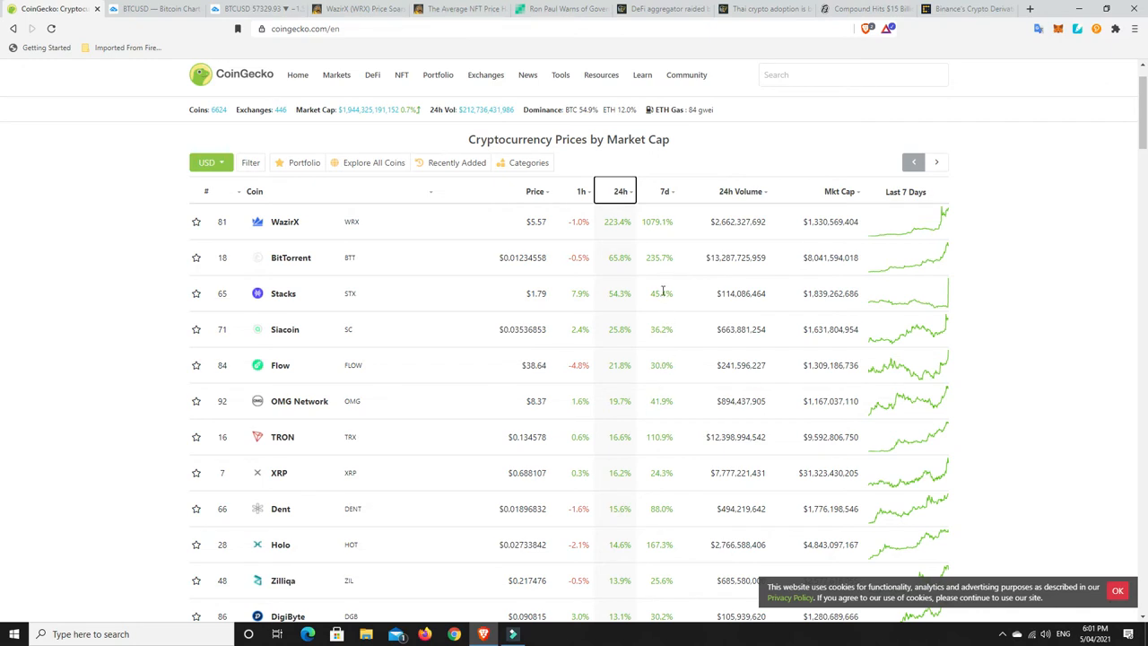
mouse_move(658, 221)
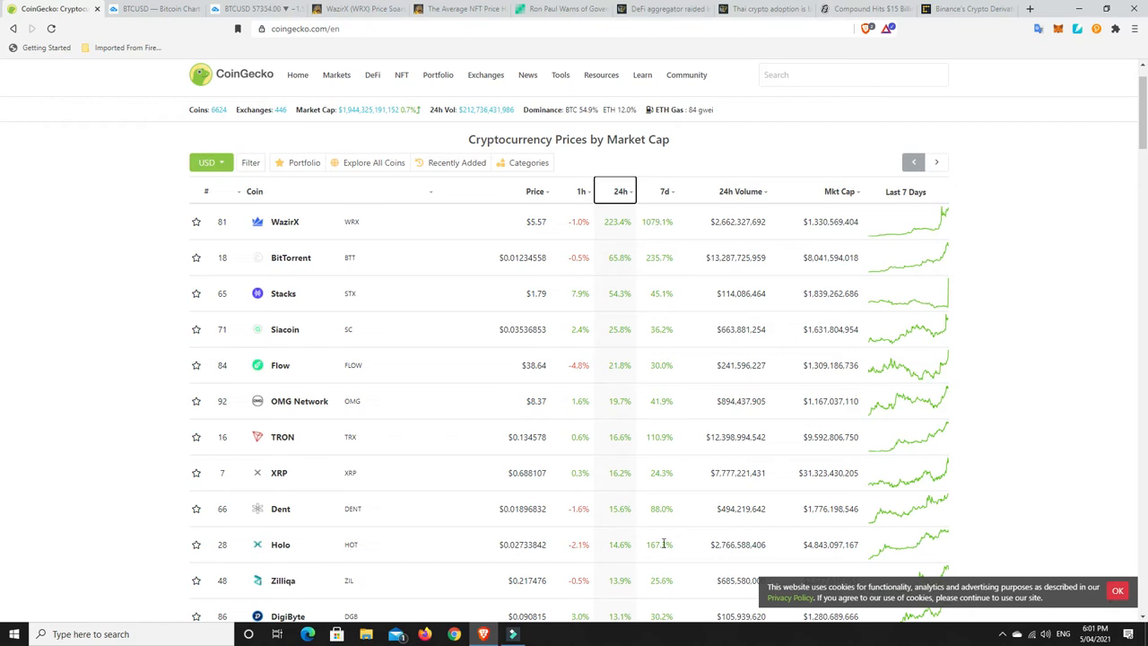
mouse_move(641, 556)
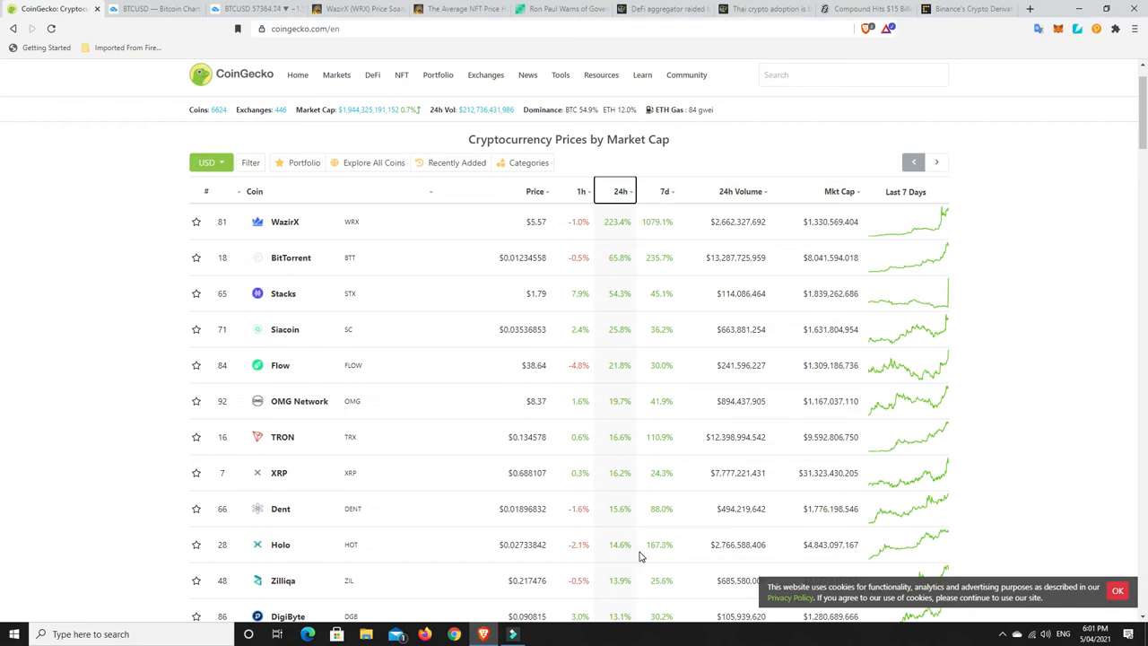
mouse_move(614, 282)
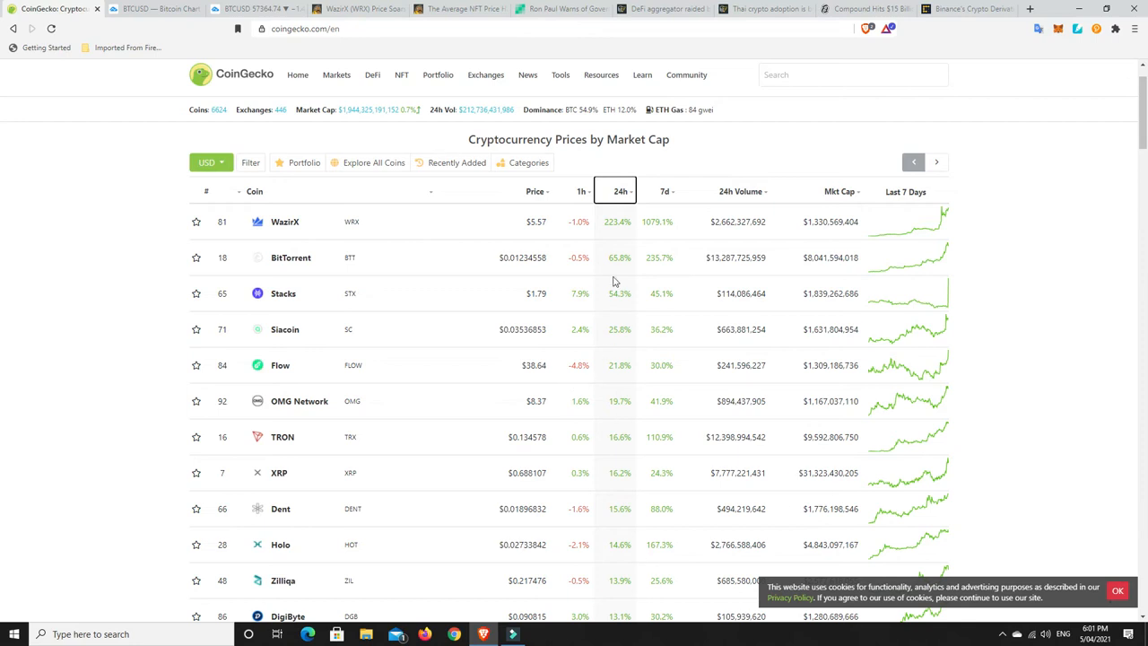
mouse_move(622, 197)
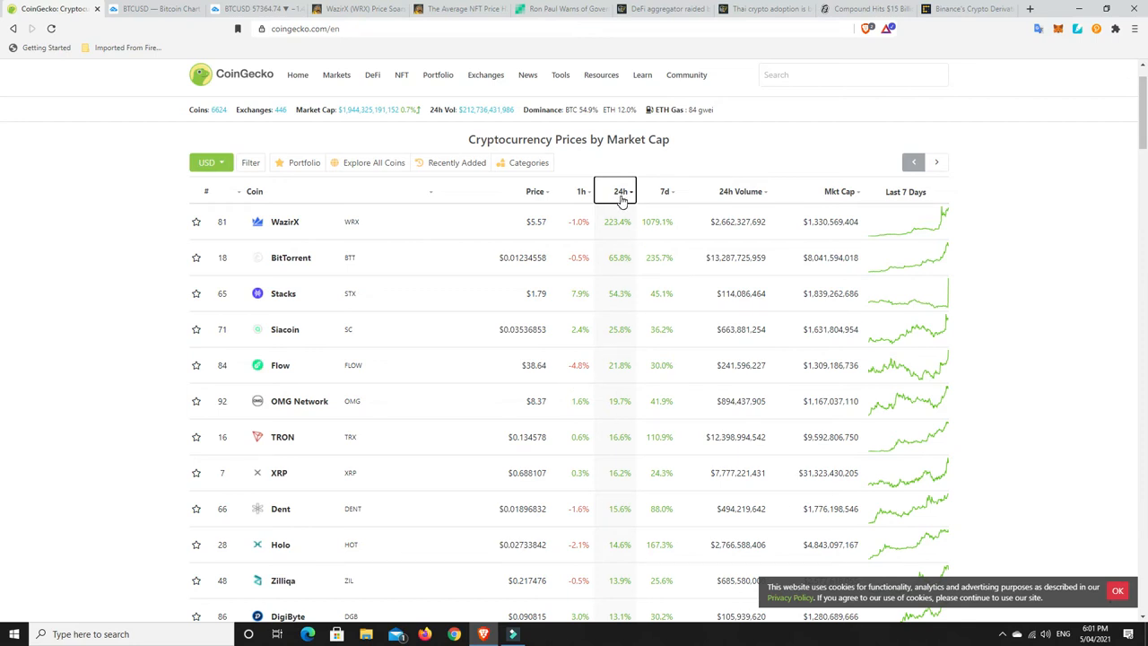
Step: List the biggest 24-hour losers first, then switch to the WazirX WRX price surge article
left_click(619, 191)
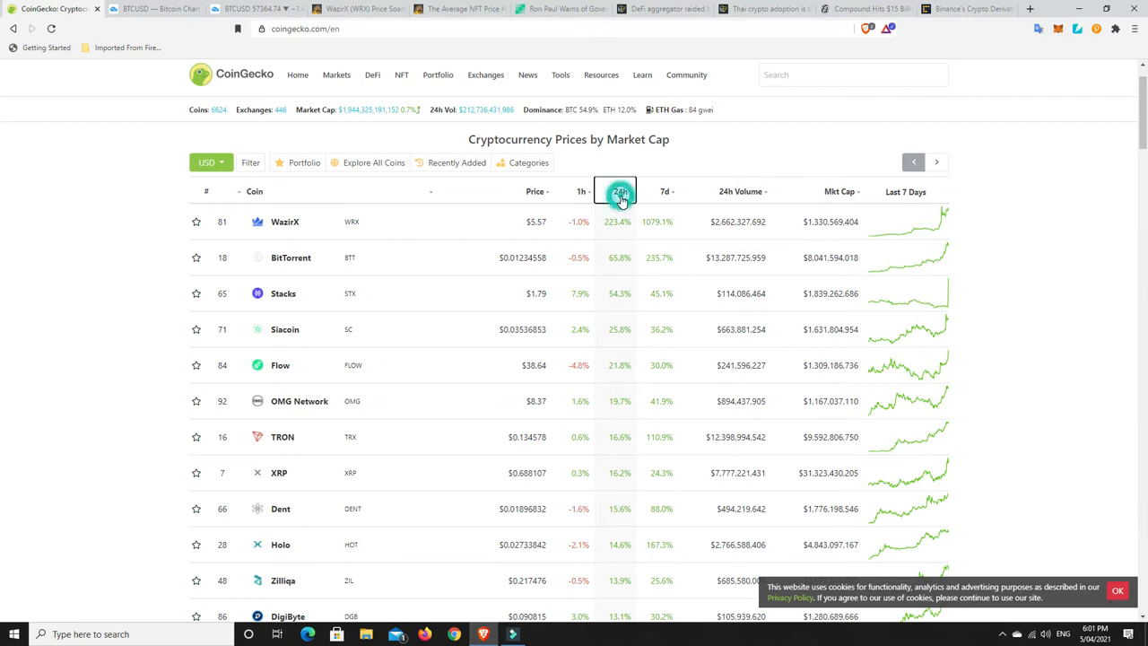
left_click(619, 191)
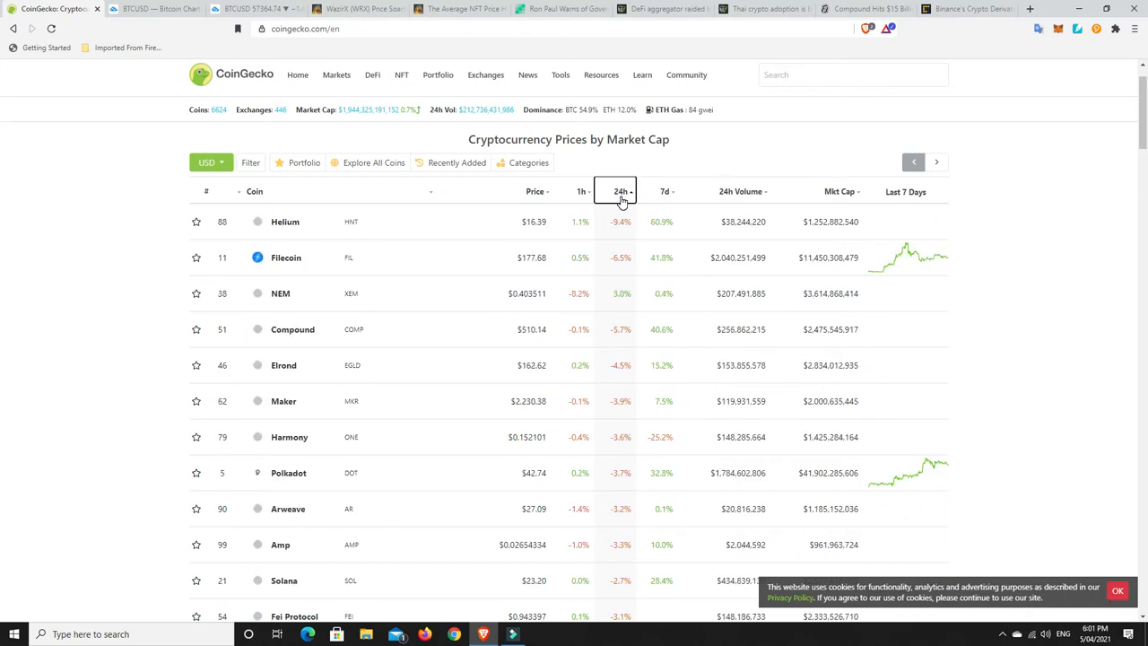
mouse_move(621, 259)
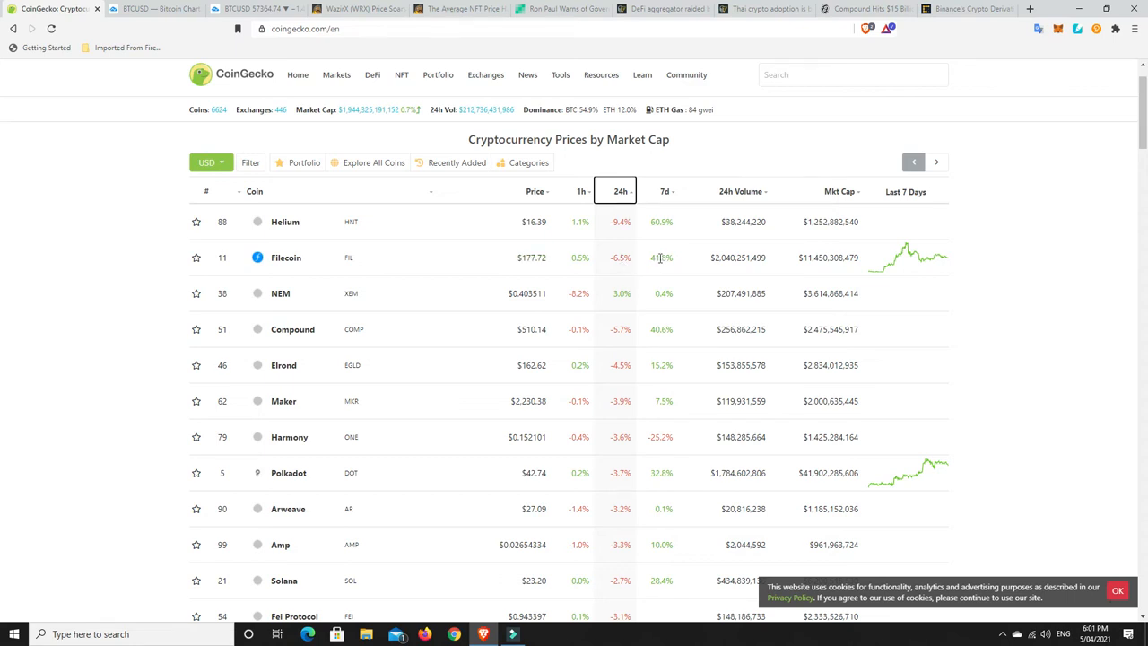
mouse_move(907, 251)
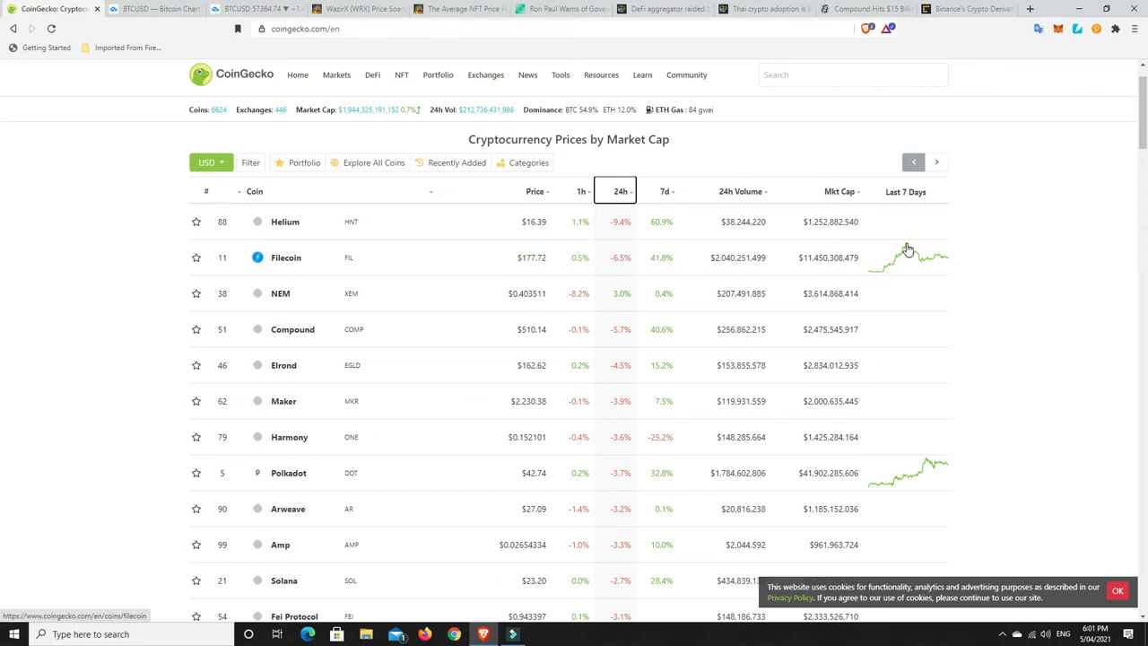
mouse_move(850, 268)
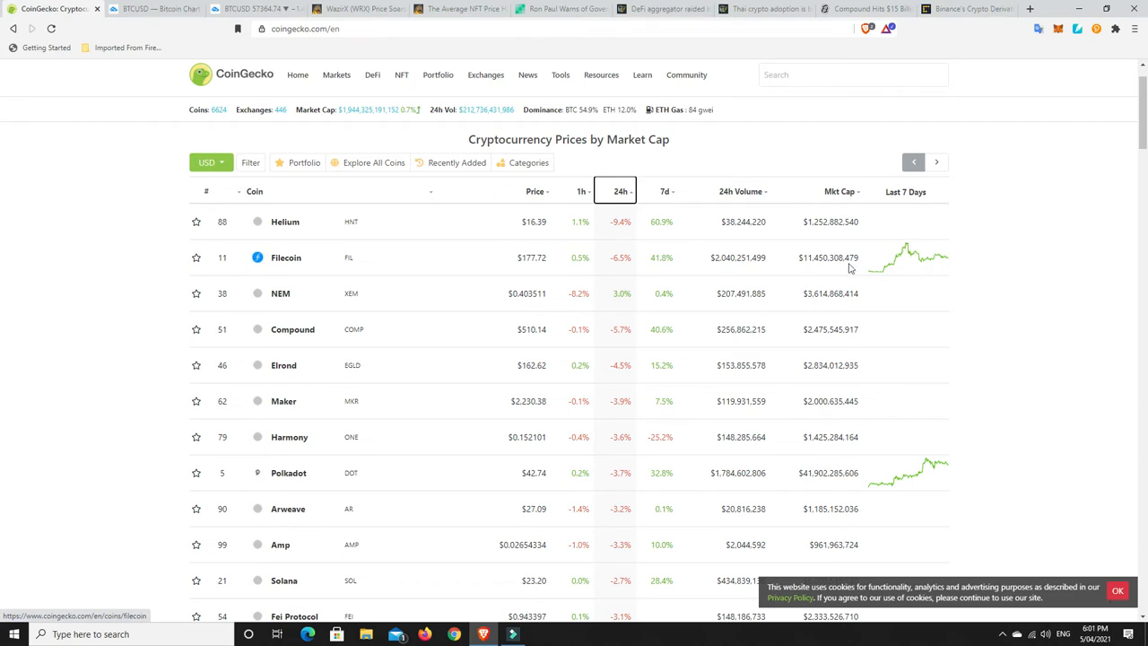
mouse_move(624, 393)
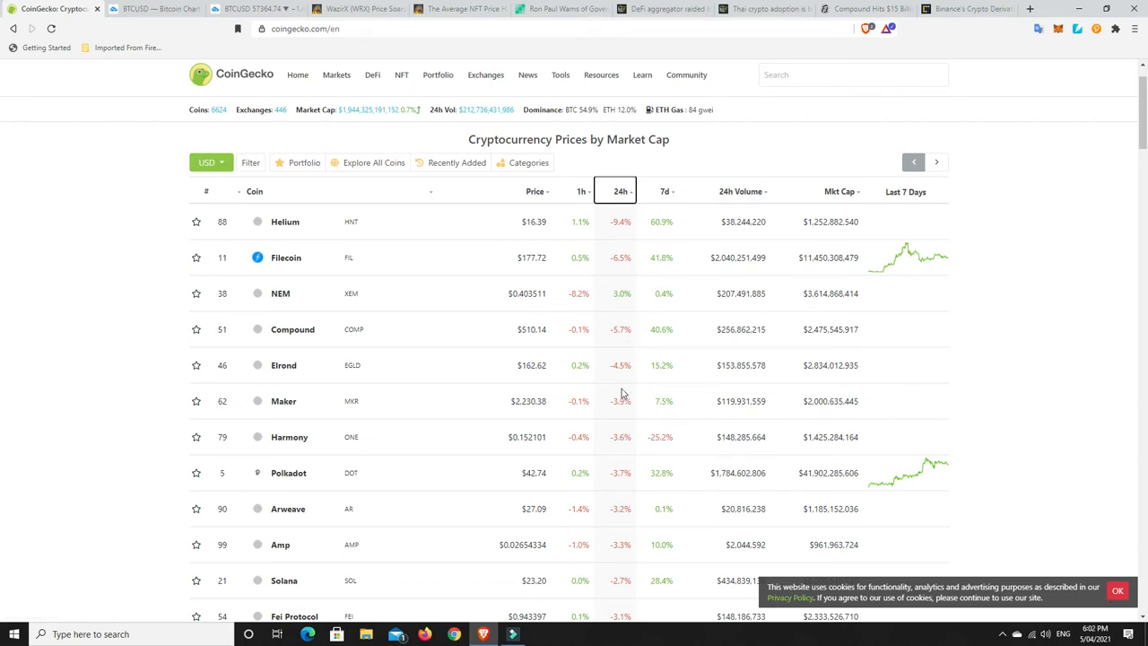
mouse_move(619, 419)
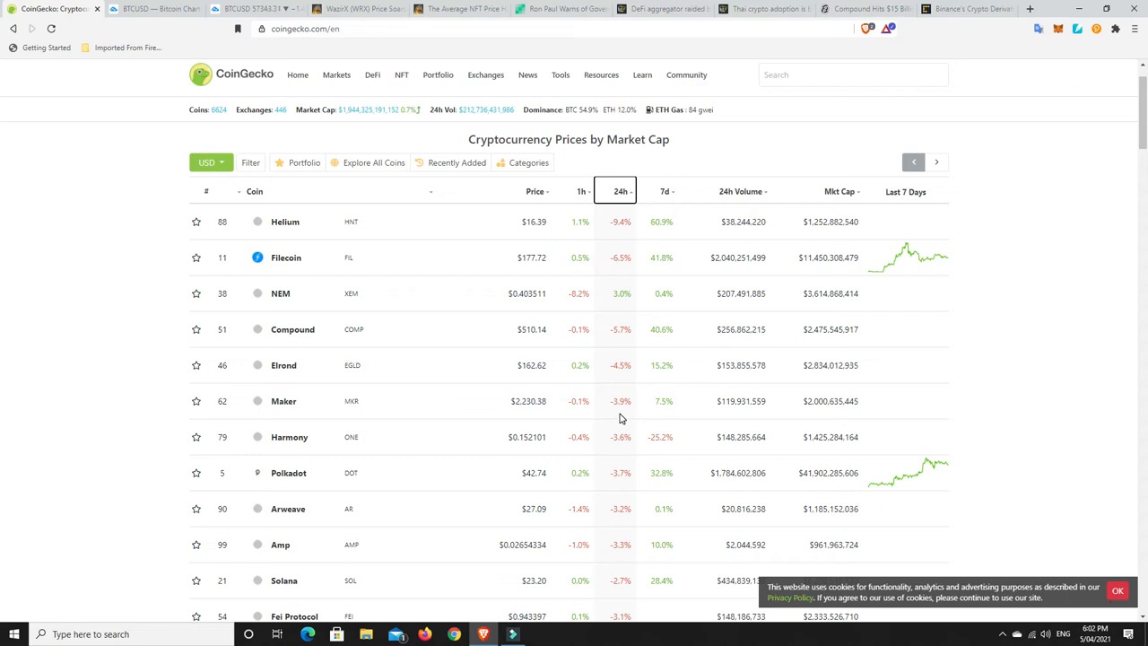
mouse_move(631, 391)
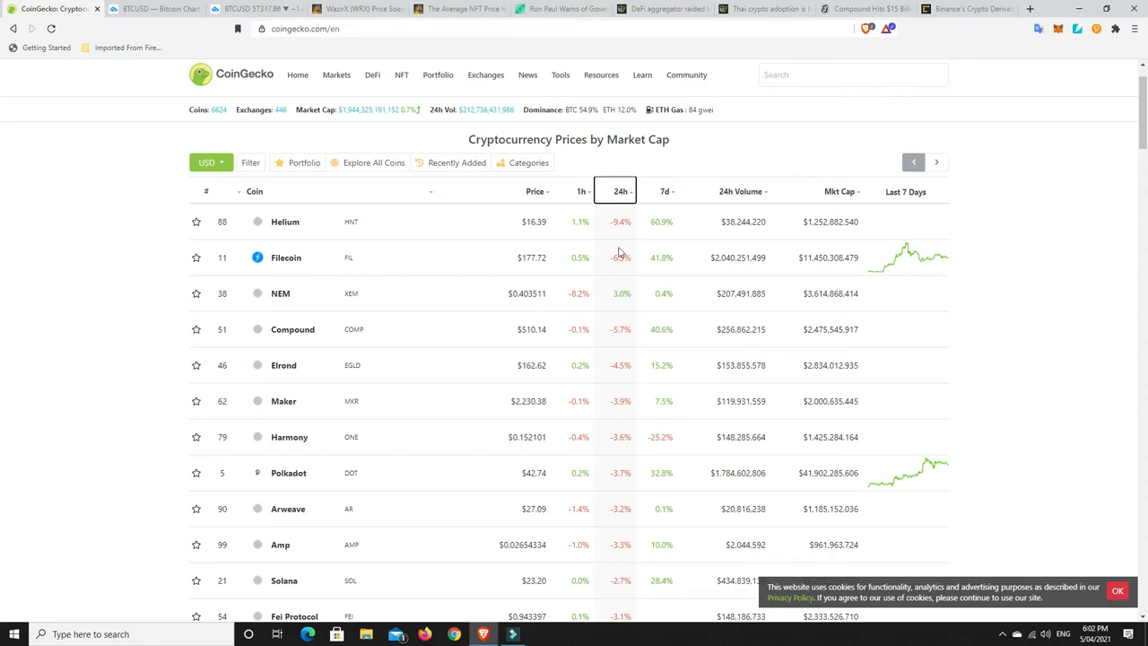
mouse_move(617, 233)
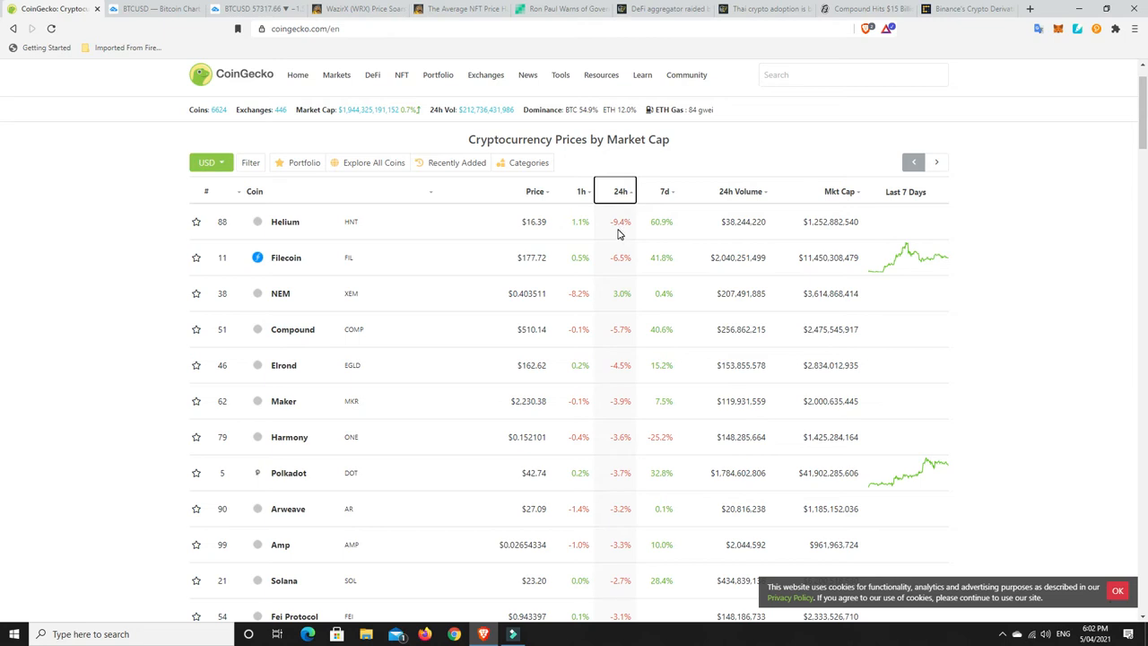
mouse_move(657, 239)
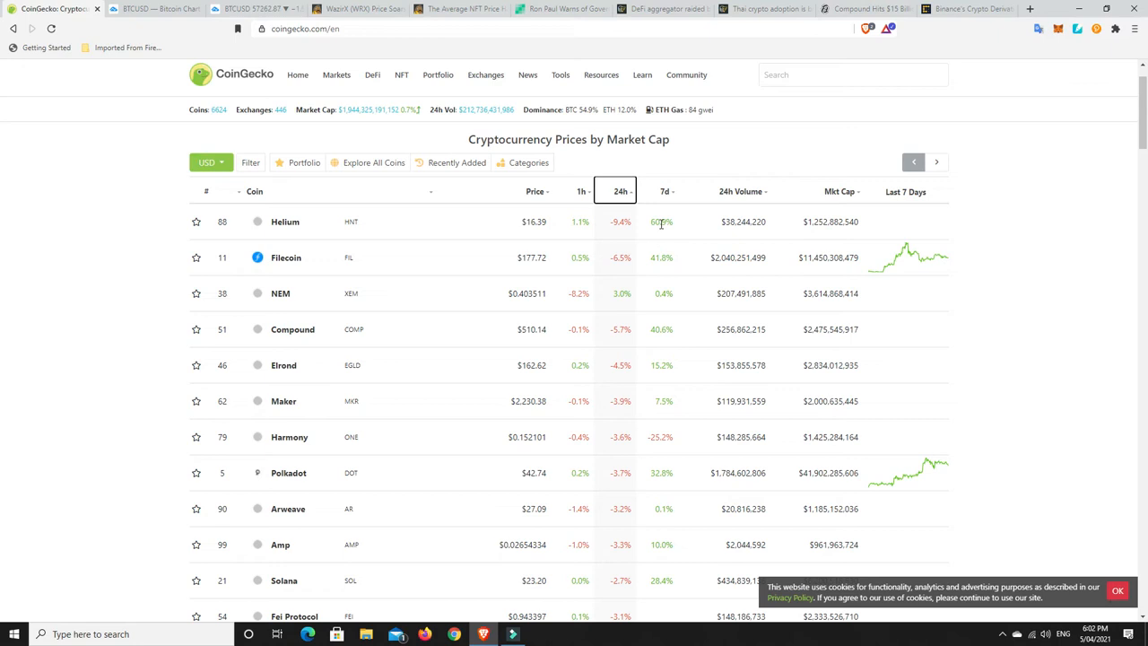
mouse_move(617, 337)
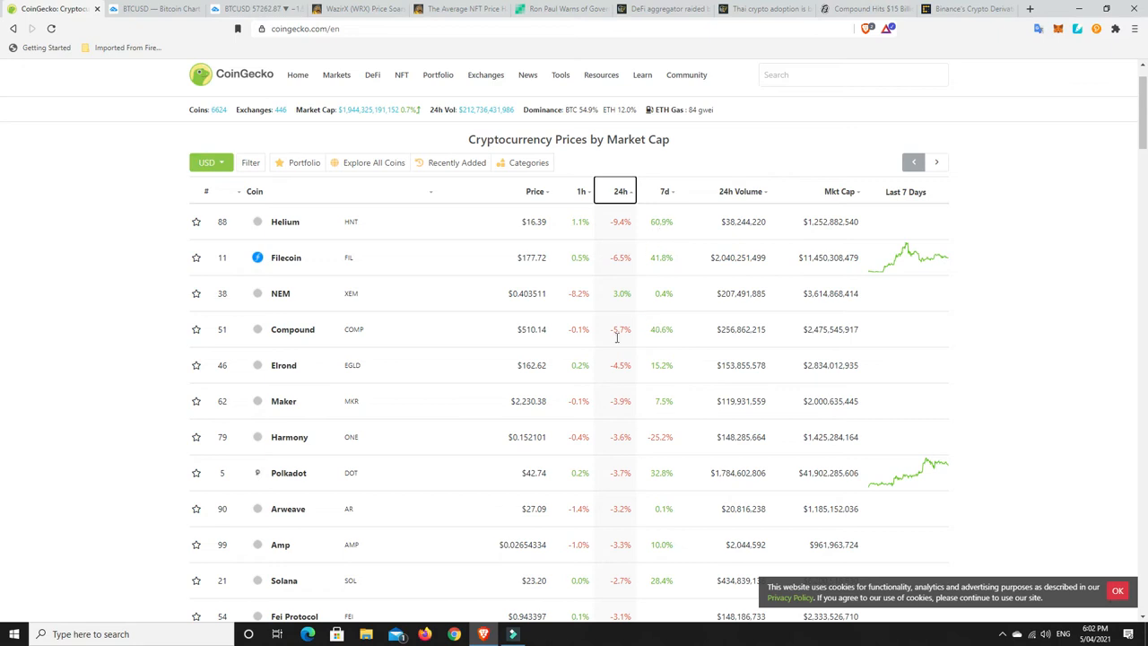
mouse_move(609, 397)
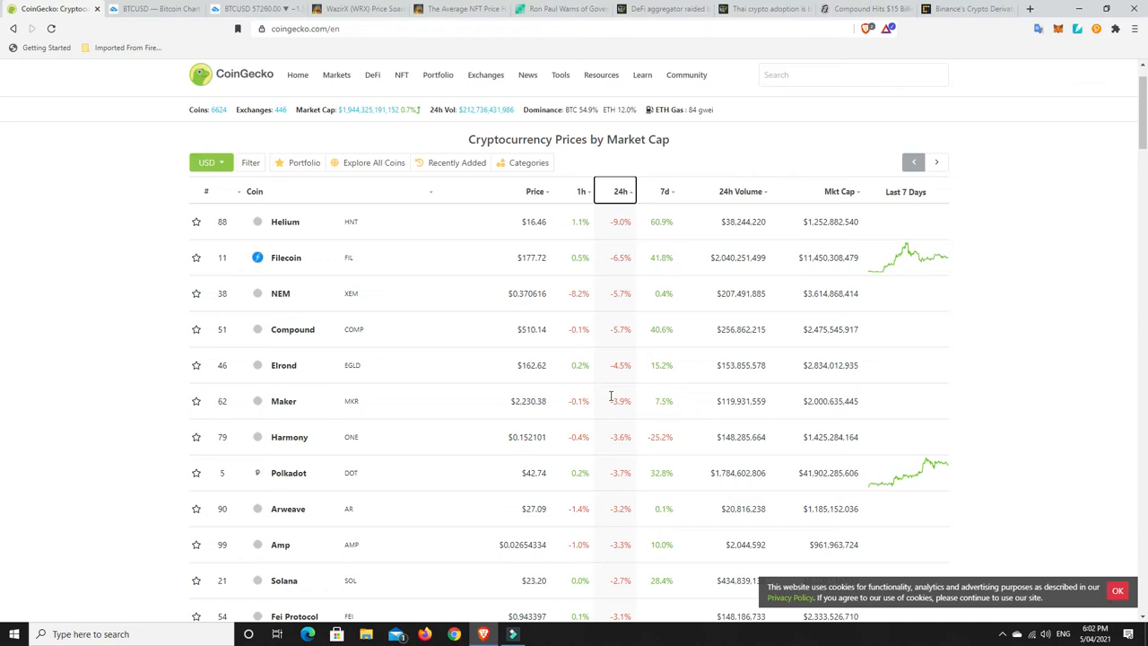
mouse_move(629, 386)
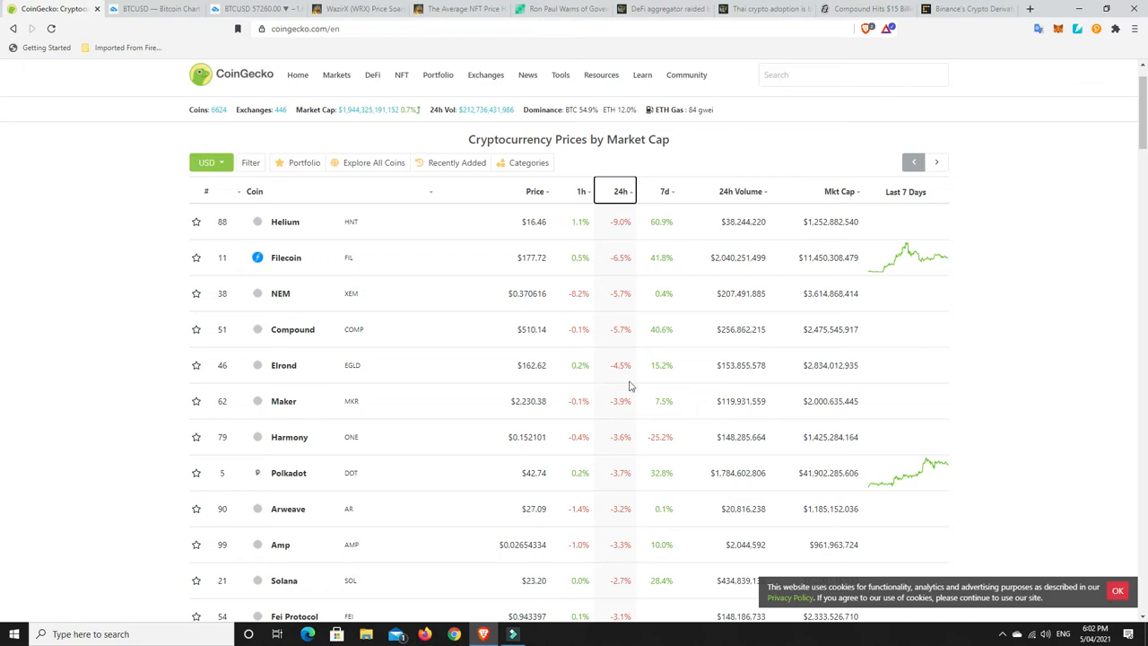
mouse_move(617, 304)
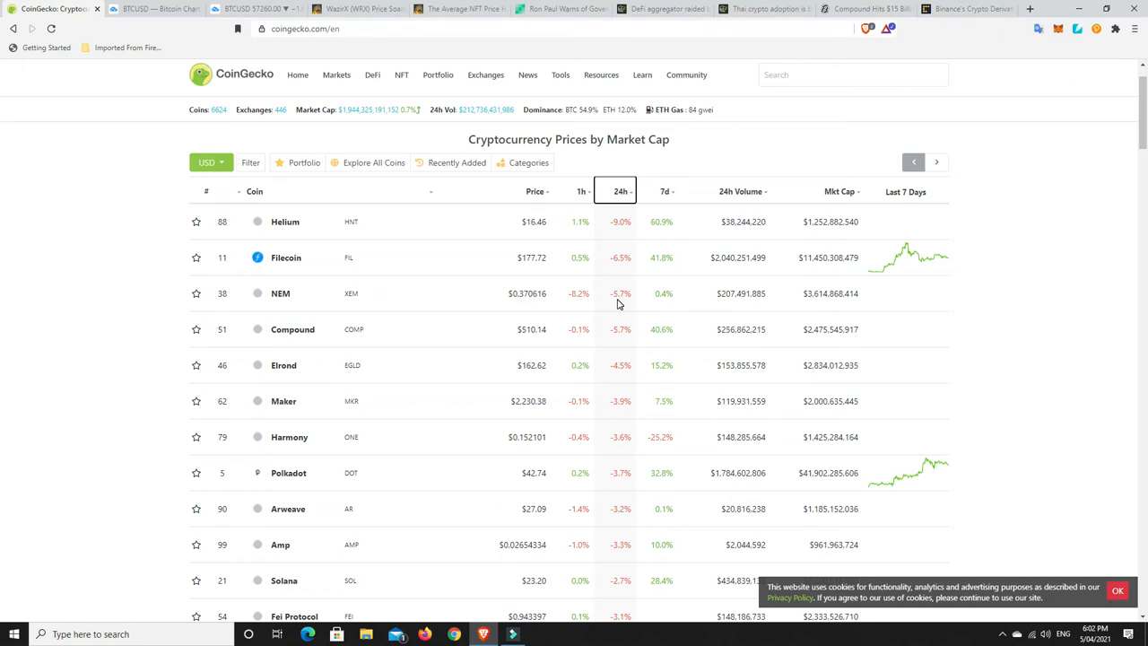
mouse_move(628, 326)
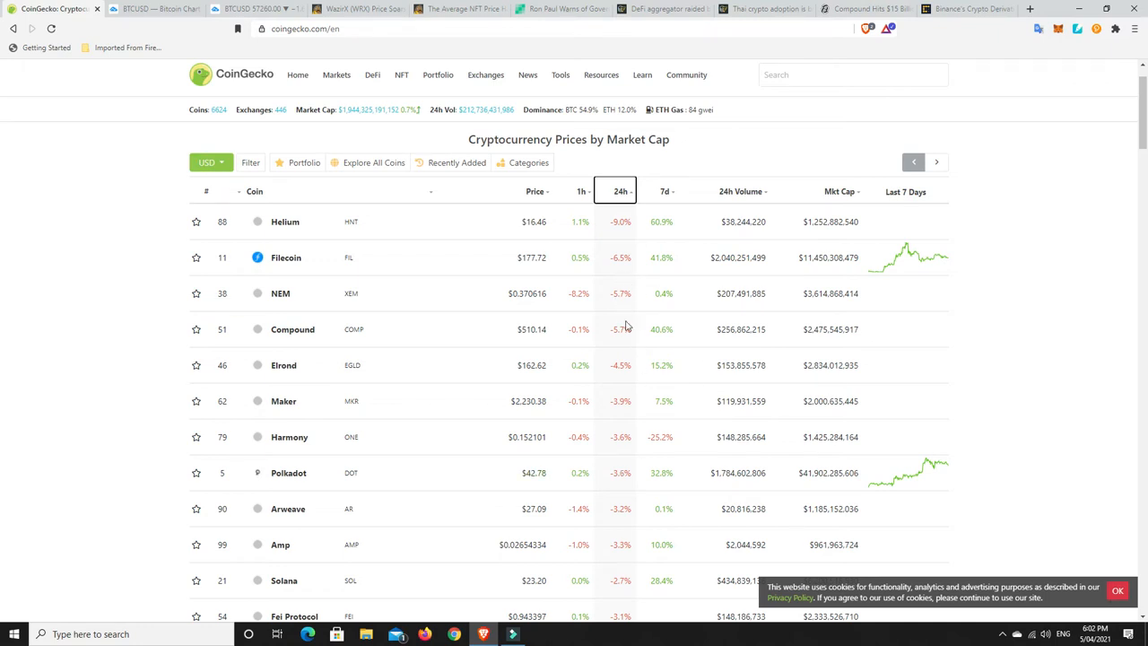
mouse_move(608, 328)
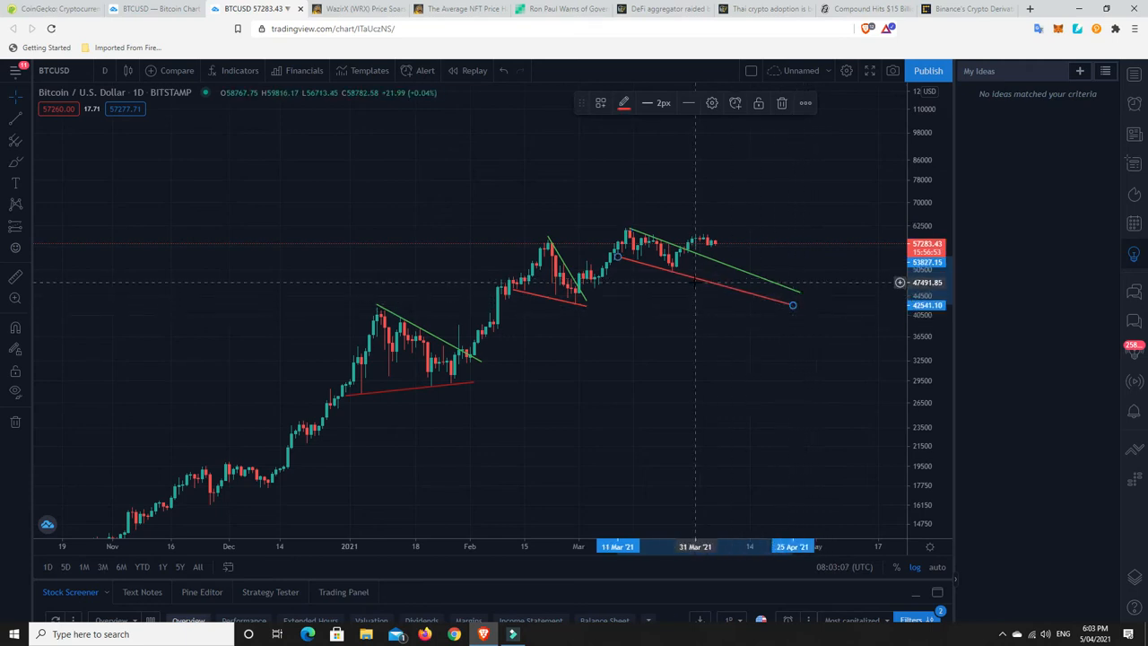
mouse_move(711, 249)
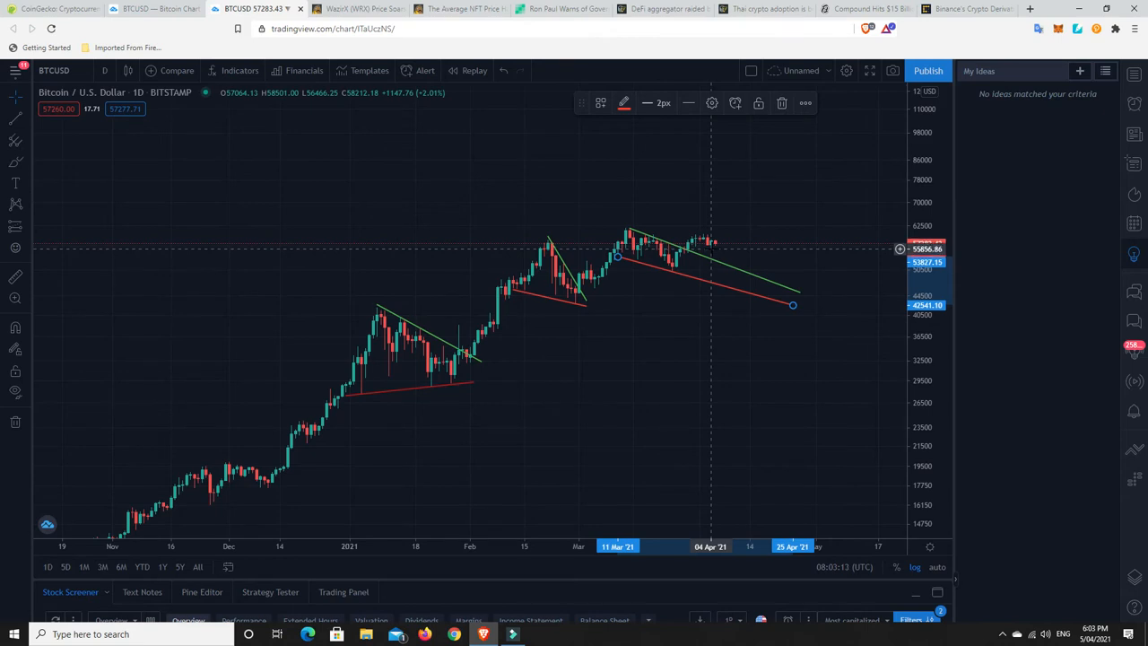
mouse_move(713, 250)
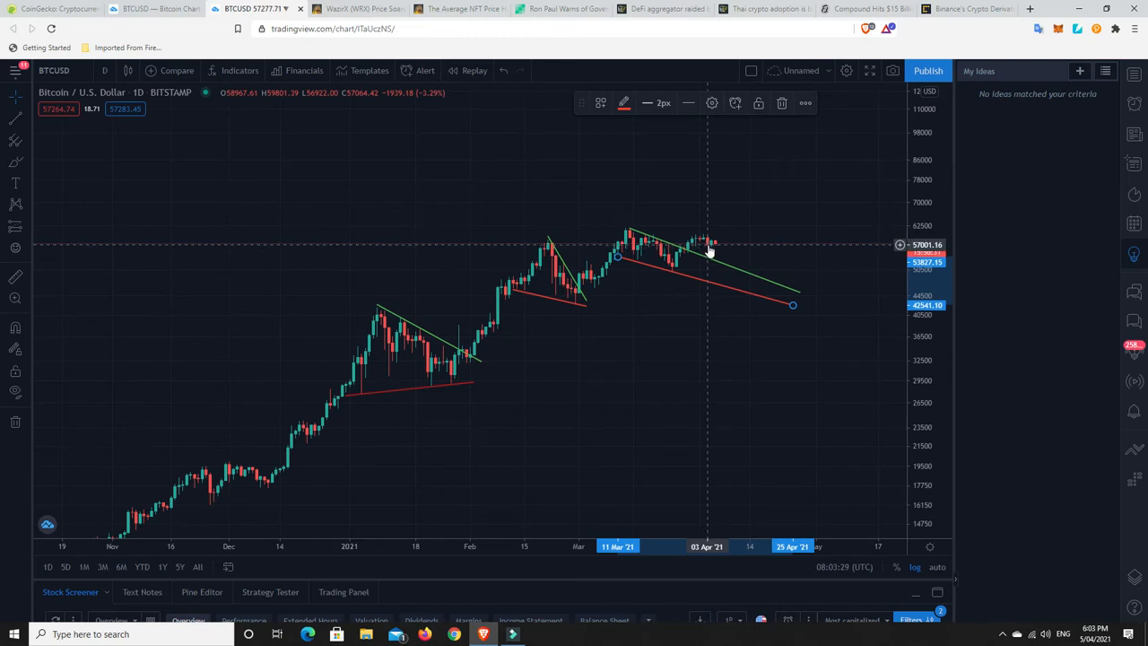
mouse_move(715, 249)
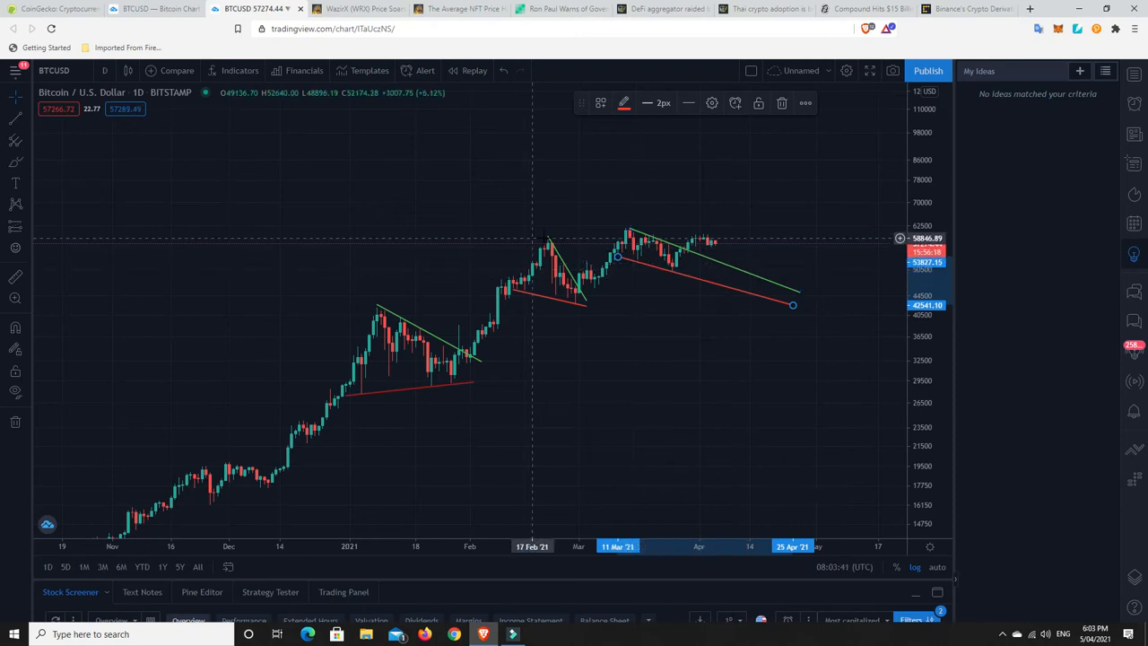
left_click(349, 9)
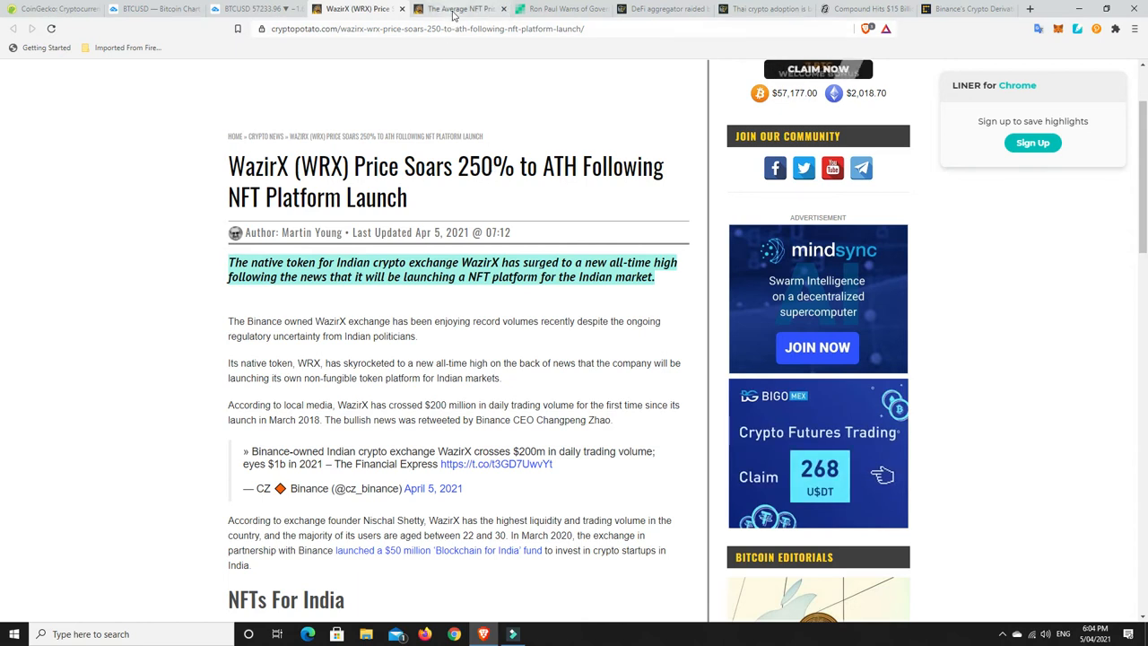
left_click(462, 9)
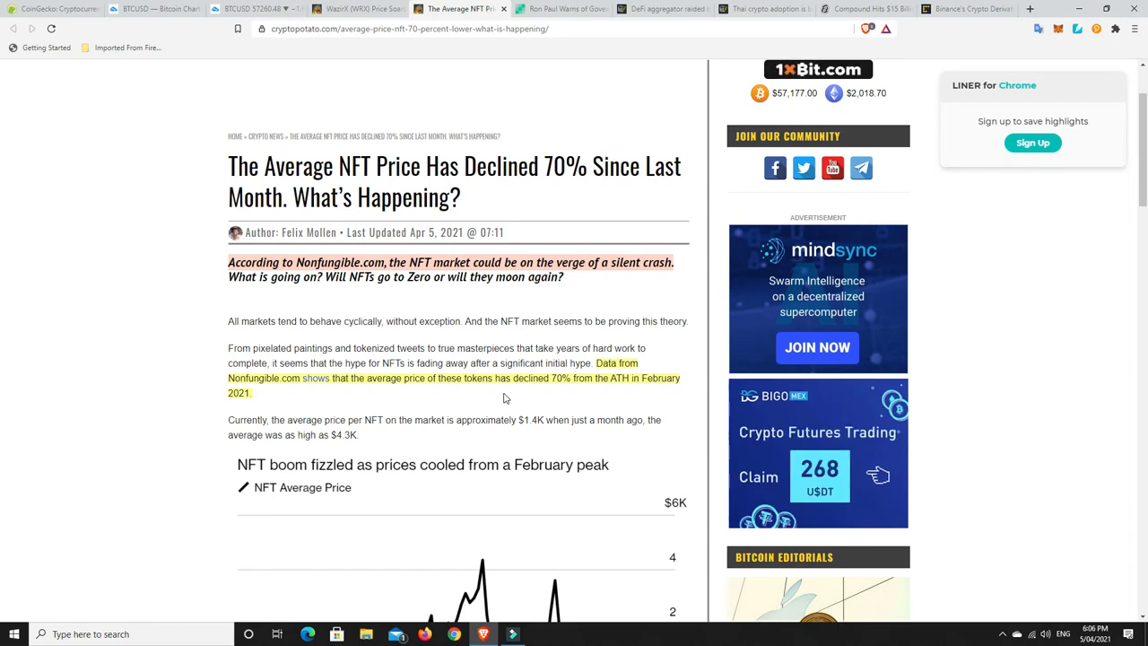
mouse_move(474, 398)
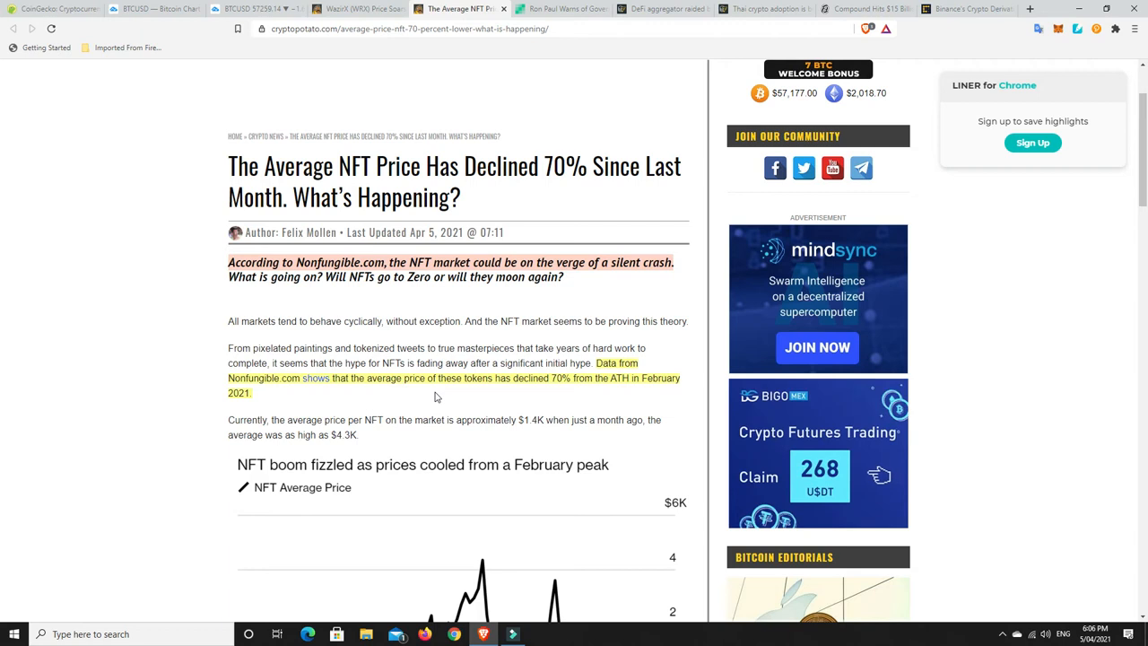
mouse_move(513, 141)
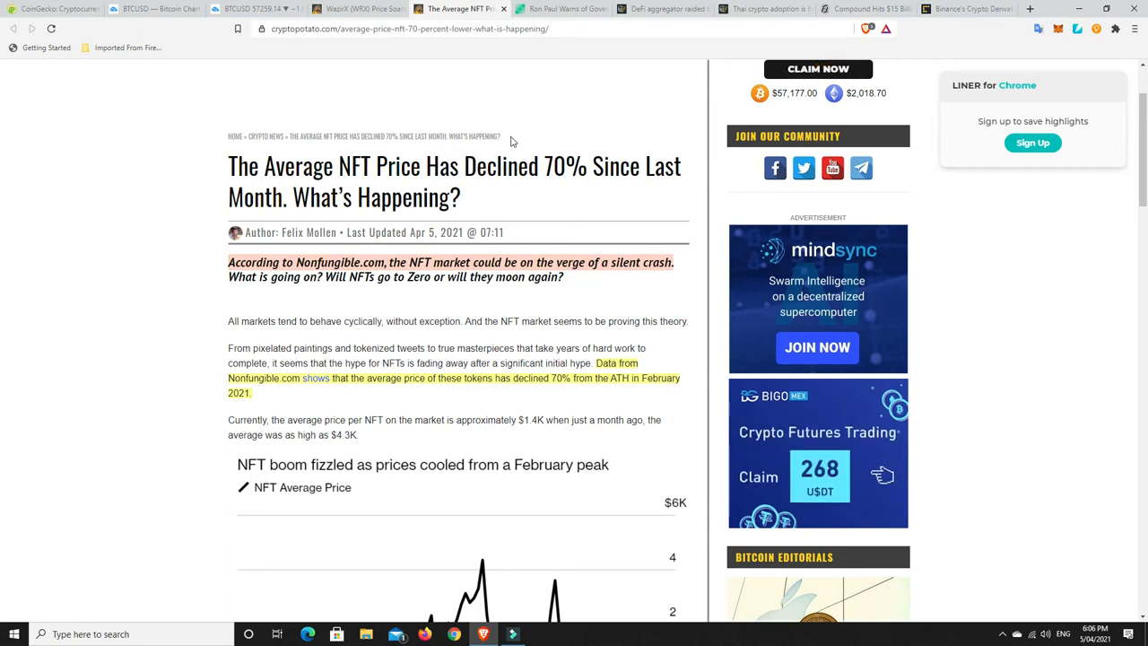
Step: Switch to the Bitcoin.com article where Ron Paul warns of a Bitcoin crackdown
left_click(561, 9)
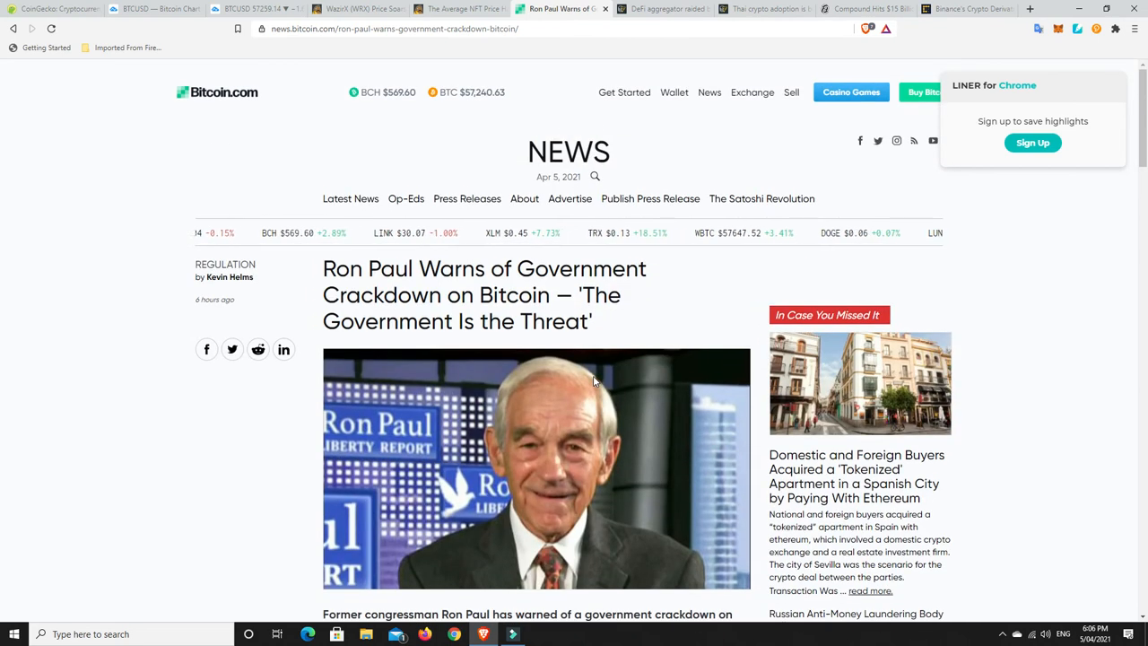
mouse_move(587, 368)
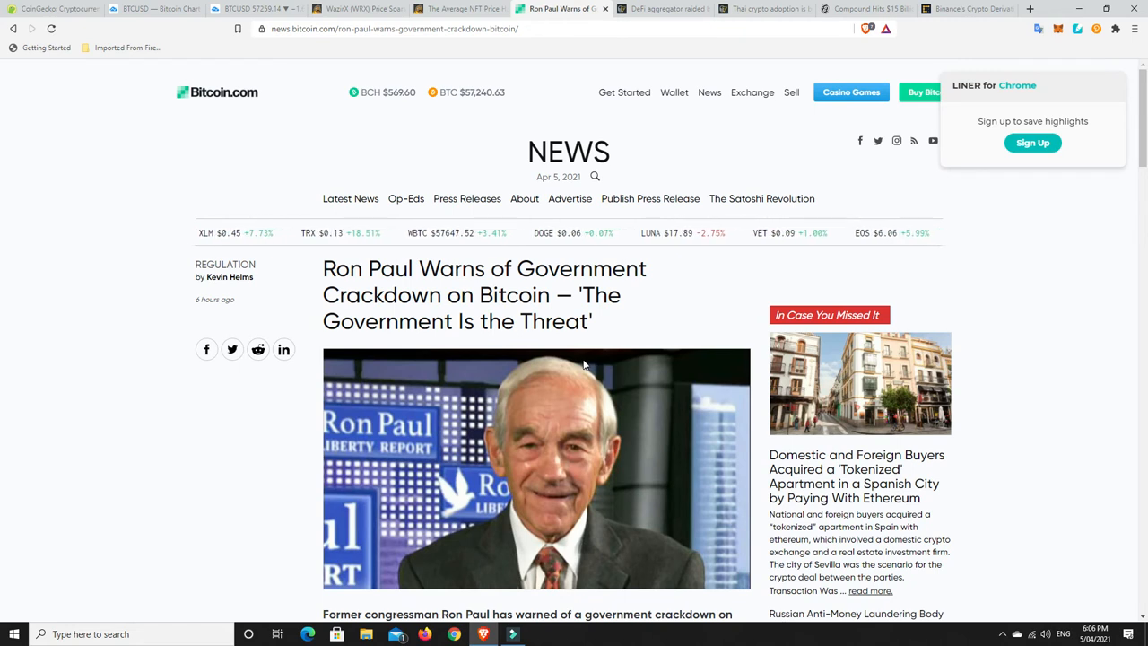
scroll("down", 3)
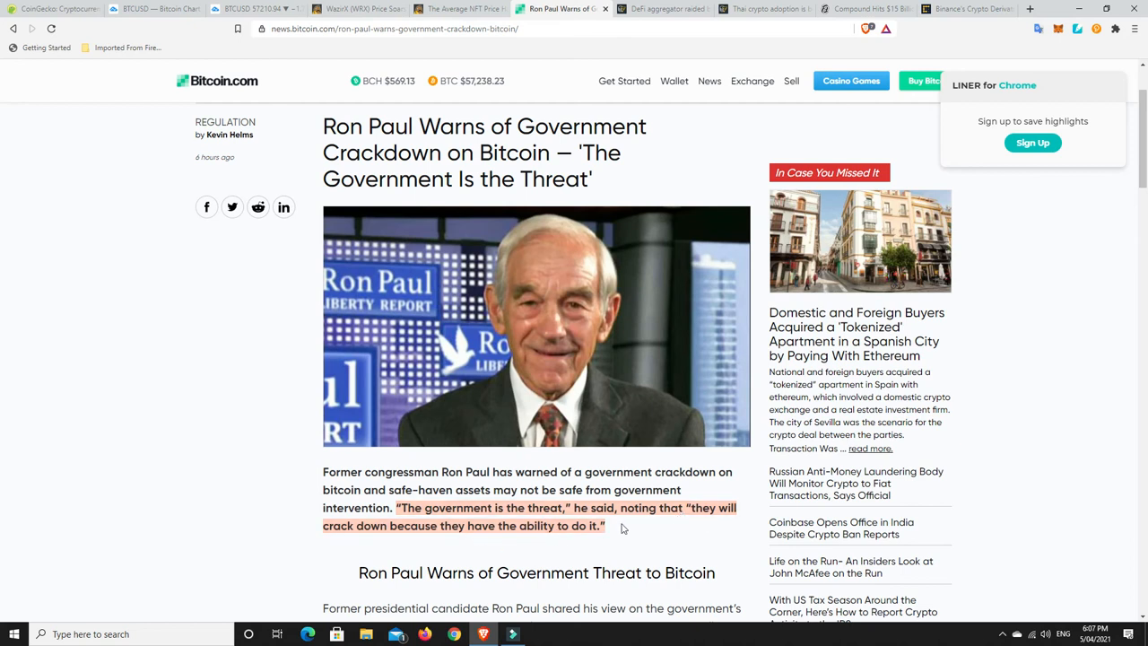
mouse_move(507, 531)
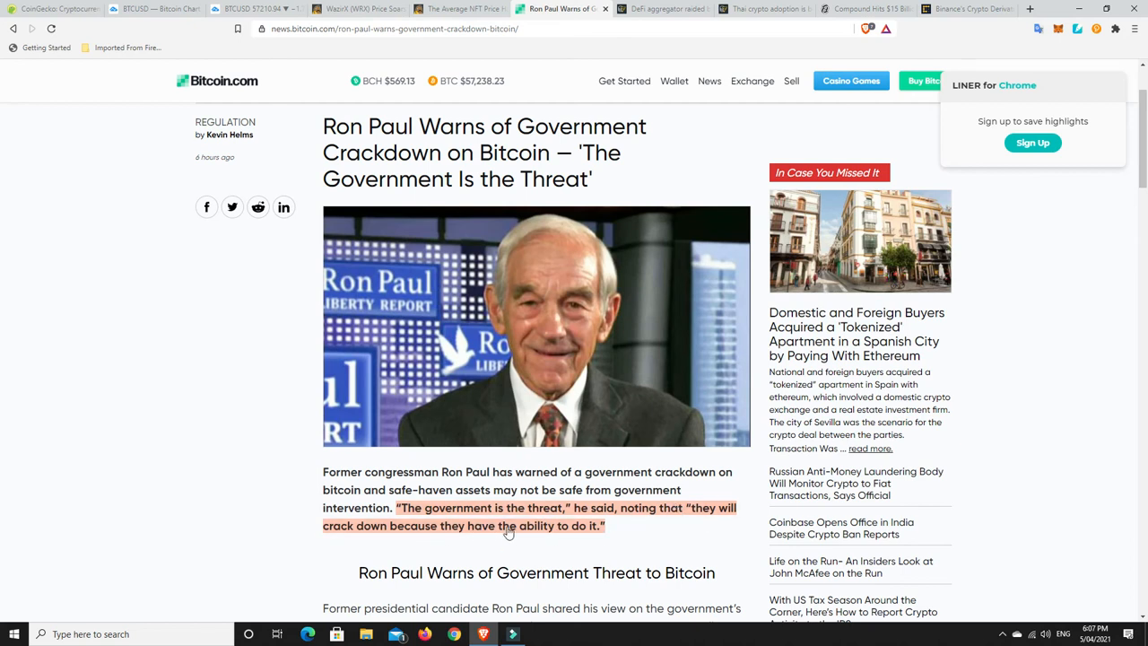
mouse_move(581, 531)
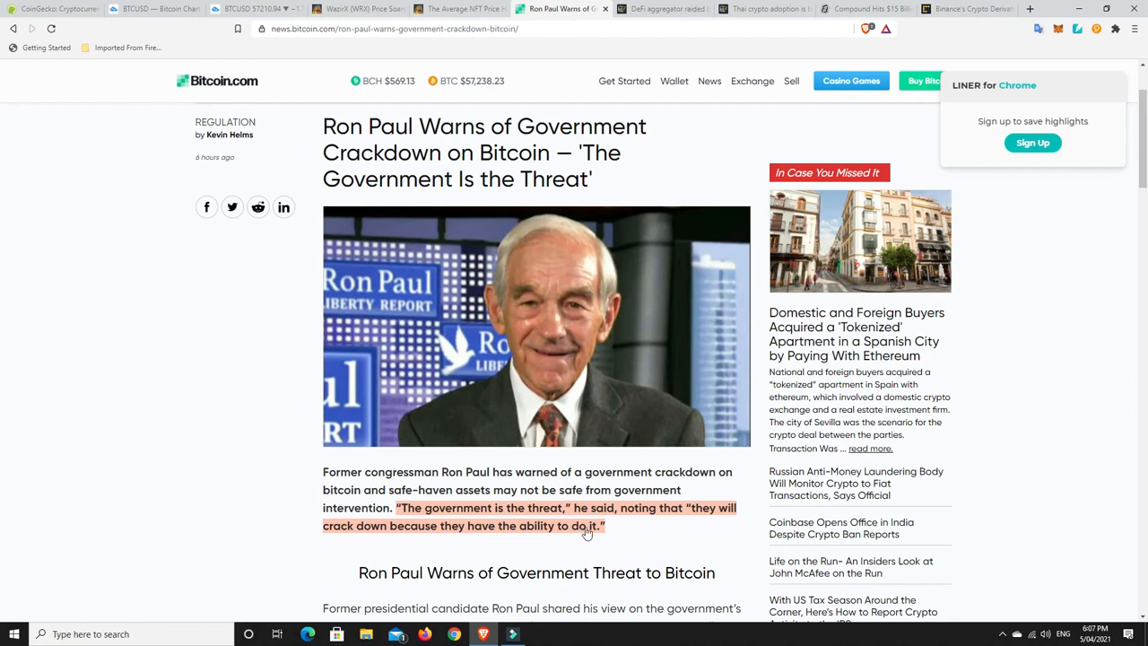
mouse_move(623, 533)
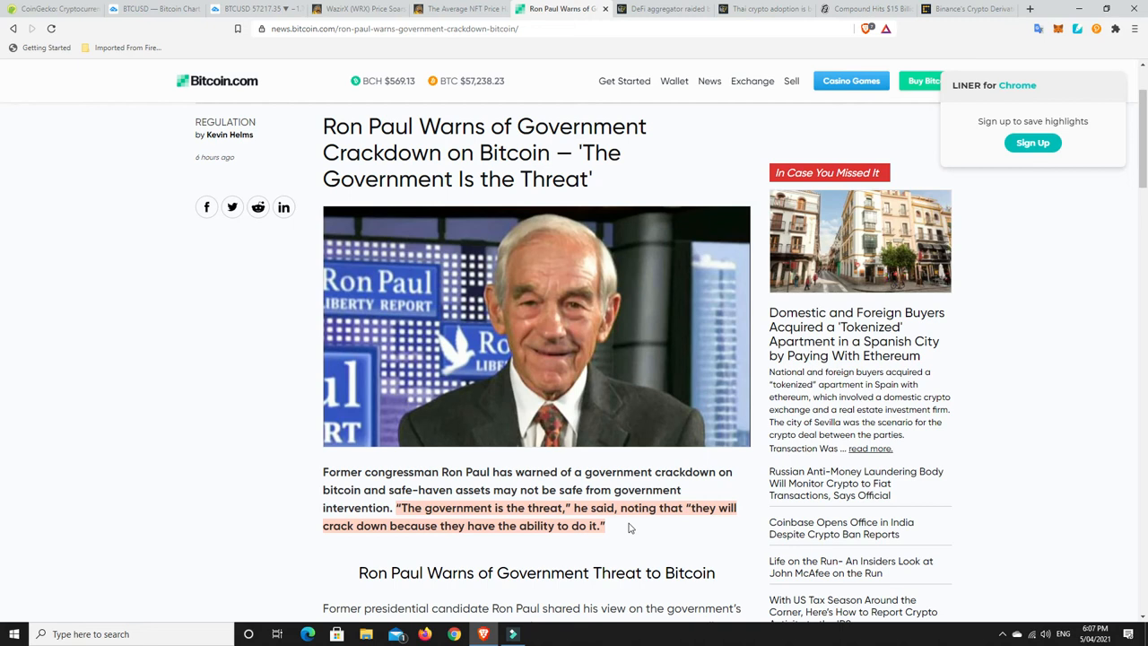
mouse_move(608, 529)
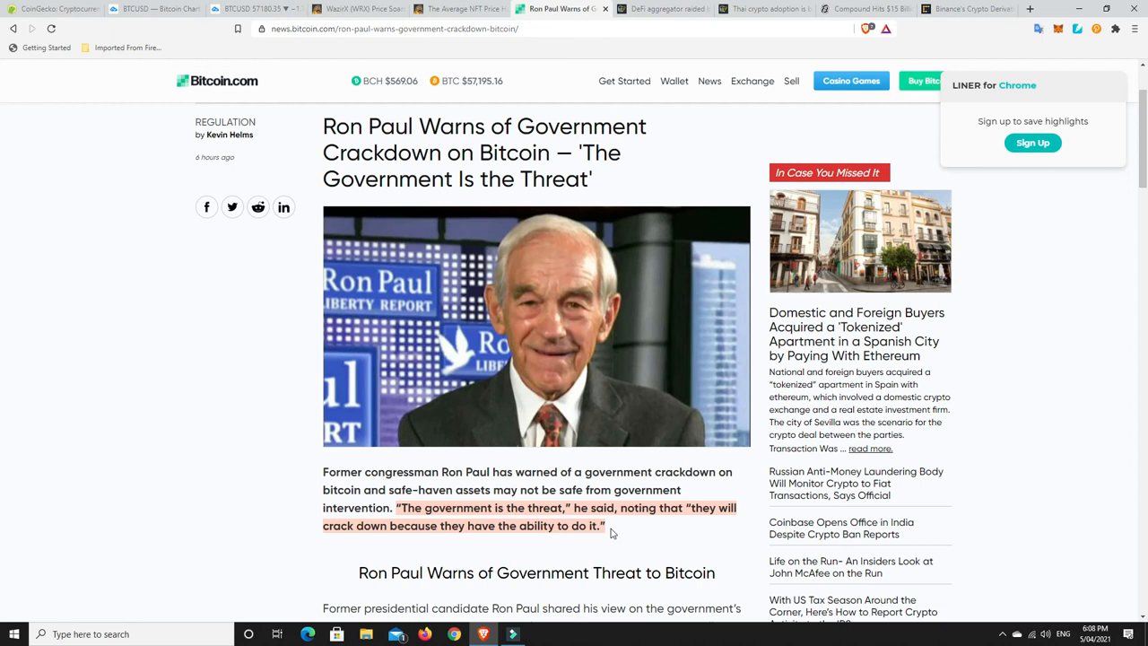
mouse_move(706, 67)
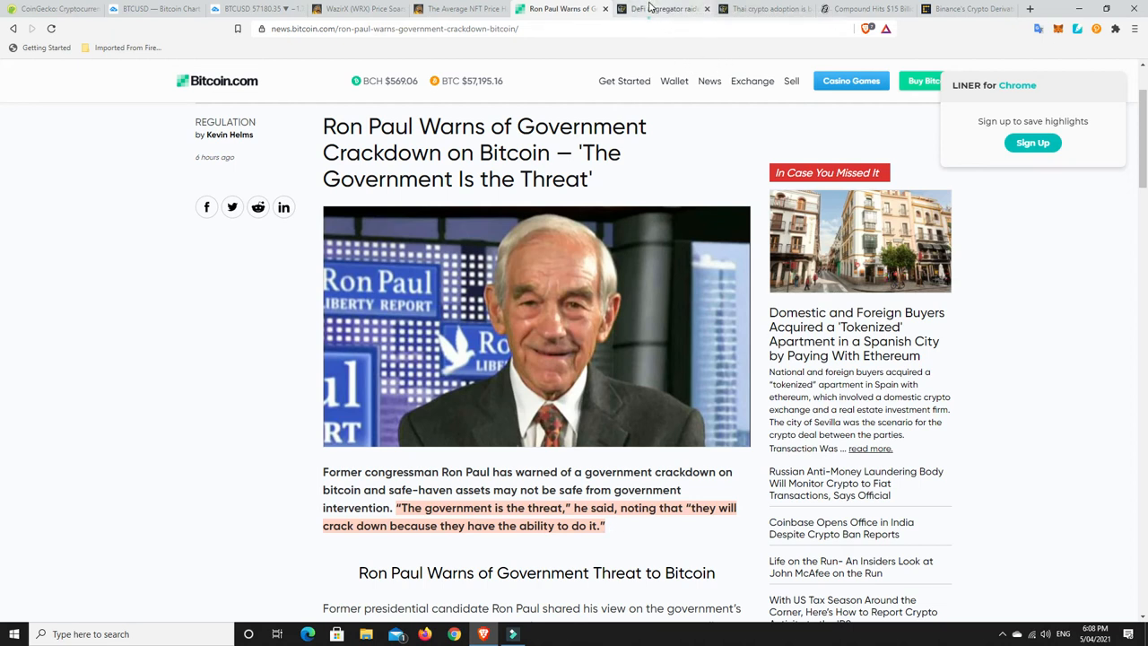
Step: Open the 'DeFi aggregator raided by five hackers' article and scroll into its opening paragraph
left_click(663, 9)
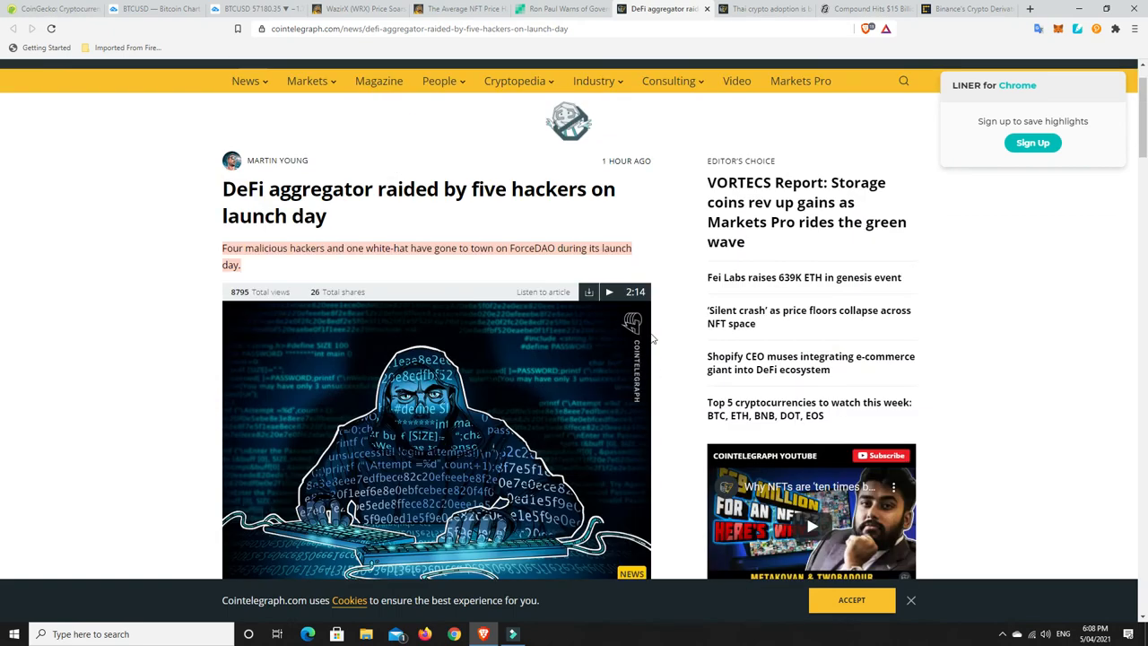
mouse_move(655, 329)
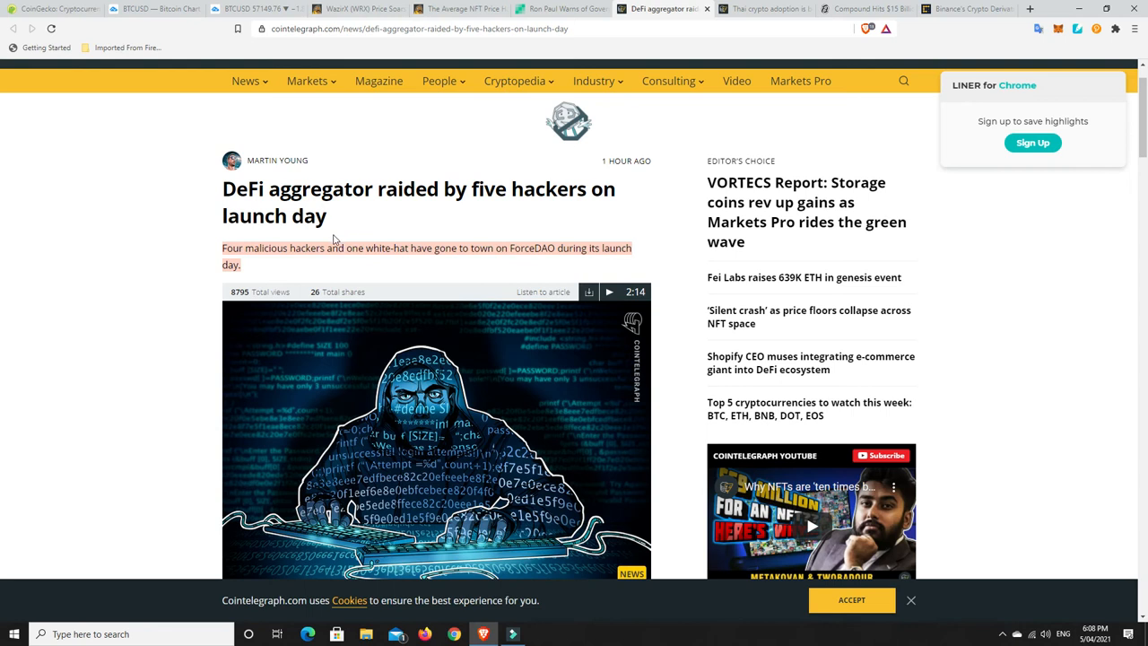
mouse_move(302, 271)
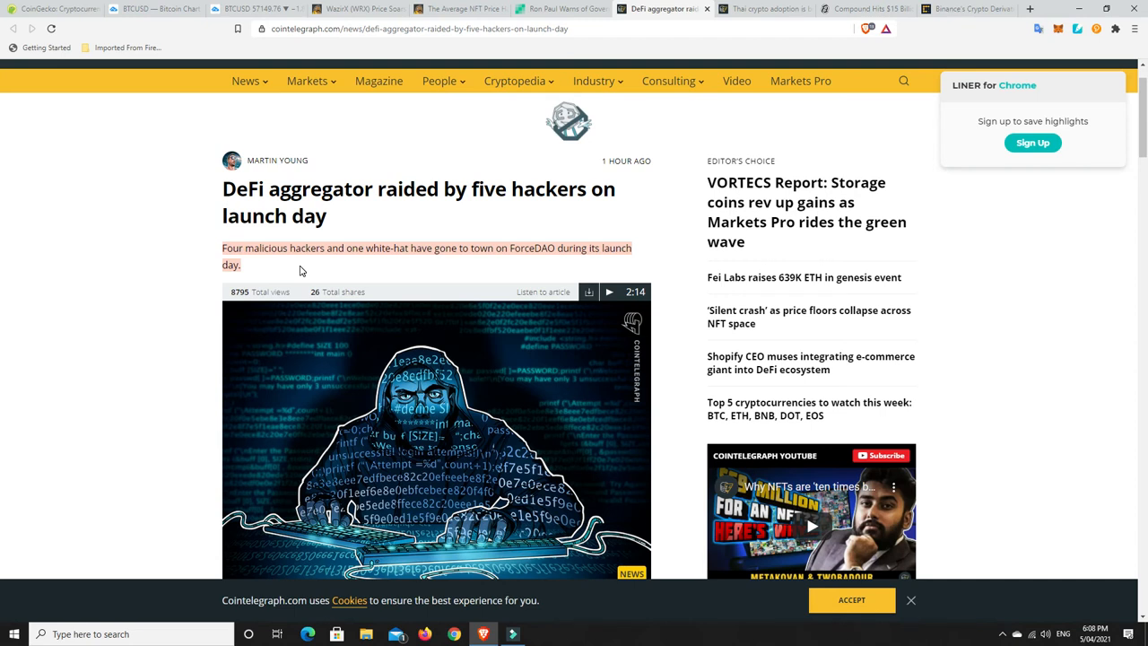
scroll("down", 3)
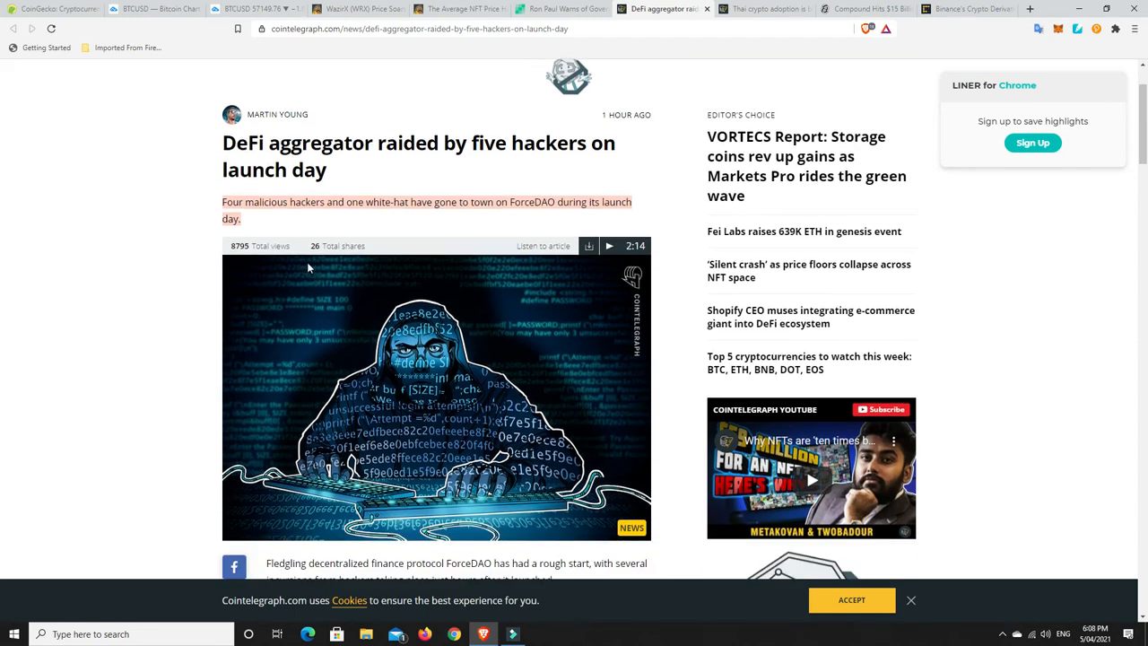
scroll("down", 3)
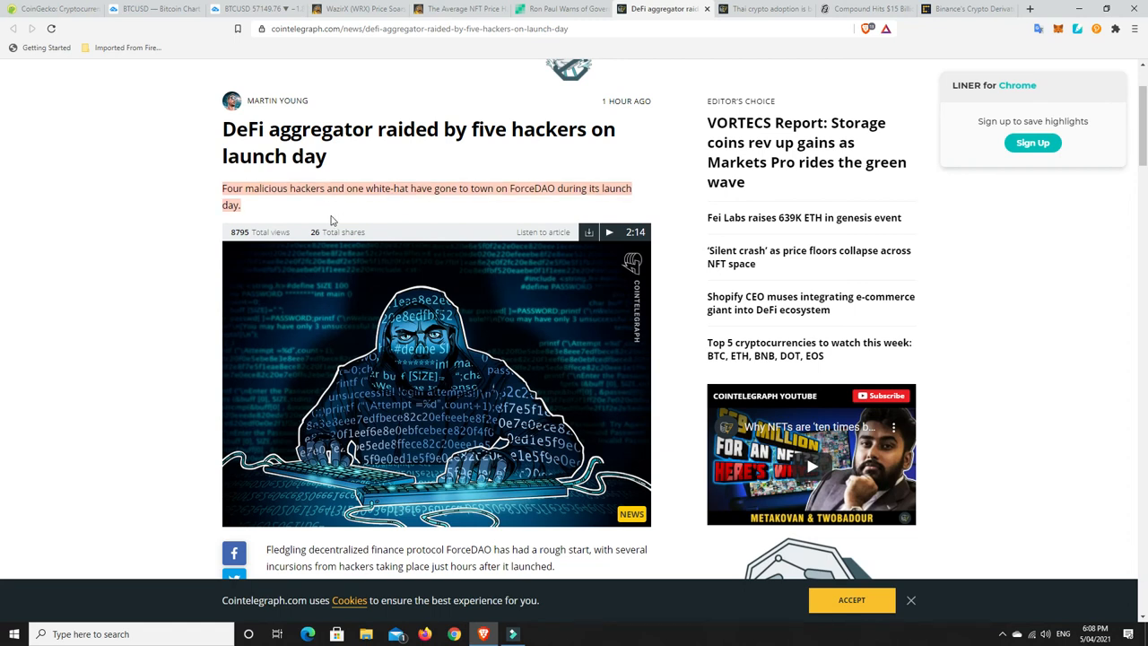
mouse_move(408, 212)
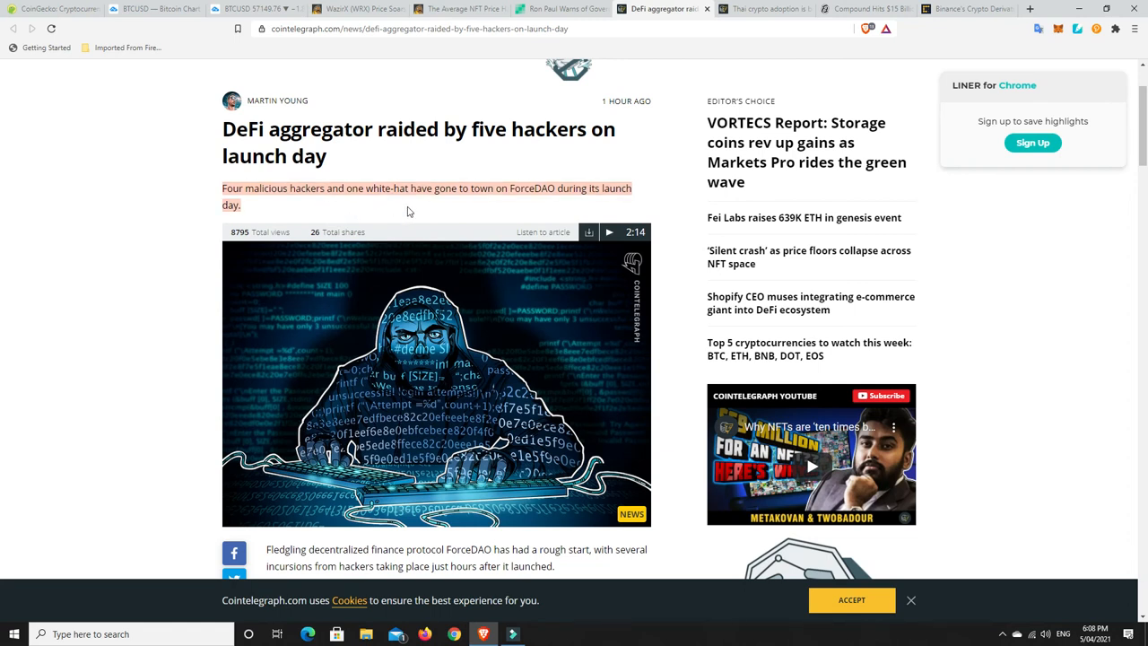
mouse_move(554, 198)
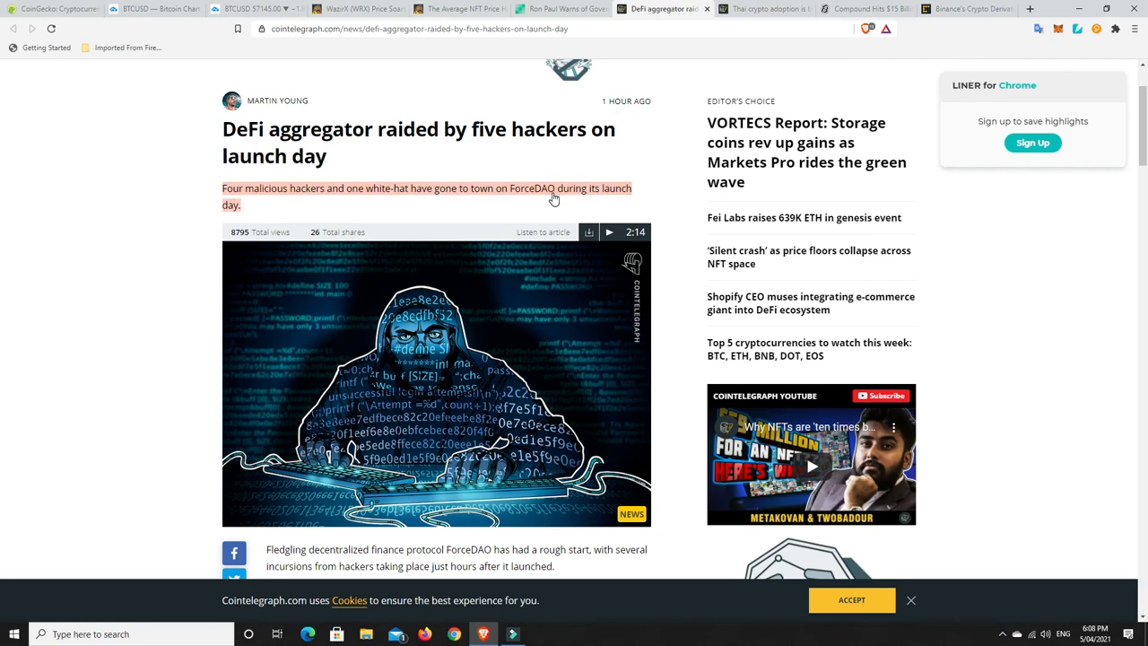
scroll("down", 3)
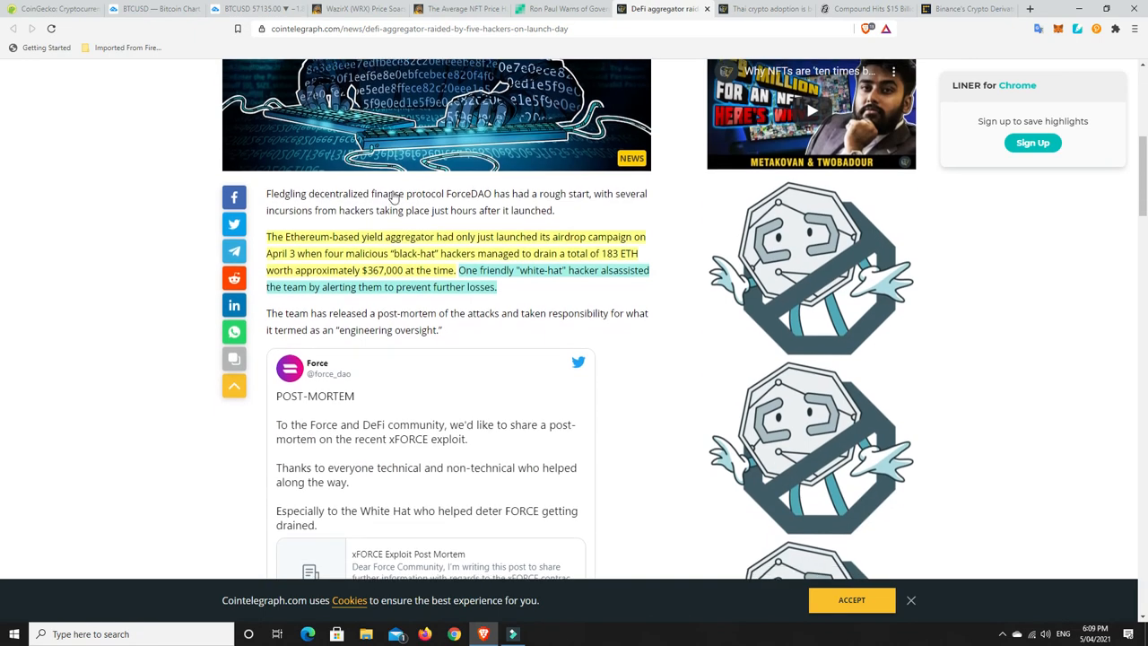
scroll("down", 3)
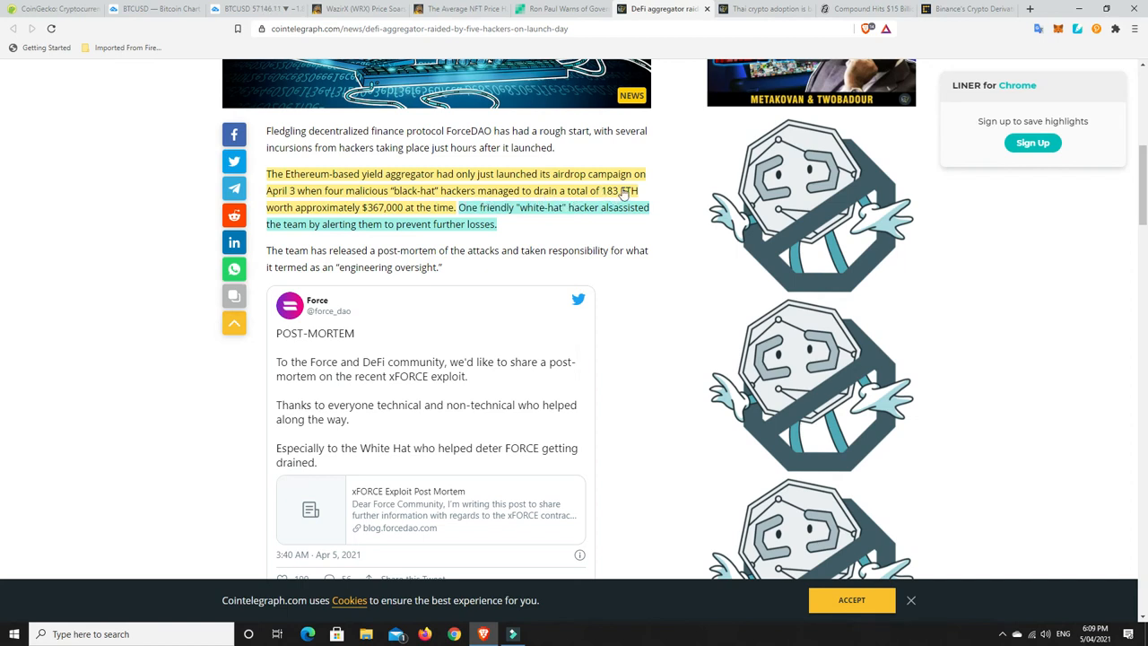
mouse_move(334, 212)
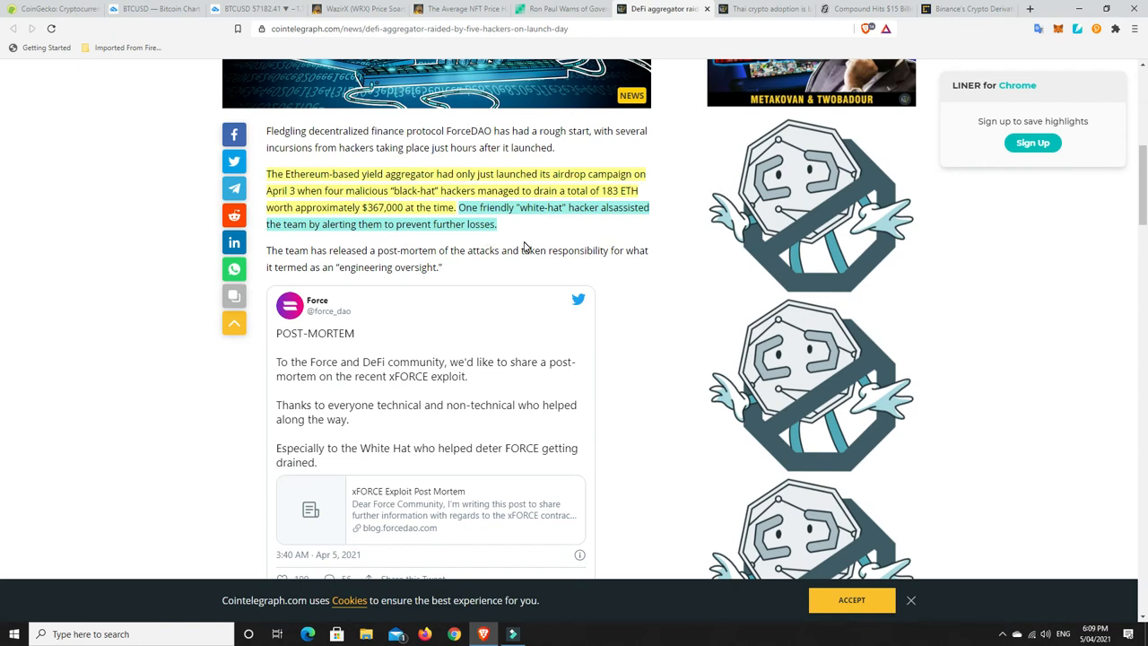
scroll("up", 3)
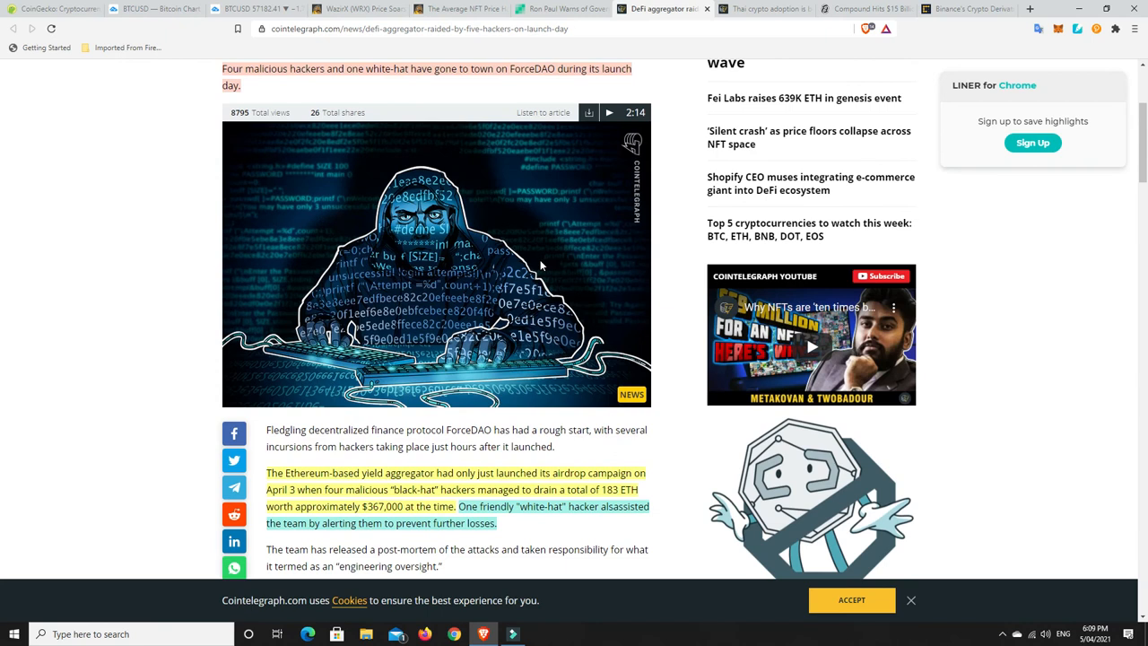
mouse_move(532, 269)
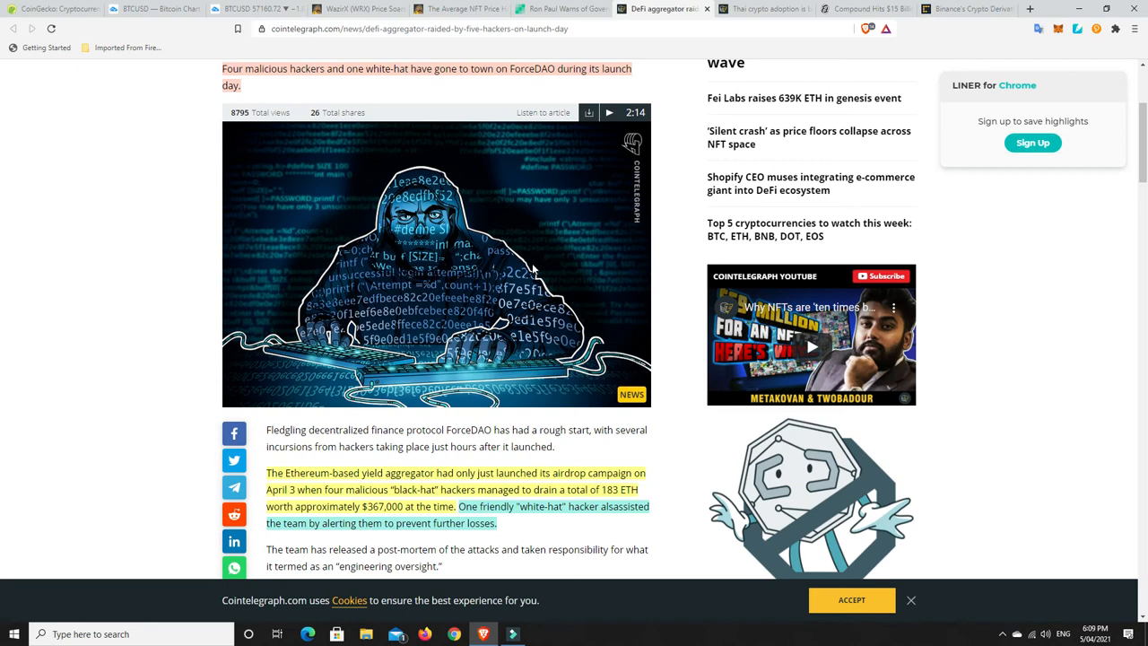
mouse_move(554, 386)
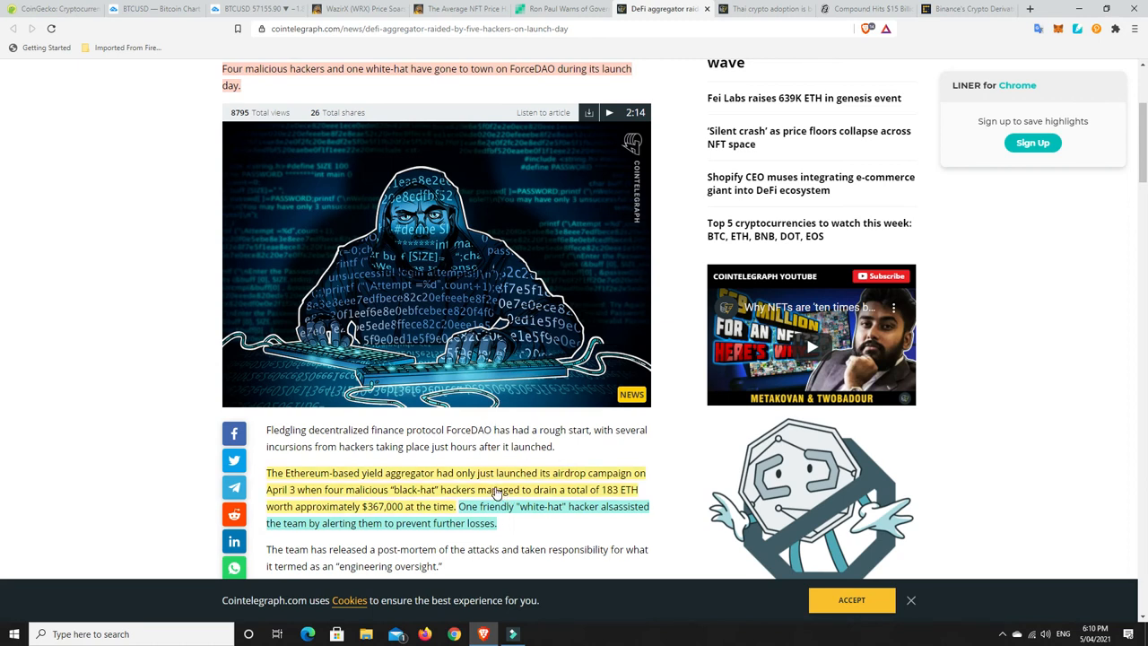
mouse_move(509, 485)
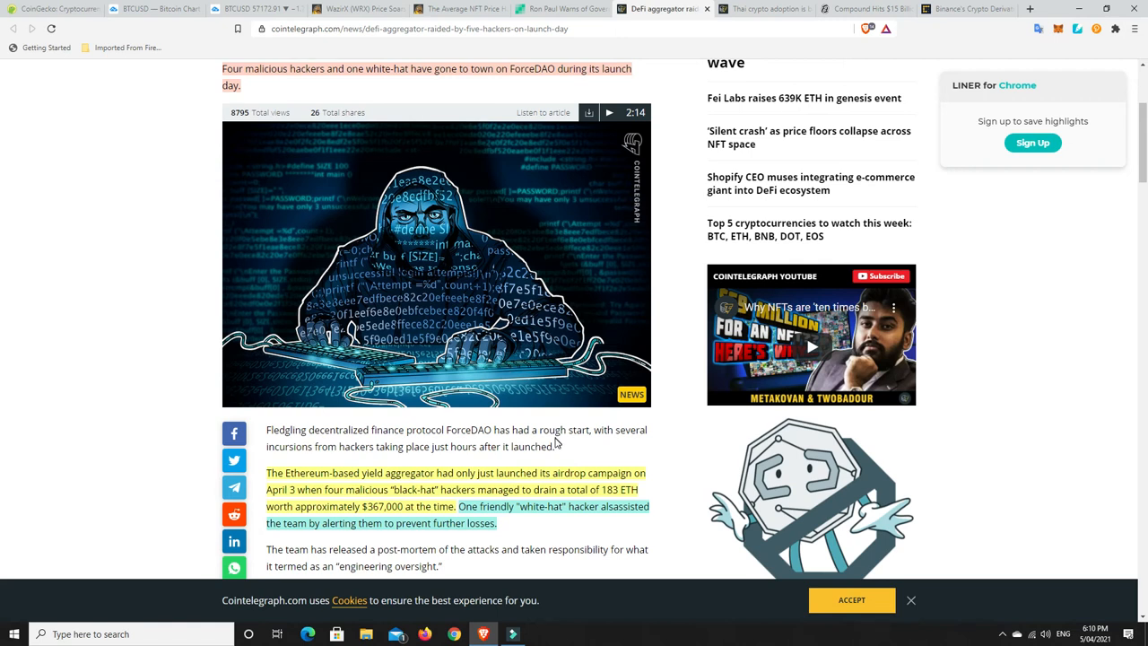
Step: Open the Thai crypto adoption article (volume up 588%) and scroll to its body paragraphs
left_click(762, 9)
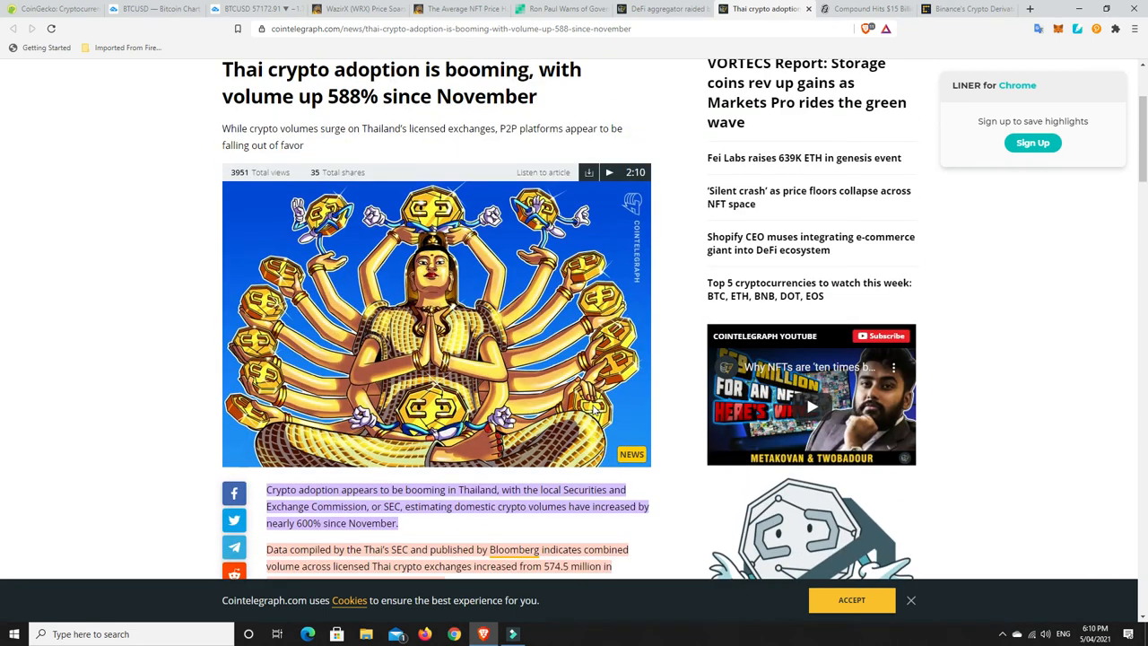
mouse_move(300, 126)
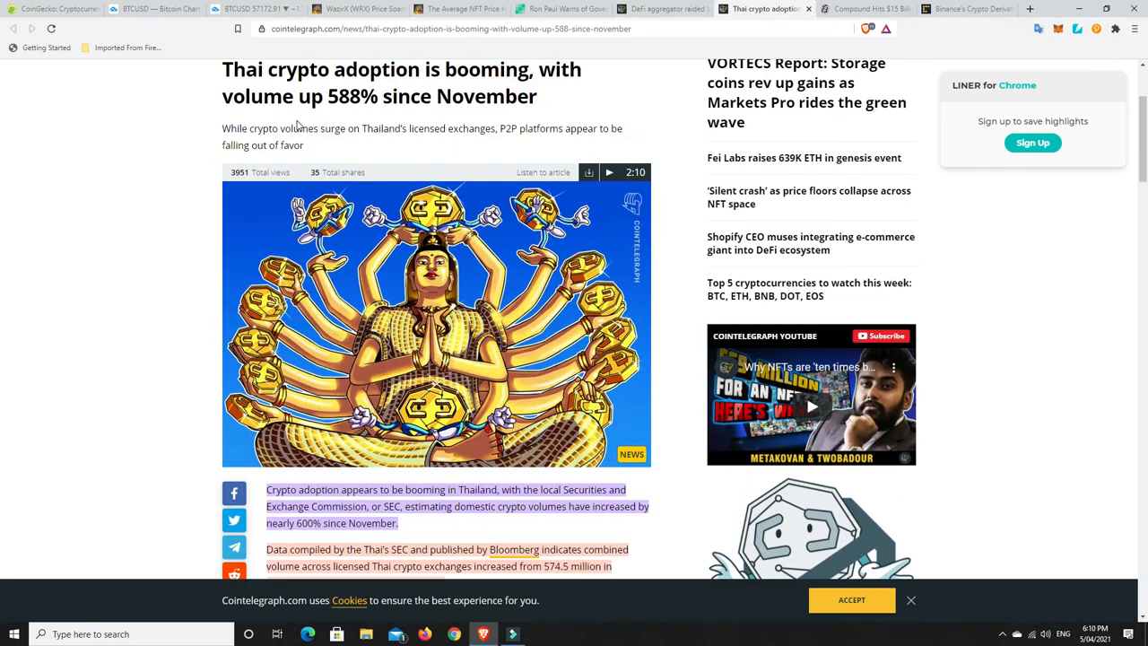
mouse_move(375, 103)
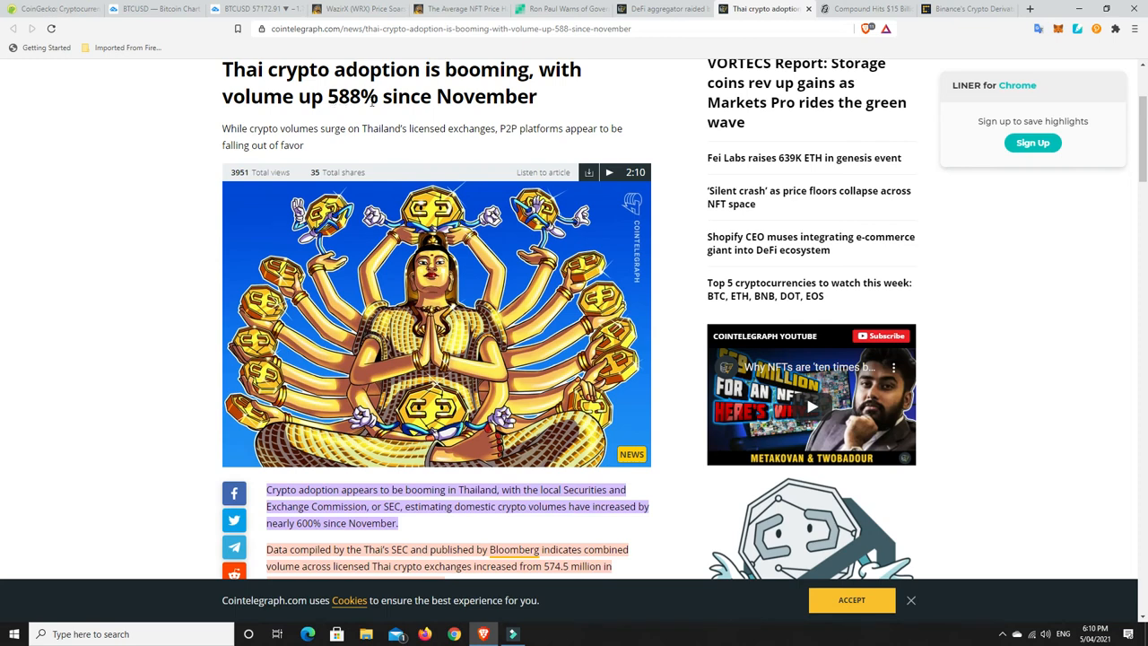
scroll("down", 3)
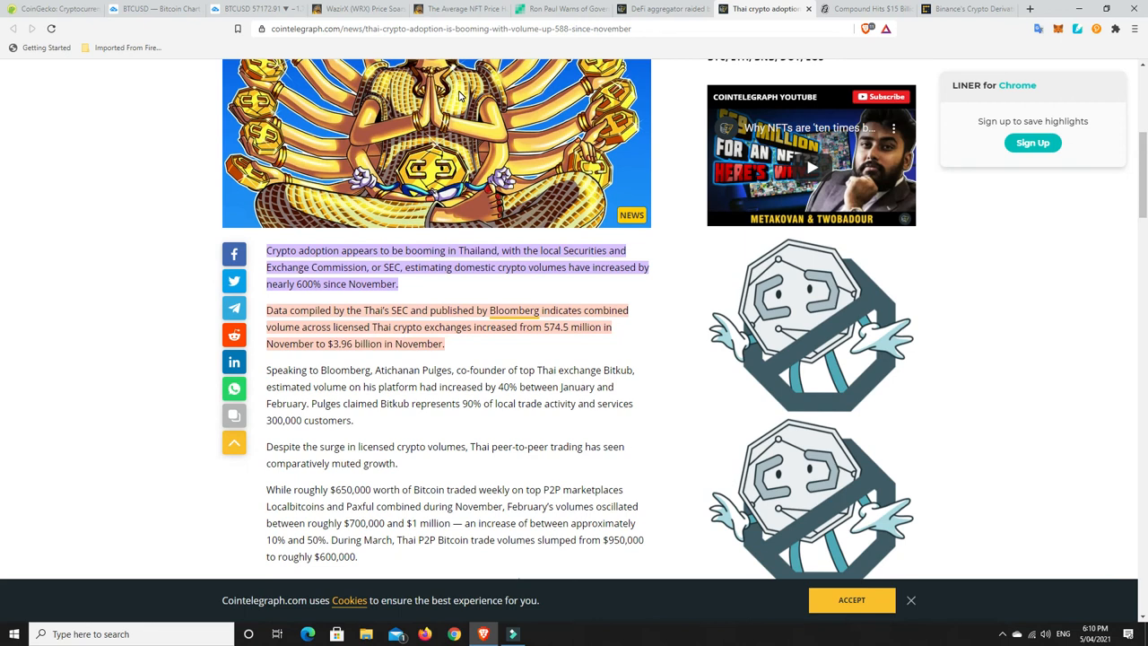
mouse_move(479, 288)
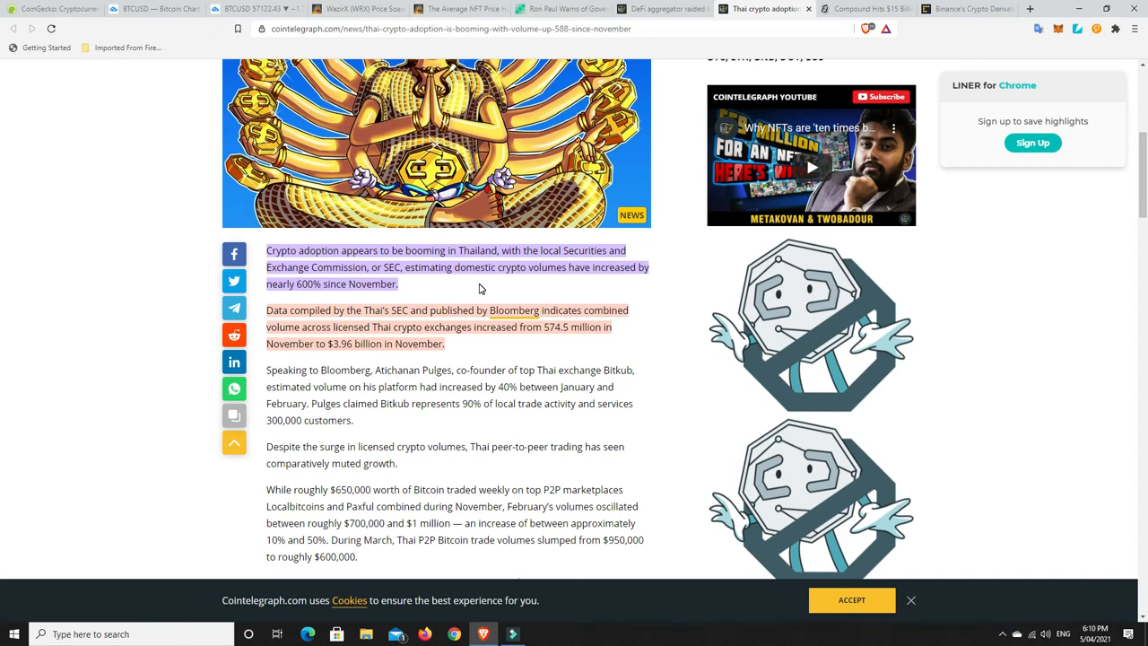
mouse_move(432, 356)
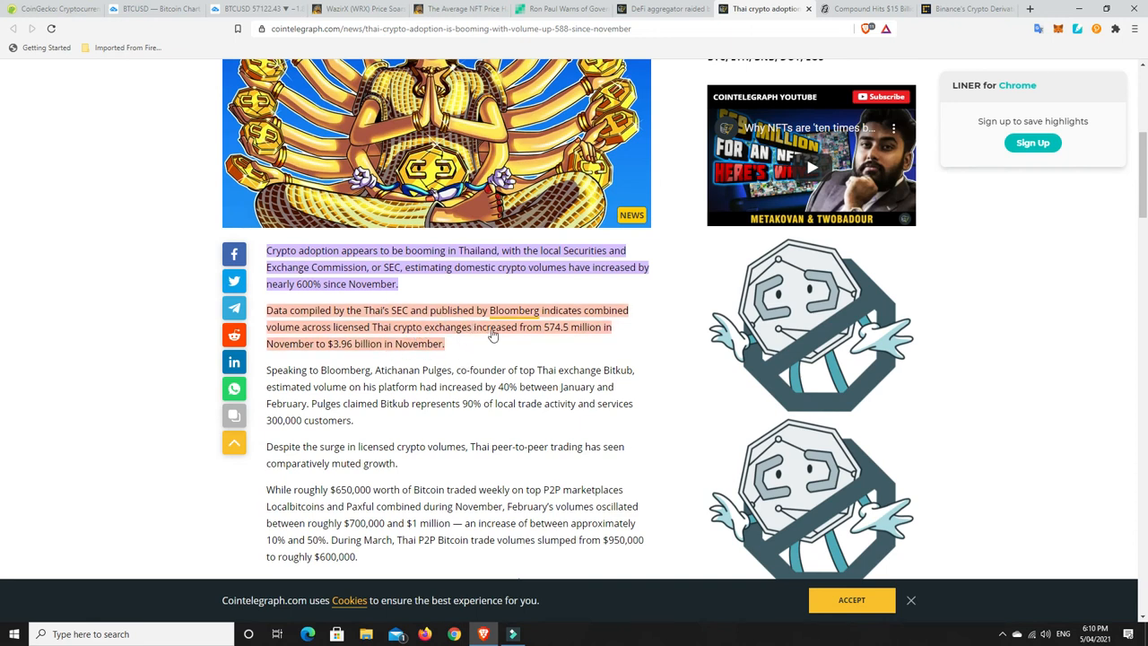
mouse_move(552, 339)
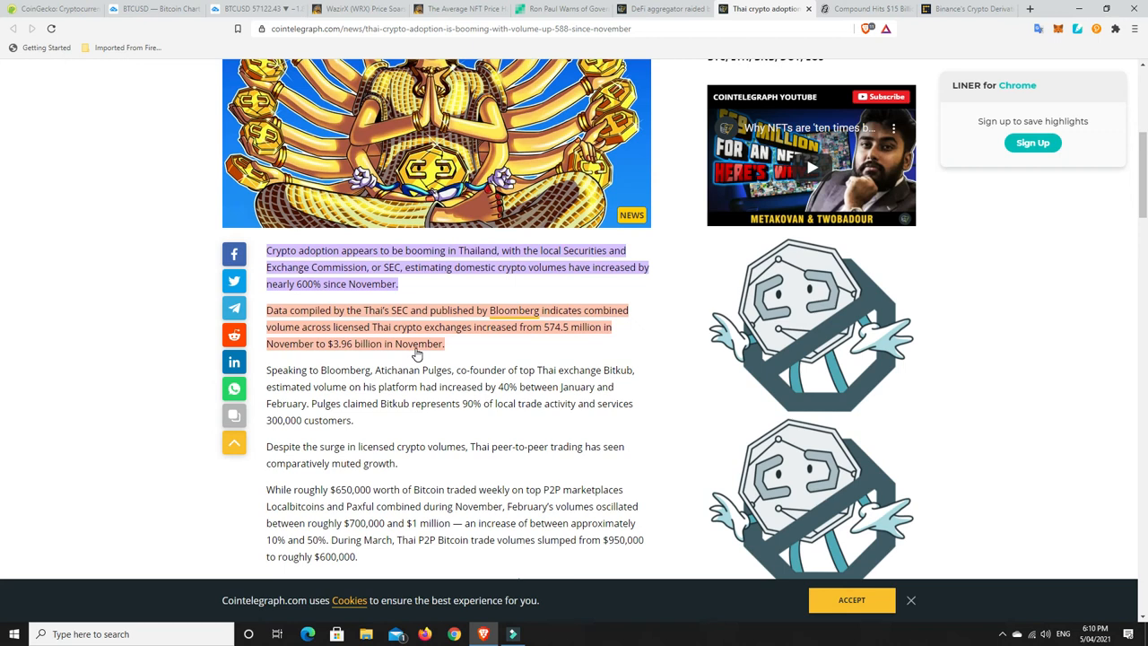
mouse_move(491, 426)
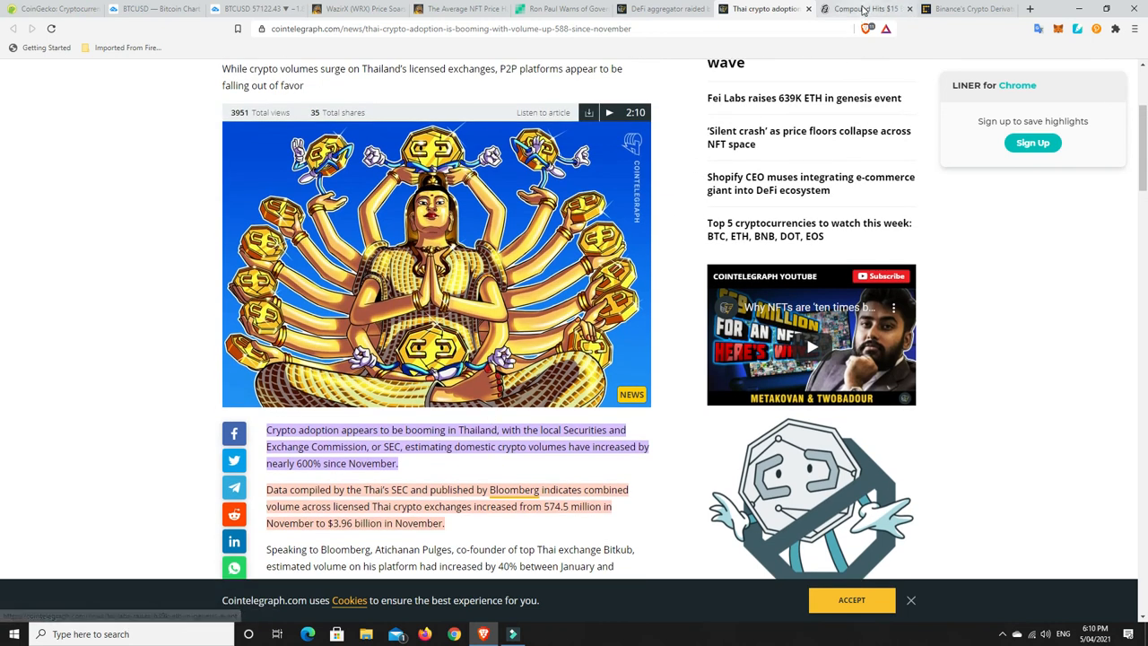
Step: Open Decrypt's 'Compound Hits $15 Billion' article and scroll past the headline and summary
left_click(860, 8)
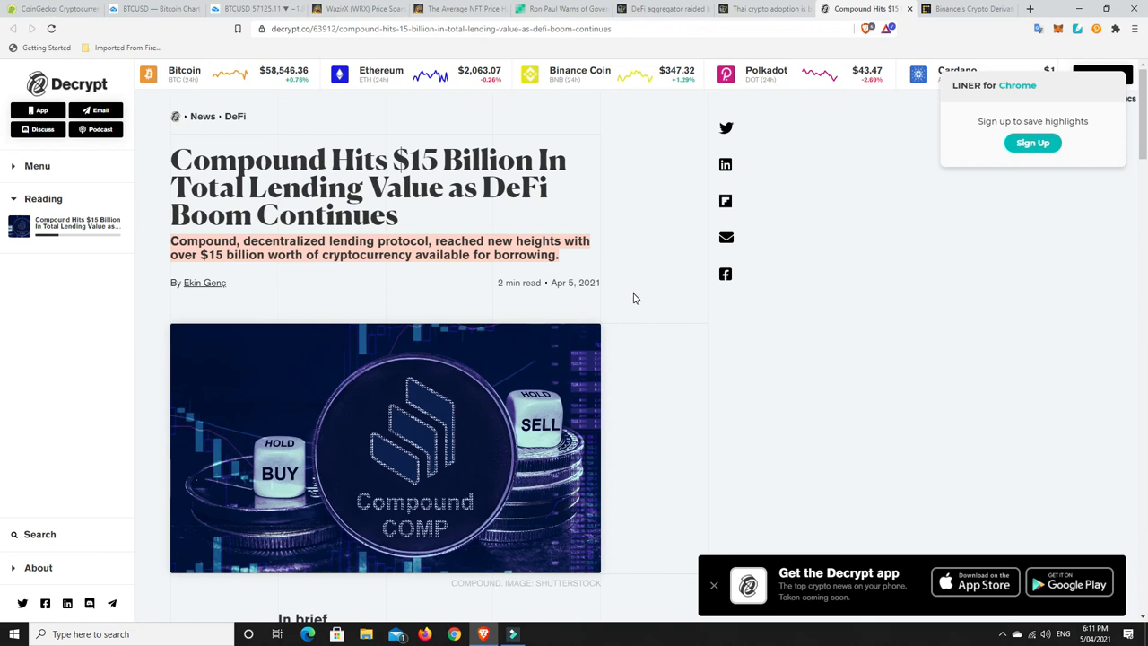
scroll("down", 3)
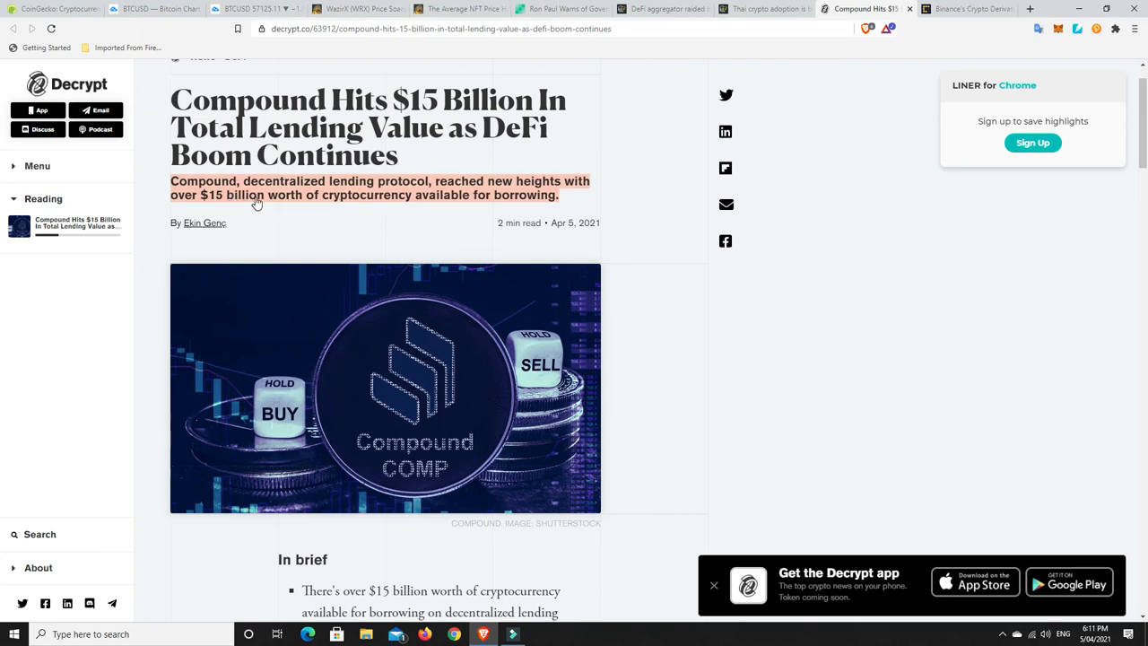
mouse_move(414, 203)
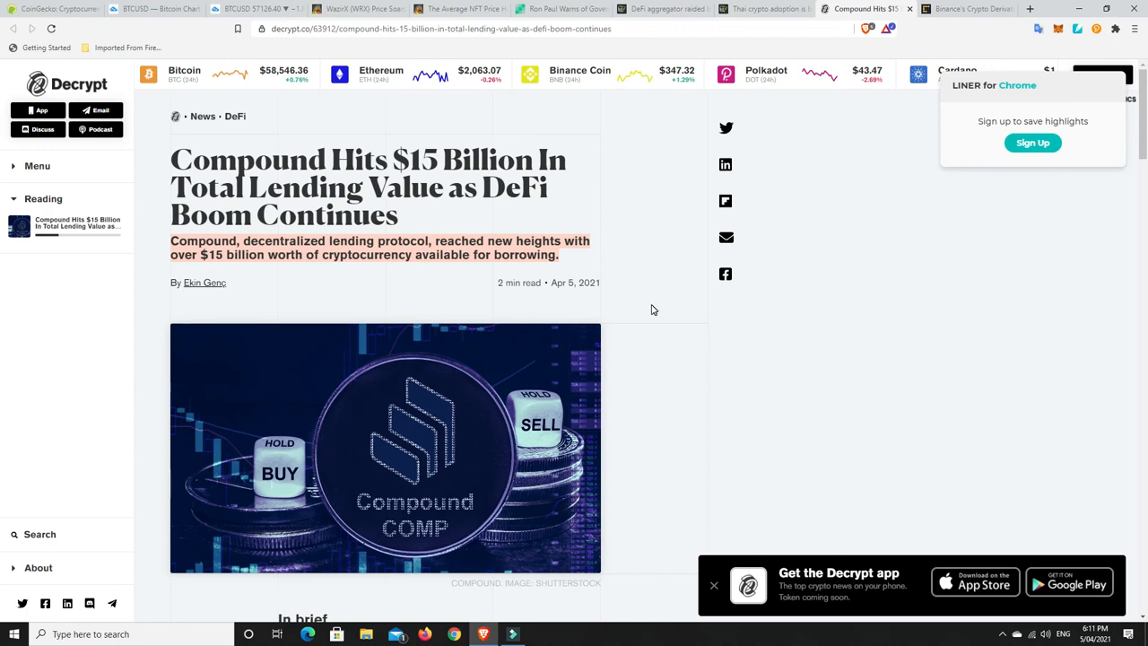
mouse_move(336, 444)
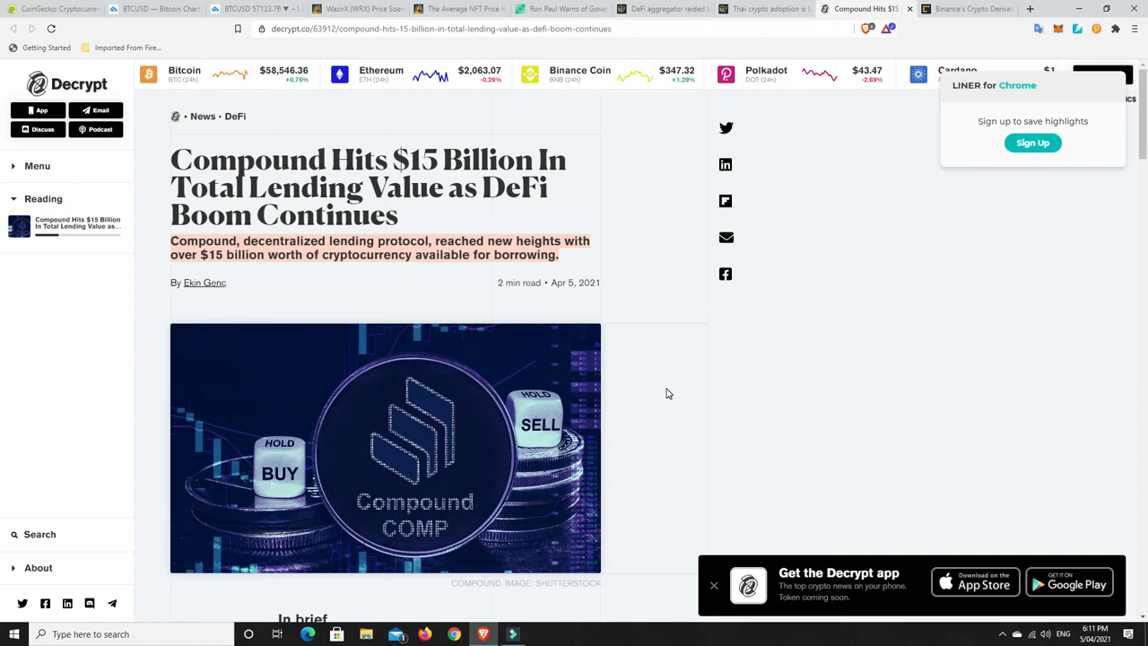
mouse_move(423, 407)
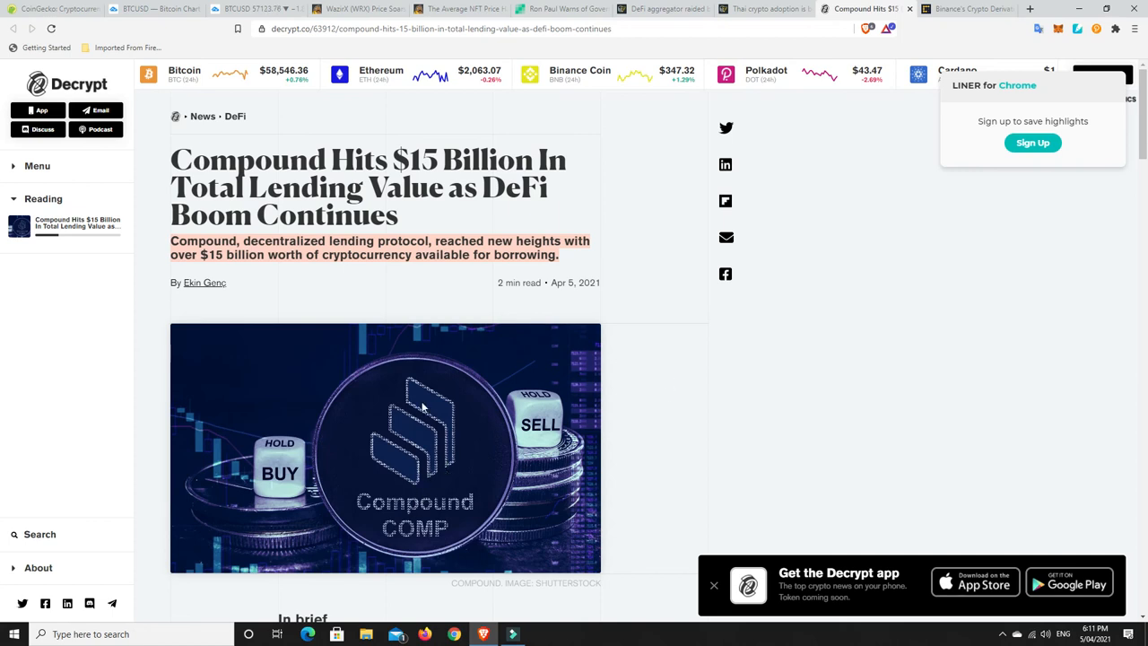
mouse_move(961, 65)
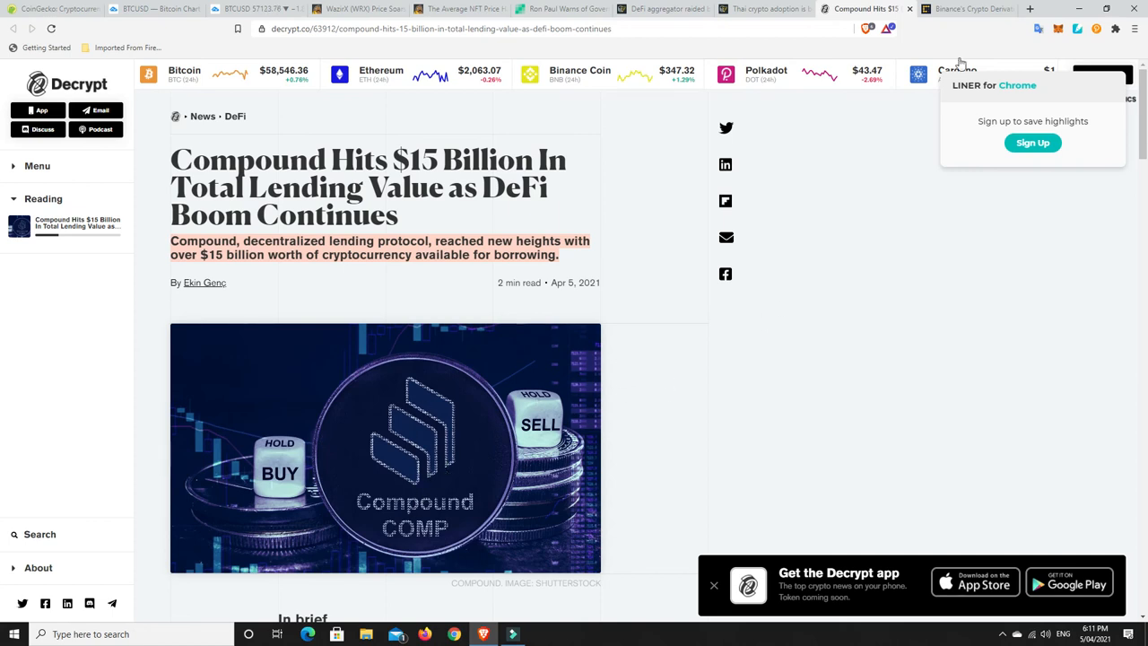
Step: Open CoinDesk's Binance derivatives $10B open interest article and scroll to its body text
left_click(965, 9)
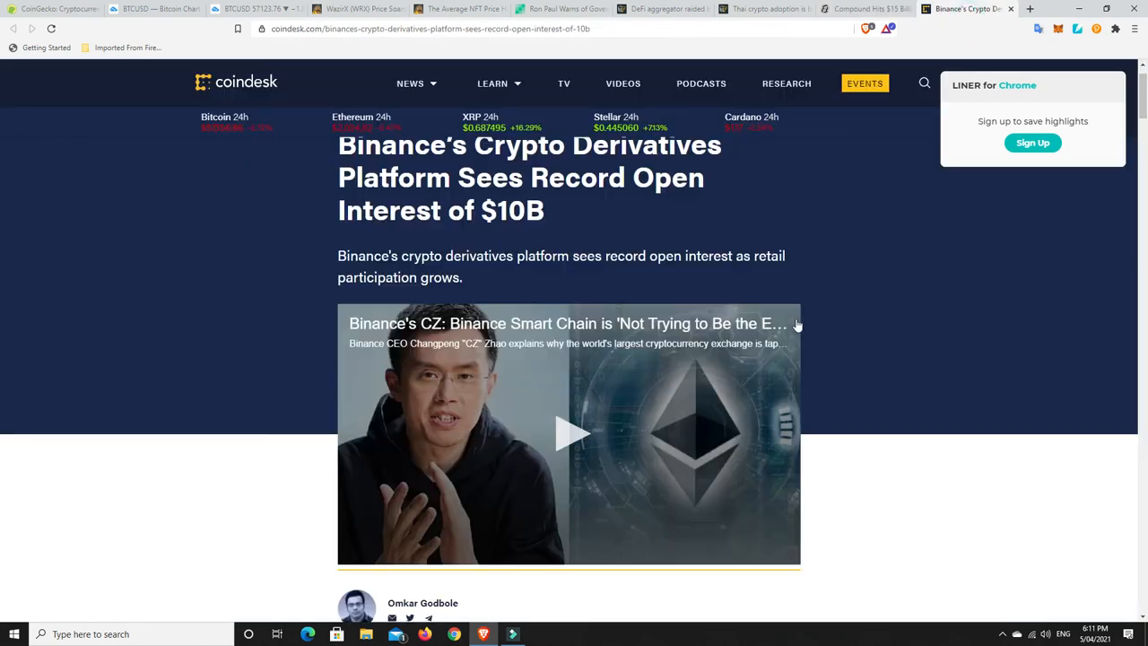
scroll("up", 3)
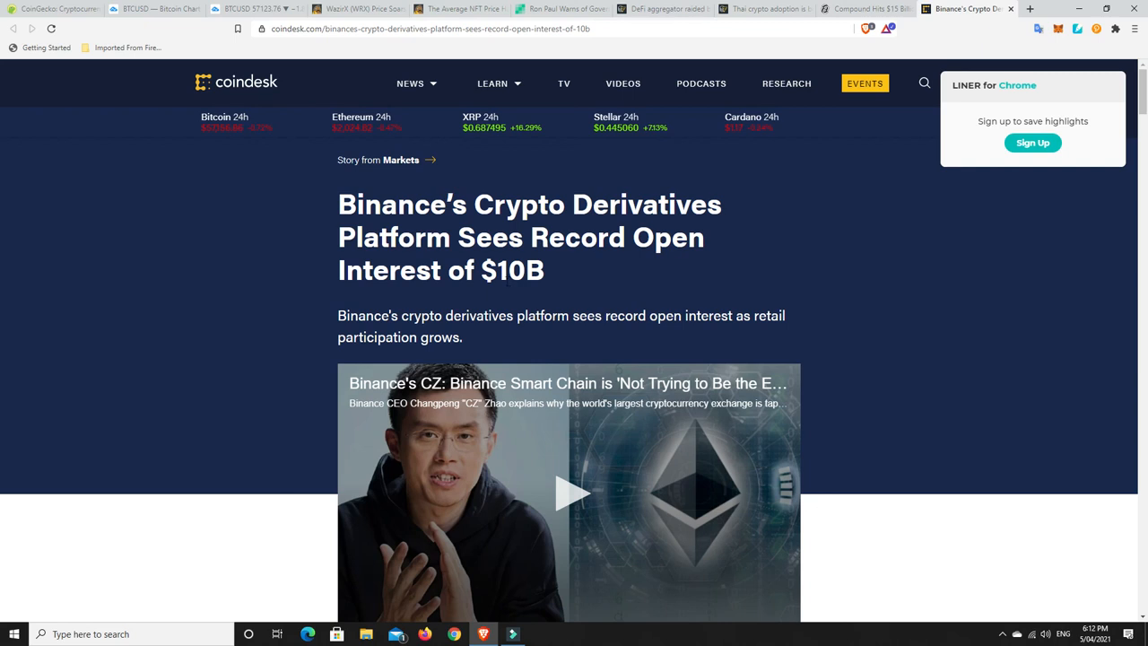
scroll("down", 3)
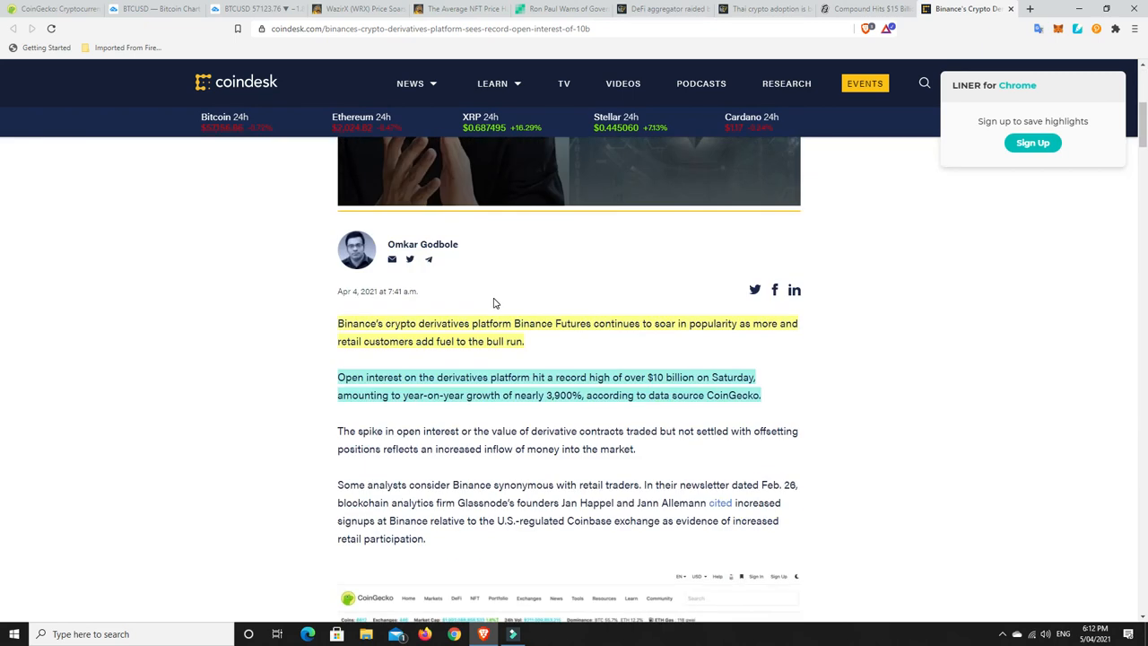
mouse_move(680, 339)
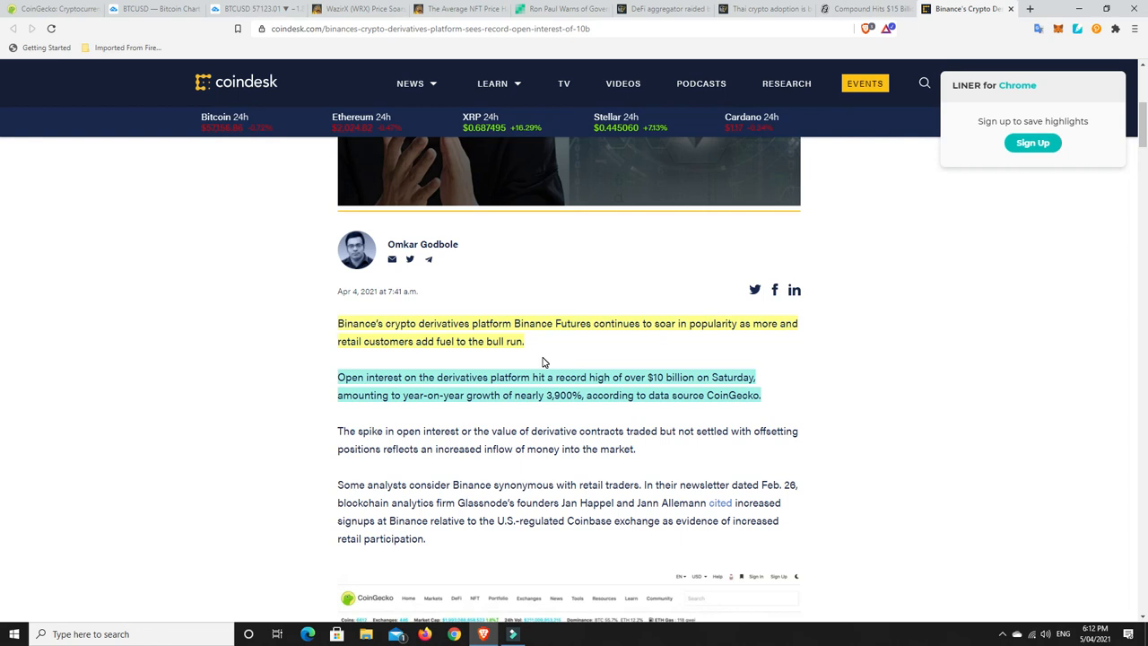
mouse_move(660, 354)
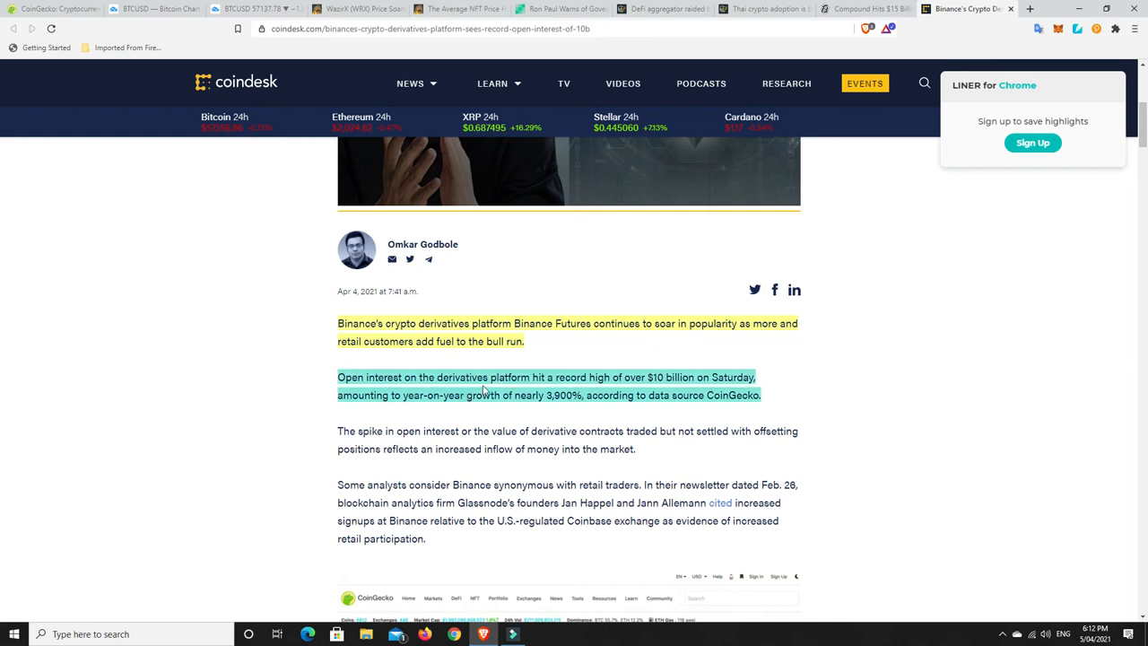
mouse_move(617, 395)
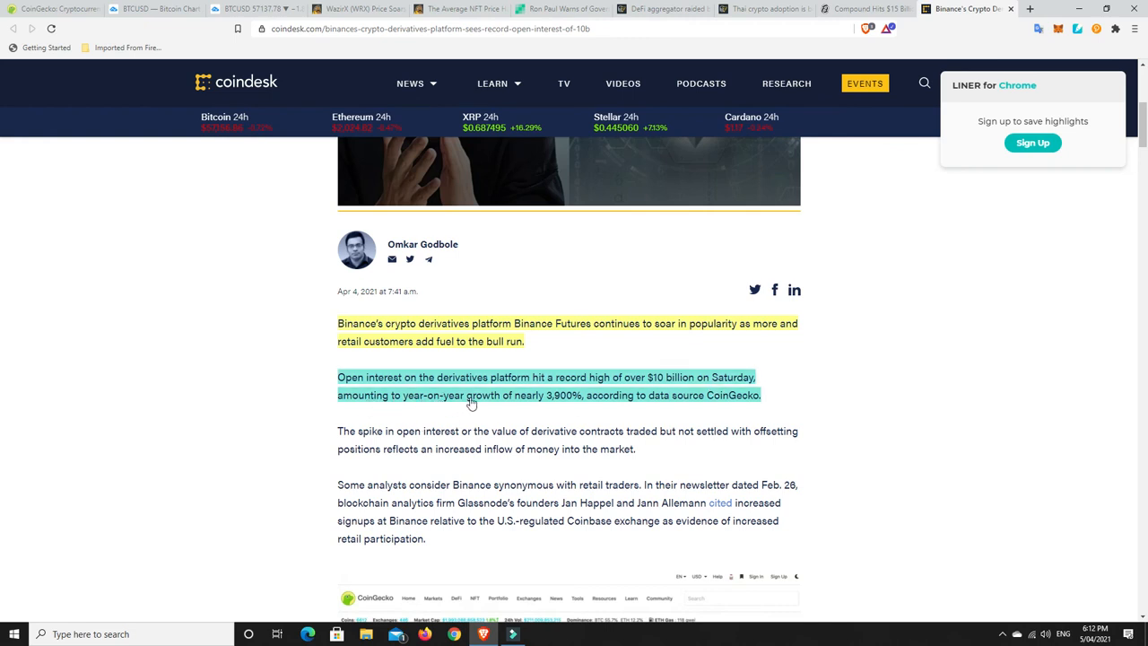
mouse_move(558, 401)
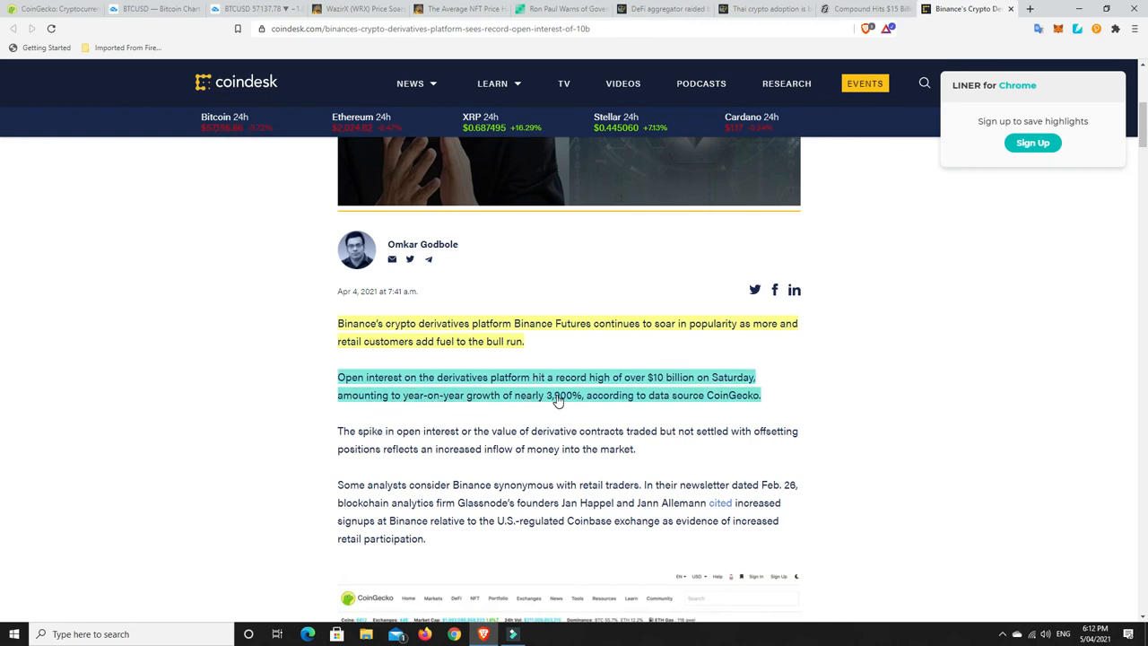